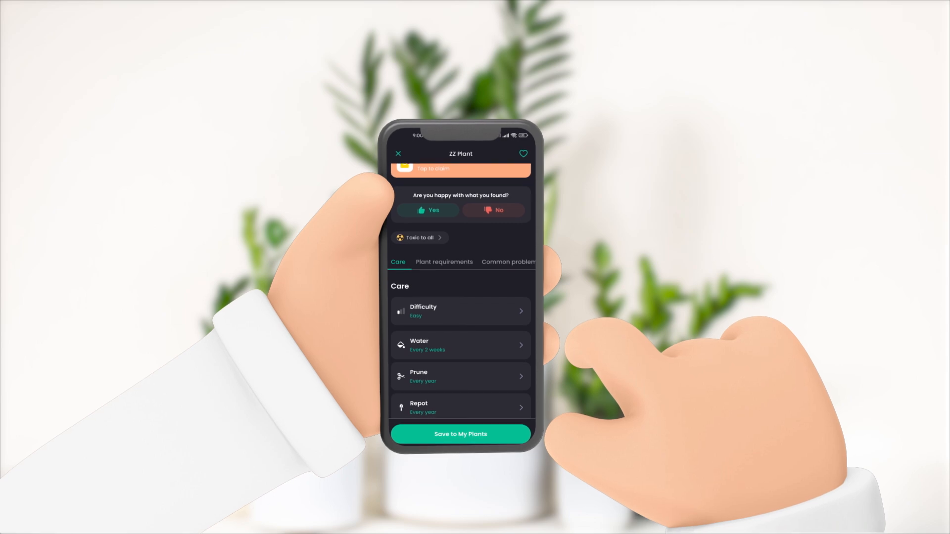
Scroll the Replit home page to the 'What do you want to make today?' prompt box
scroll("down", 3)
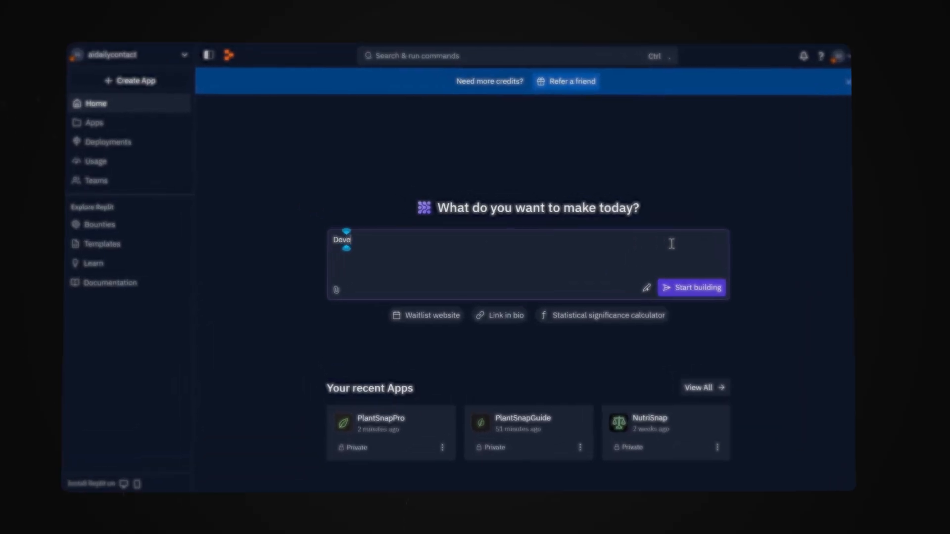
Describe a mobile app identifying plants from uploaded images, giving the plant's name and essential care
type("Develop a mobile application that")
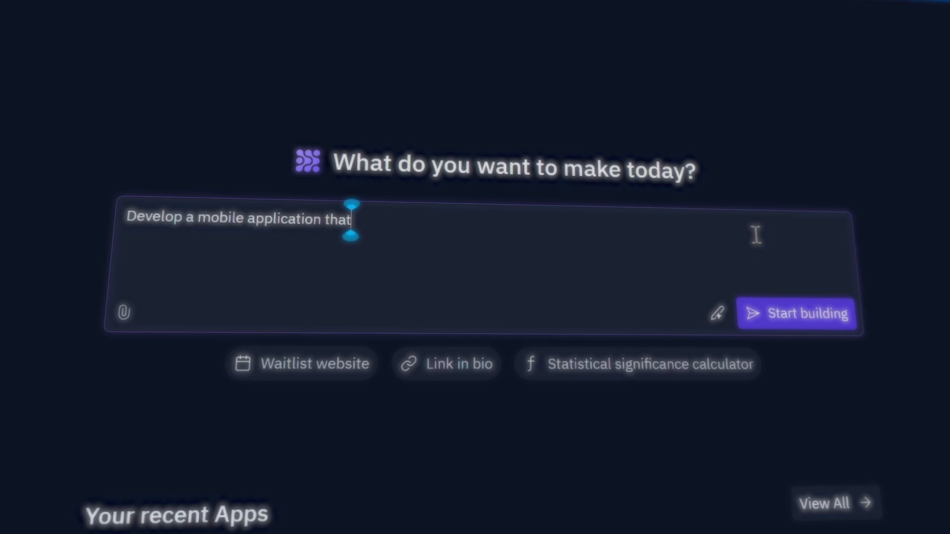
type("enables users to quickly")
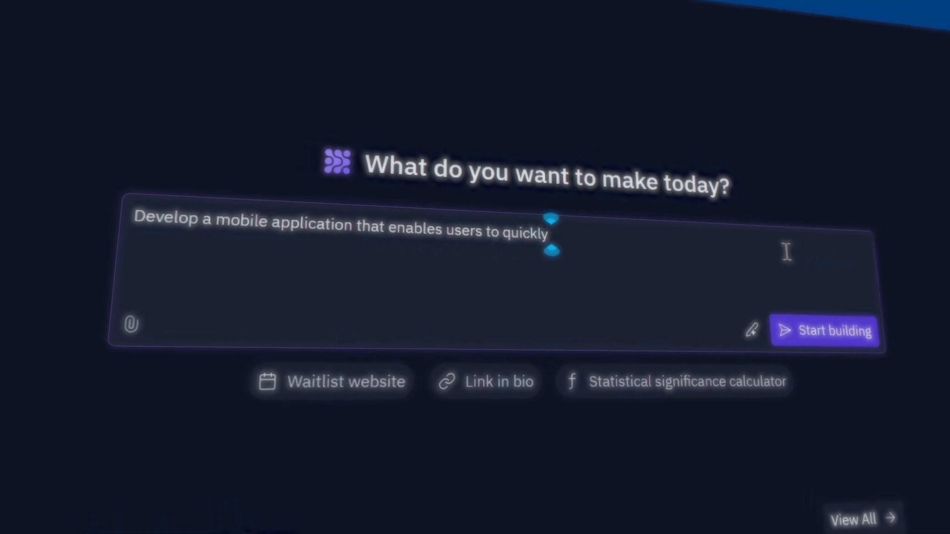
type("identify plants by uploading")
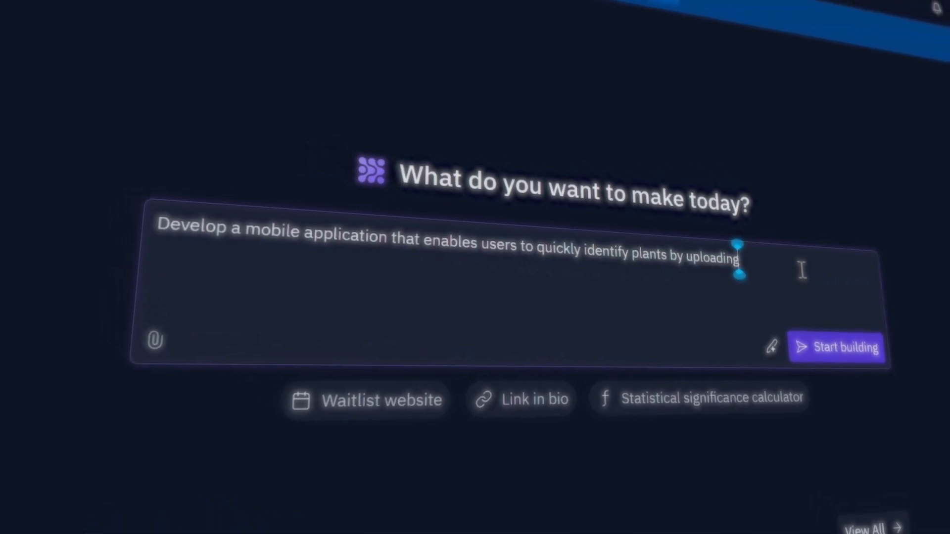
type("an image. The app should pt")
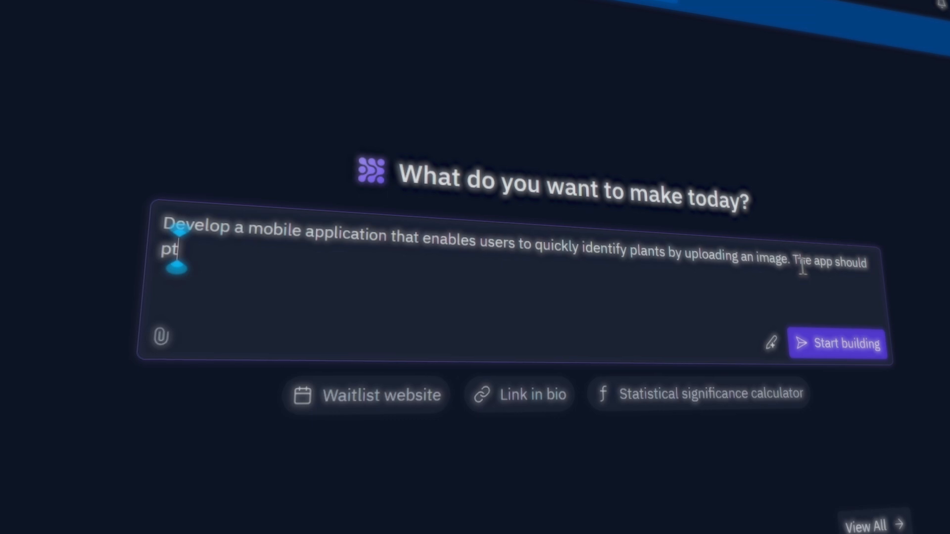
type("provide immediate and informative")
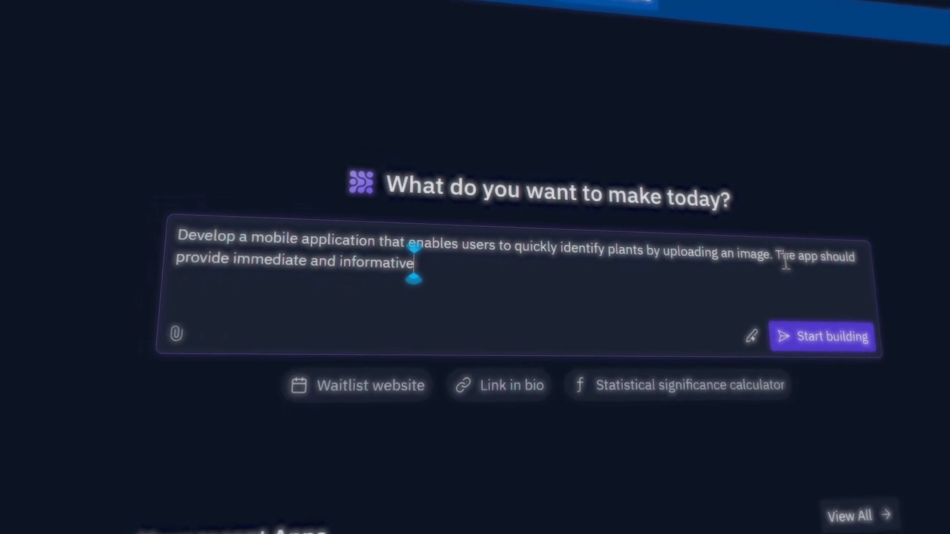
type("feedback, including")
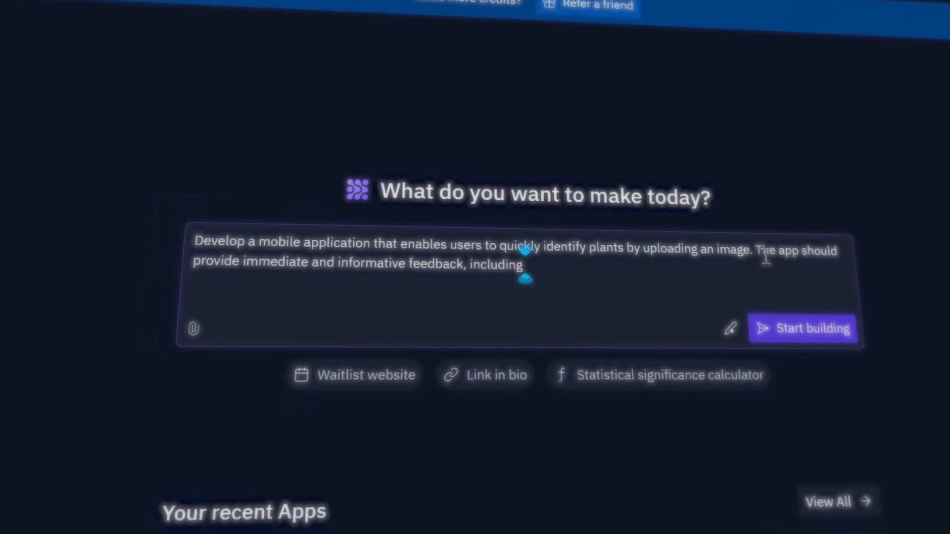
type("the plant's name and essential")
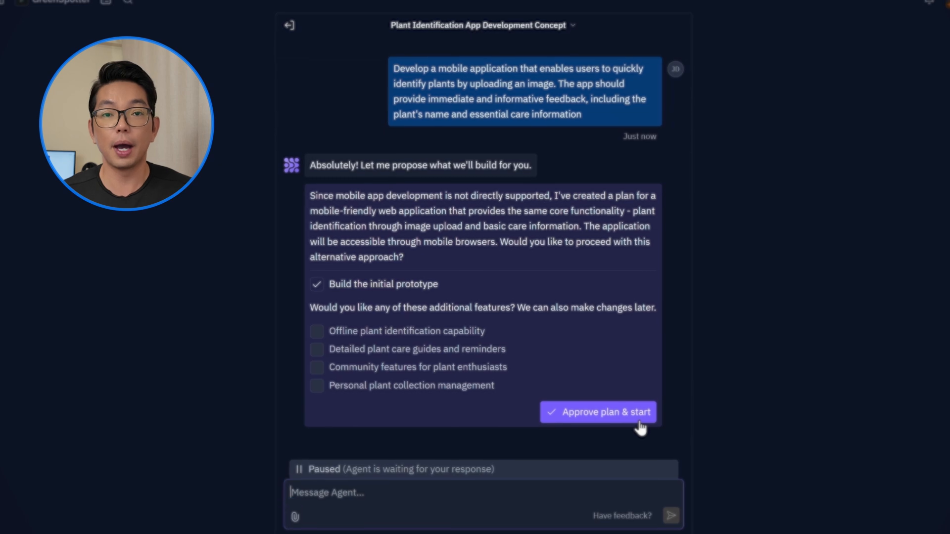
Approve the agent's mobile-friendly plant identifier plan and start the build
left_click(597, 412)
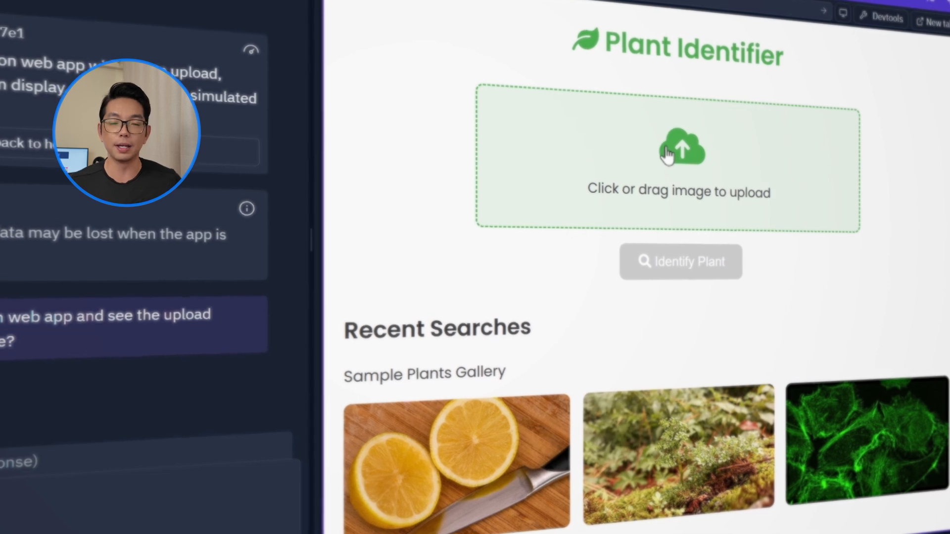
Upload a plant photo in the preview and review the ZZ Plant light, water and temperature care
left_click(680, 146)
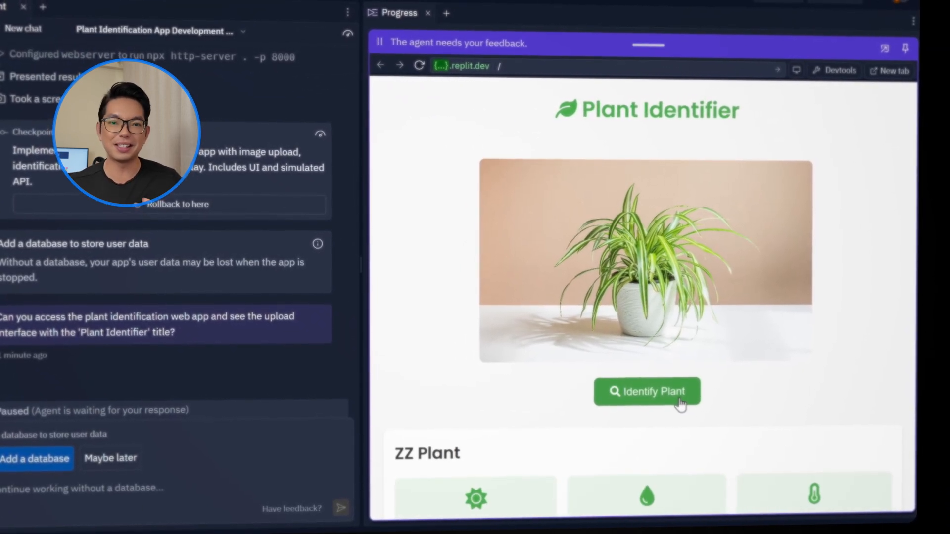
scroll("down", 3)
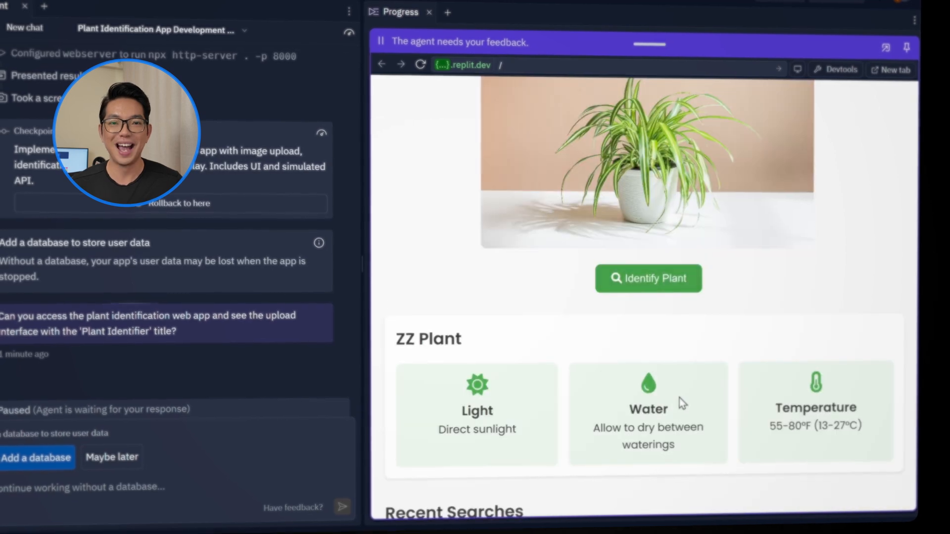
scroll("down", 3)
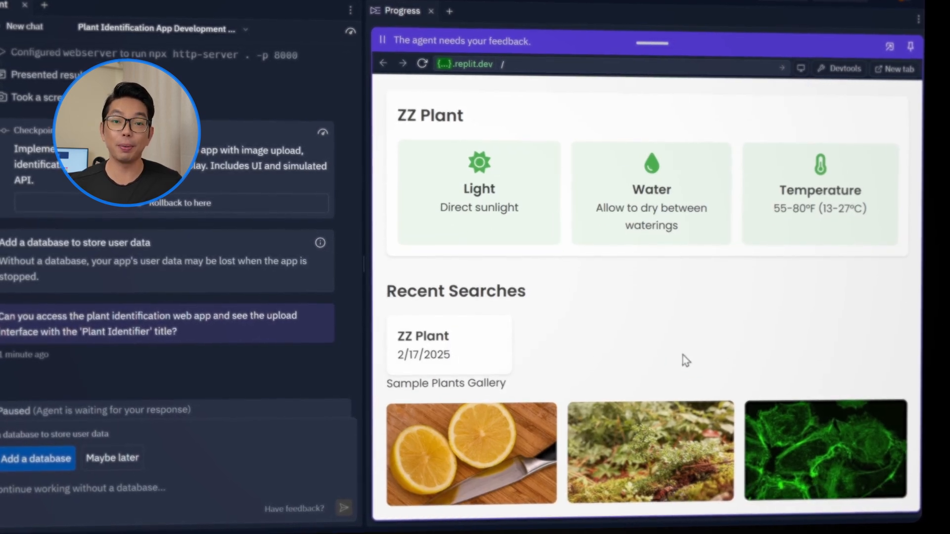
scroll("up", 3)
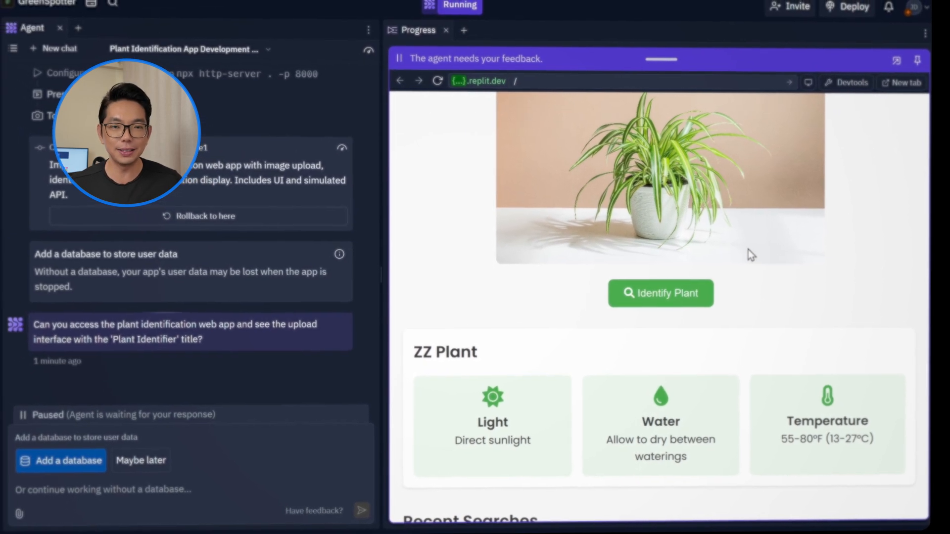
scroll("down", 3)
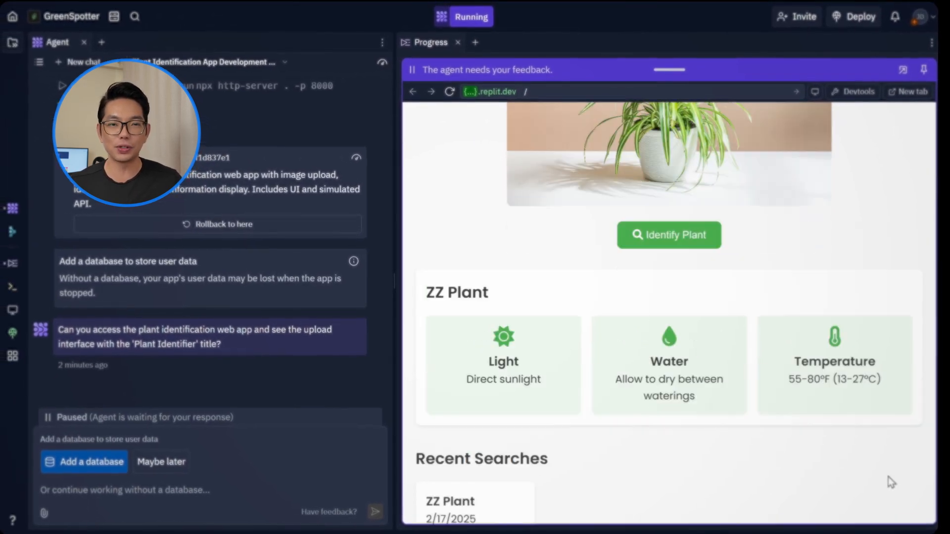
scroll("up", 3)
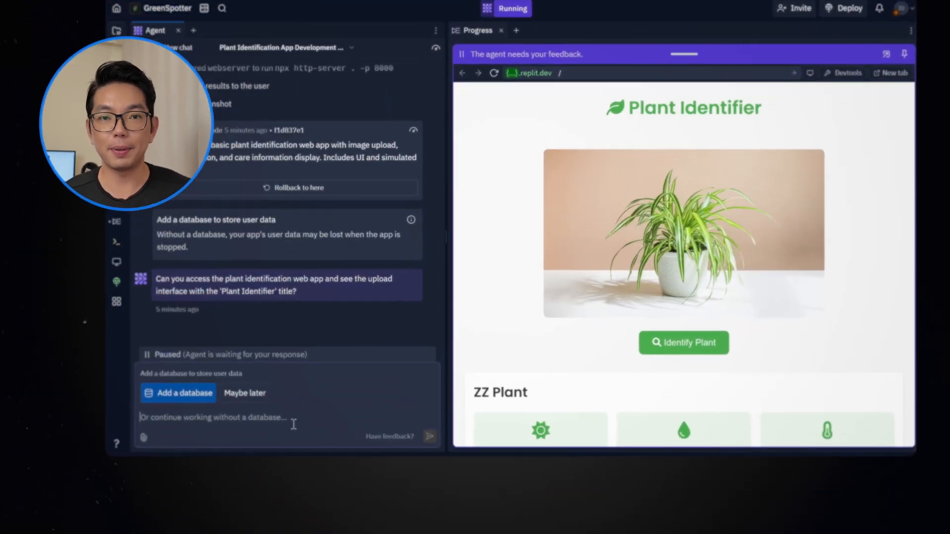
Ask the agent to use the Google Gemini API and obtain a Gemini API key
type("use the google Gemini API for plant identifica")
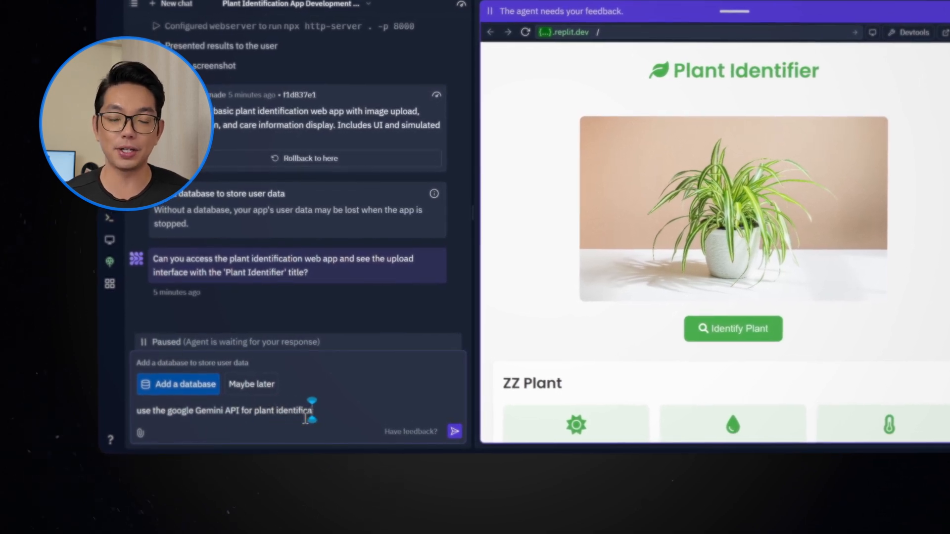
left_click(454, 431)
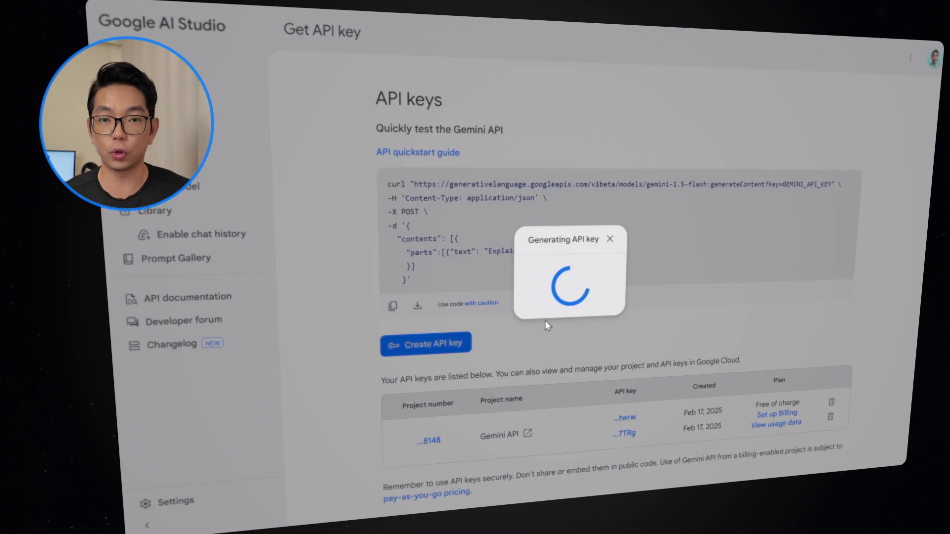
left_click(71, 20)
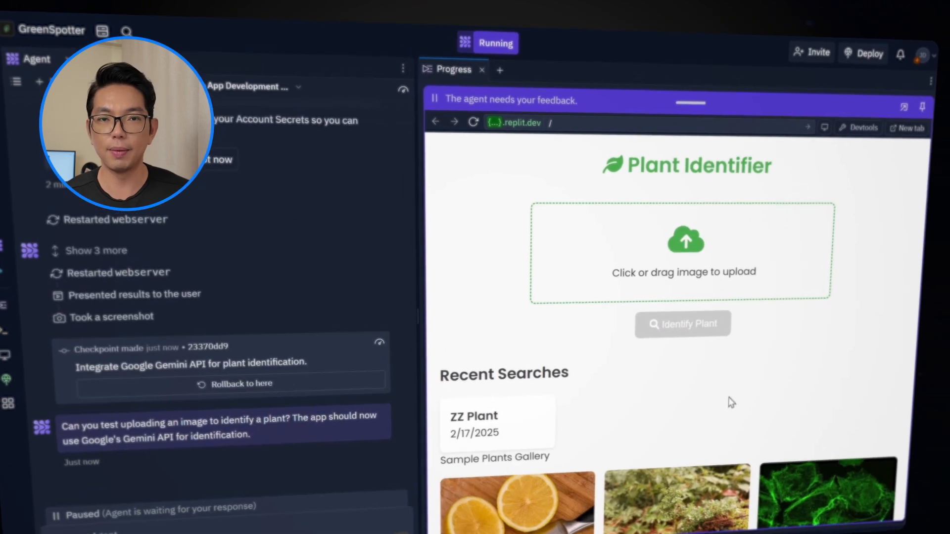
Test identification with a plant photo, then request the recommended gemini-1.5-flash model
left_click(683, 253)
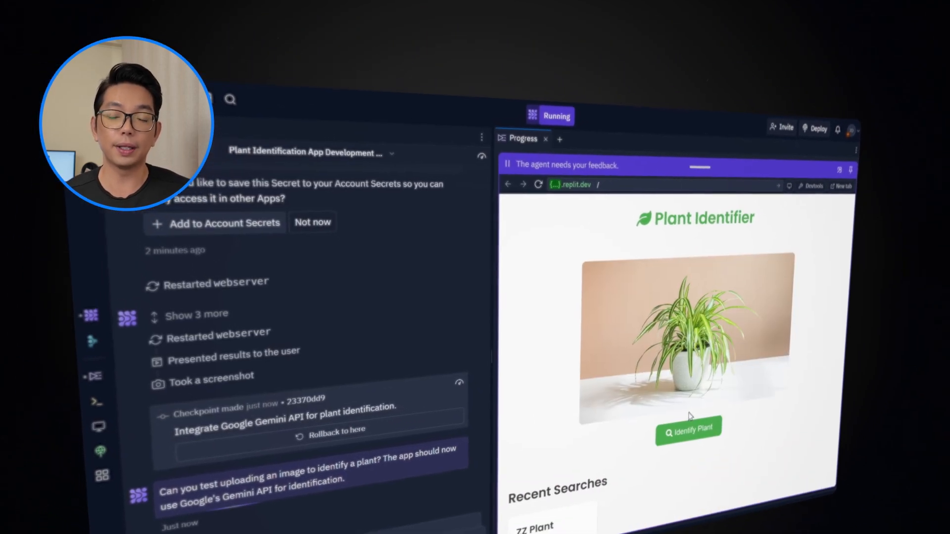
left_click(695, 426)
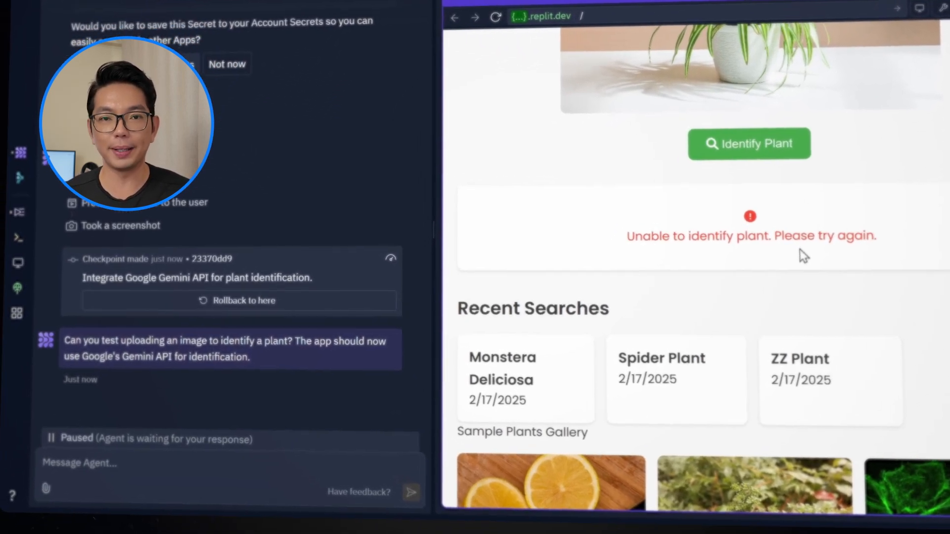
type("use the")
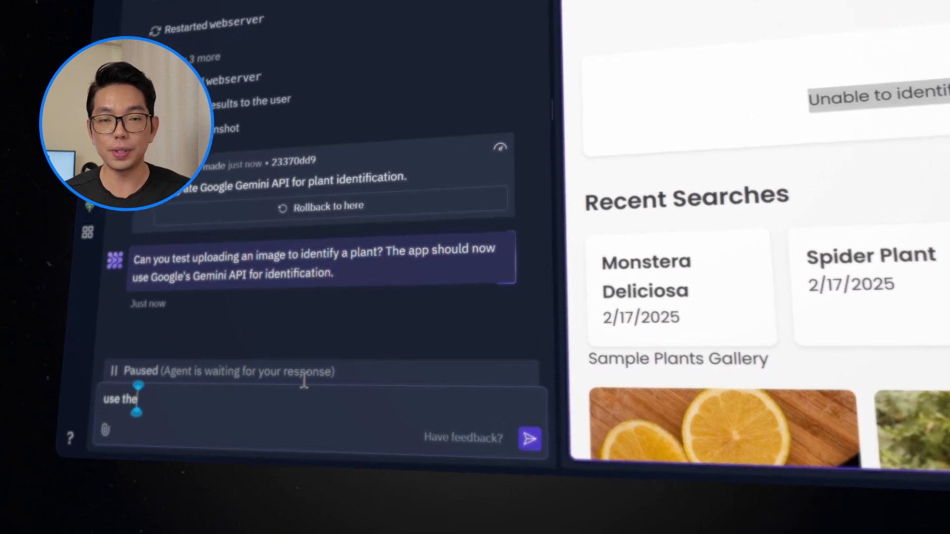
type("recommended \"gemi")
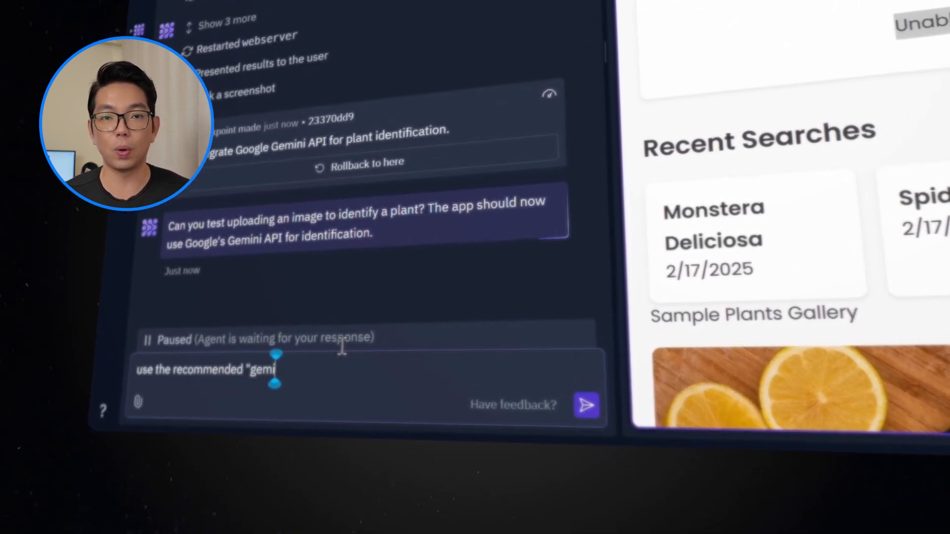
type("ni-1.5-flas")
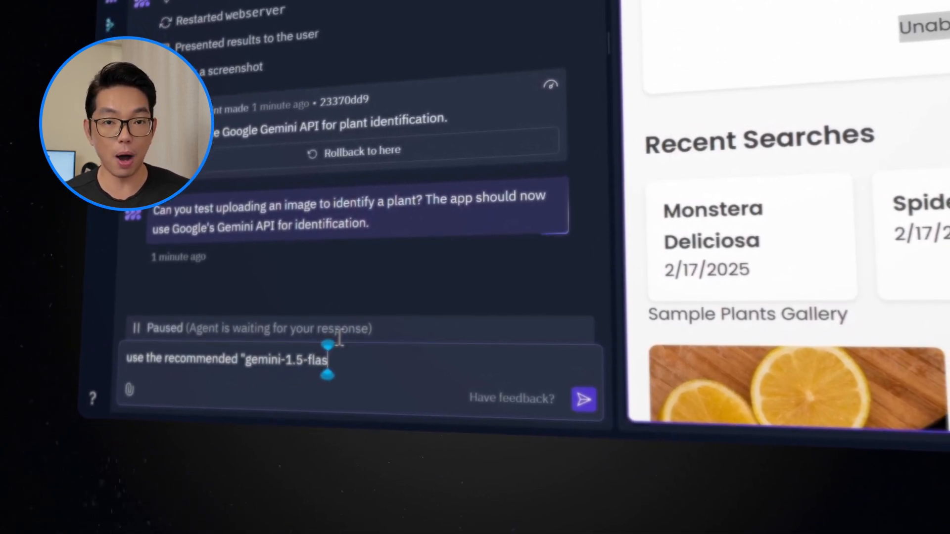
left_click(583, 399)
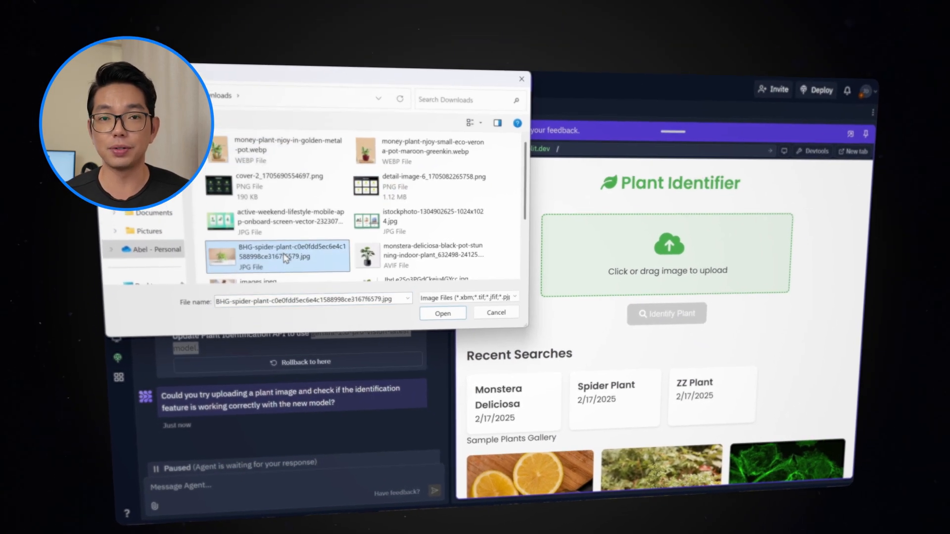
Load the spider plant image and scroll through the Spider Plant care results
left_click(442, 313)
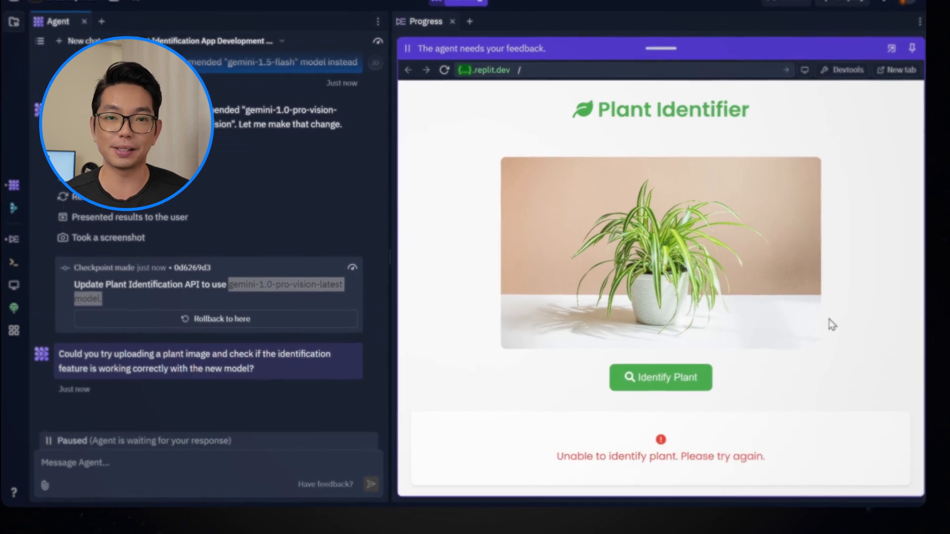
scroll("down", 3)
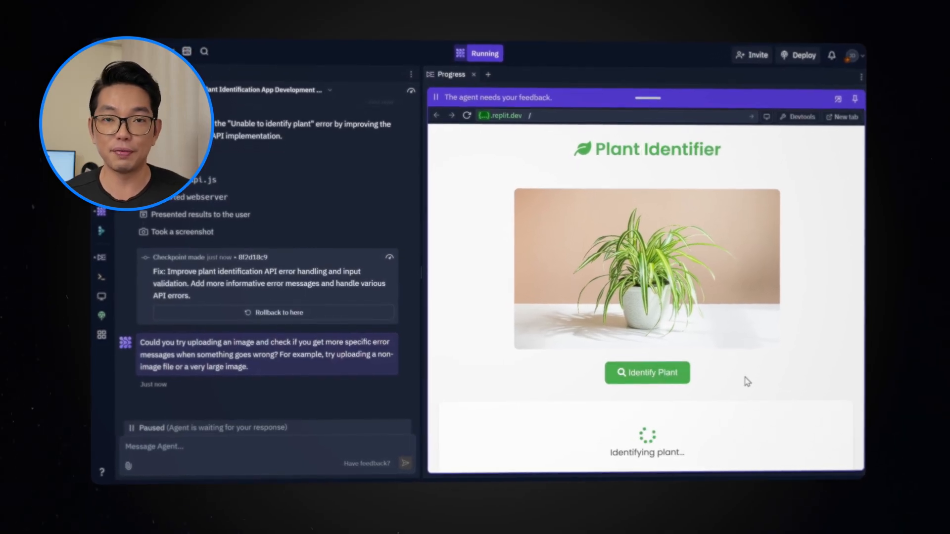
scroll("down", 3)
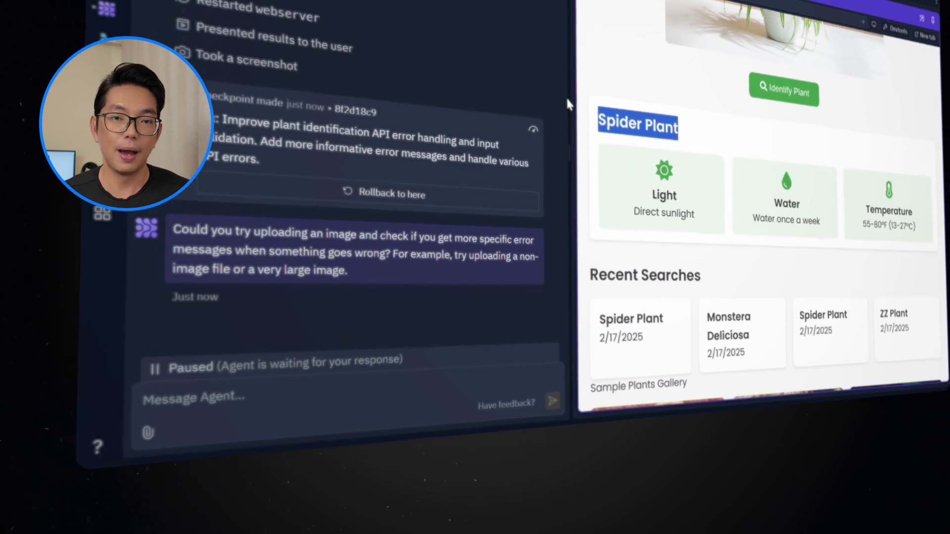
Request a plant information table below the description, plus more page elements and text
type("when a user uploads an image")
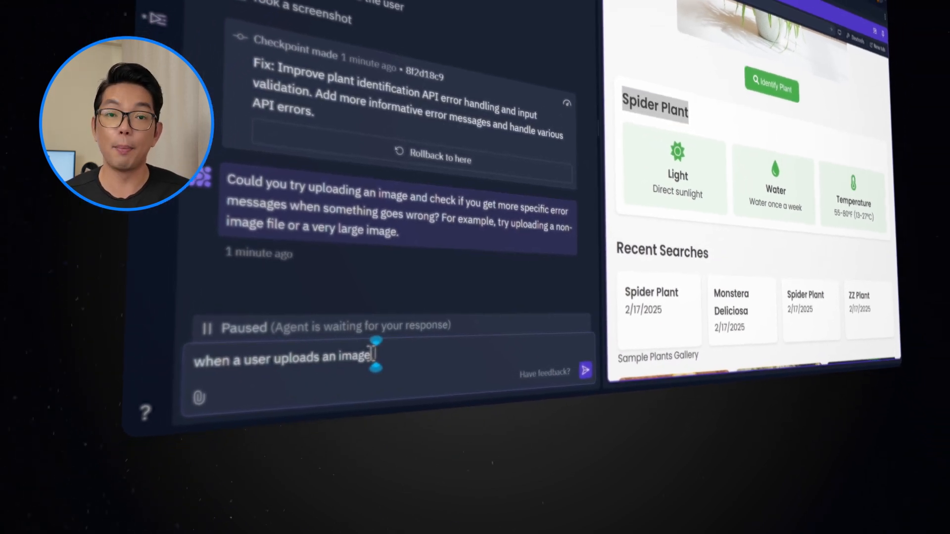
type("at the bottom of the description, show a table")
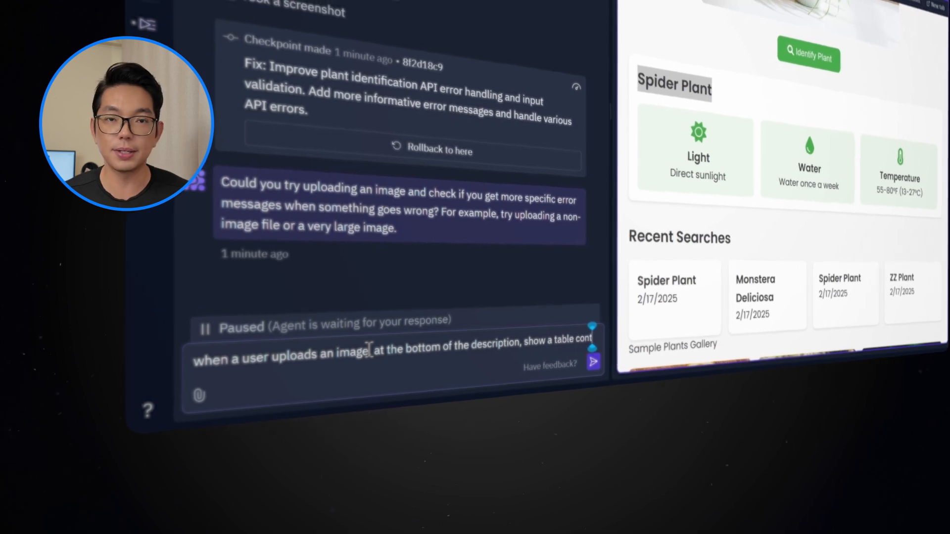
type("containing some information")
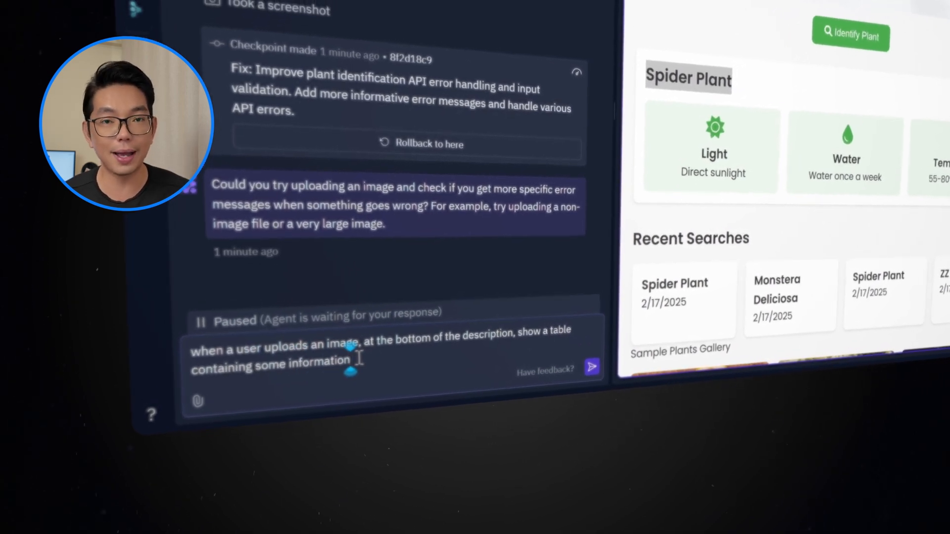
type("about the plant, then add more")
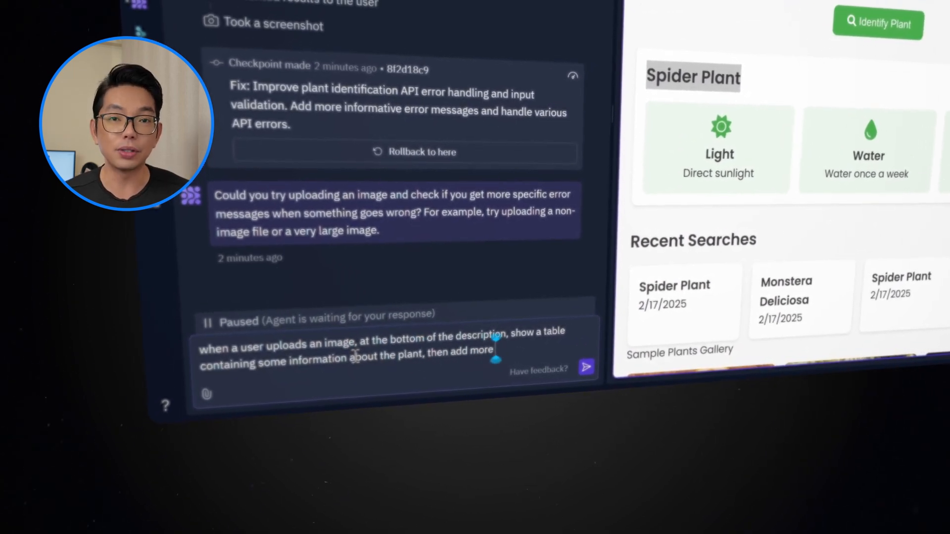
type("elements to the page, text")
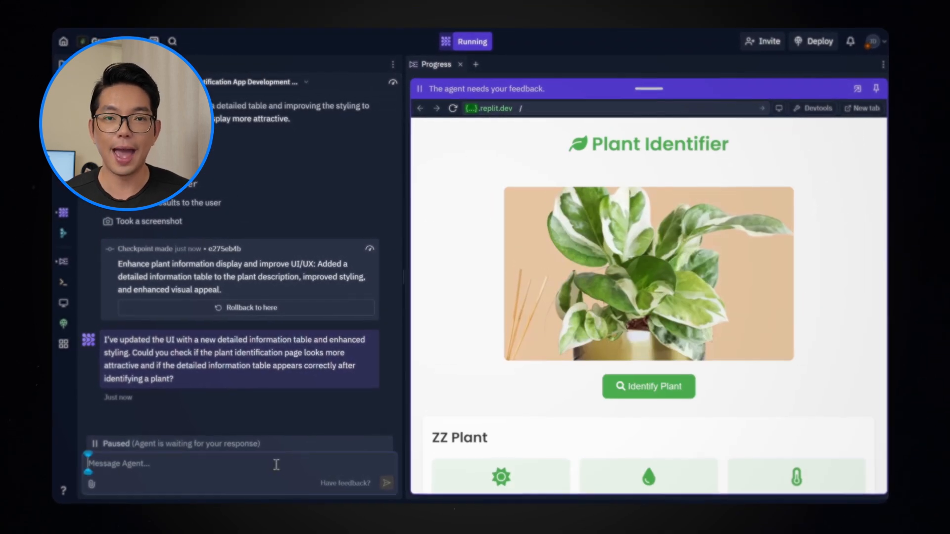
Send the agent the 'Unable to identify plant. Please try again.' error to fix
type("use the gemini-1.")
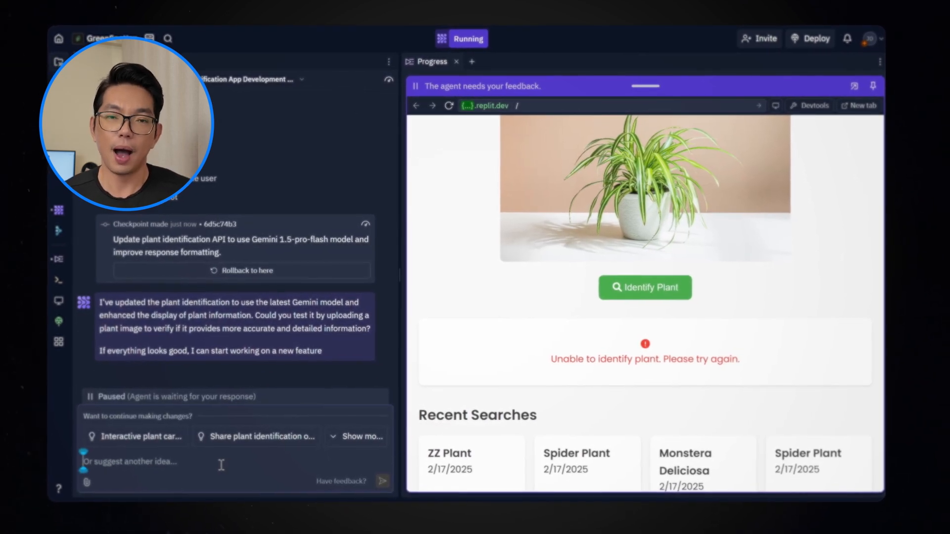
triple_click(644, 359)
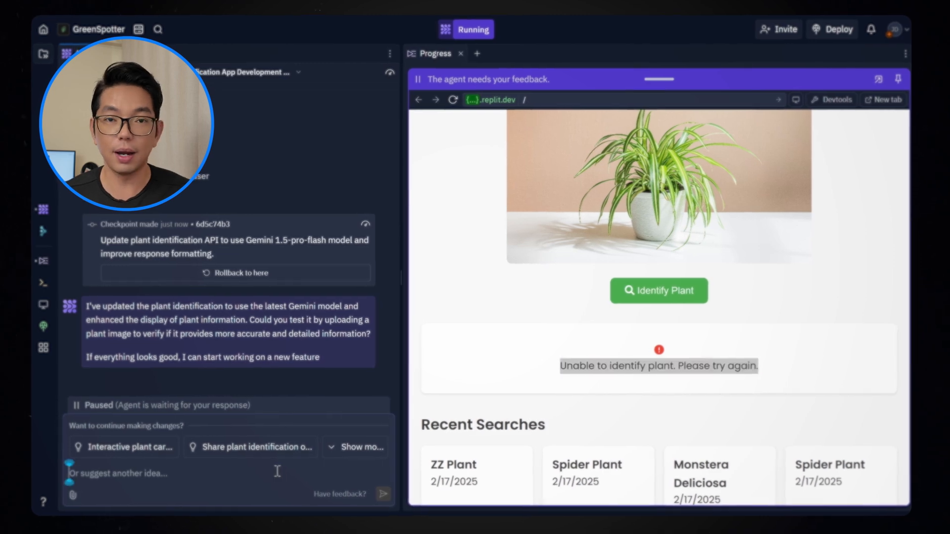
type("Unable to identify plant. Please try again.")
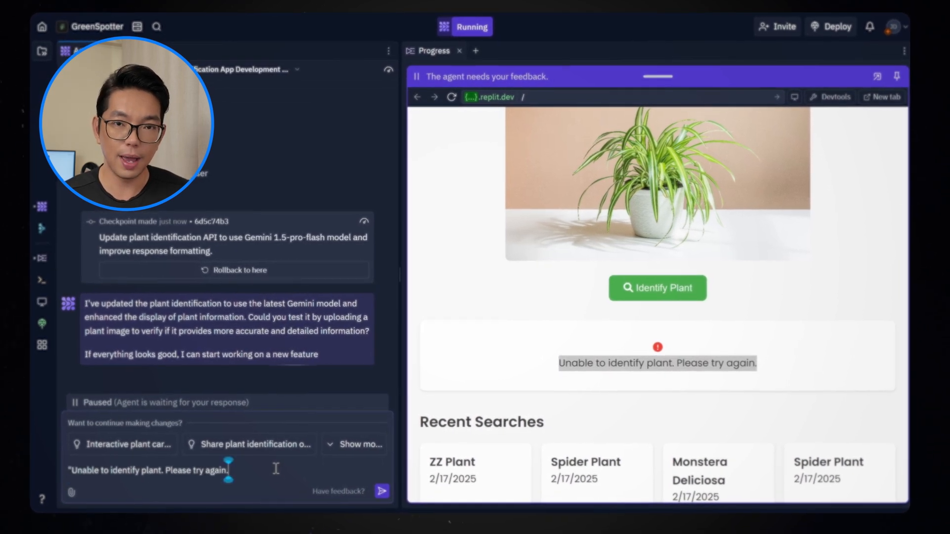
left_click(381, 491)
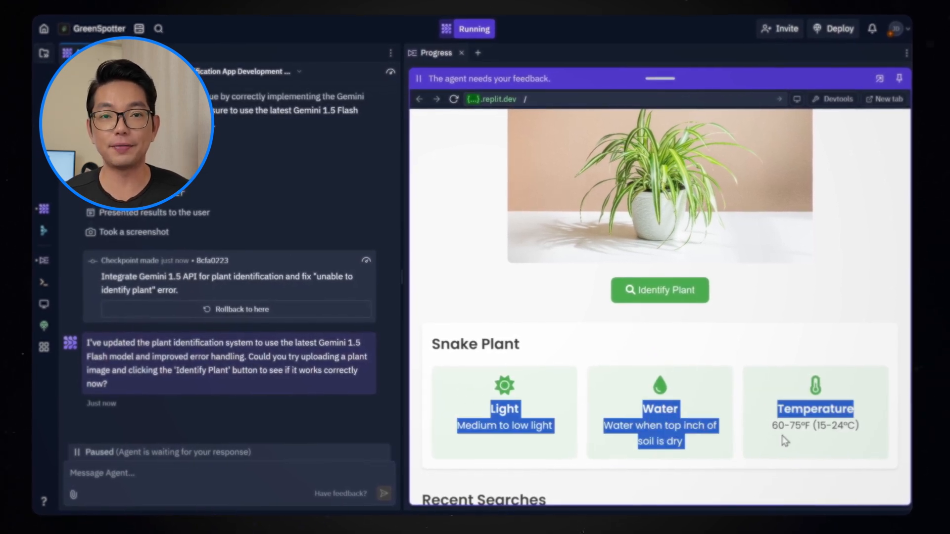
scroll("down", 3)
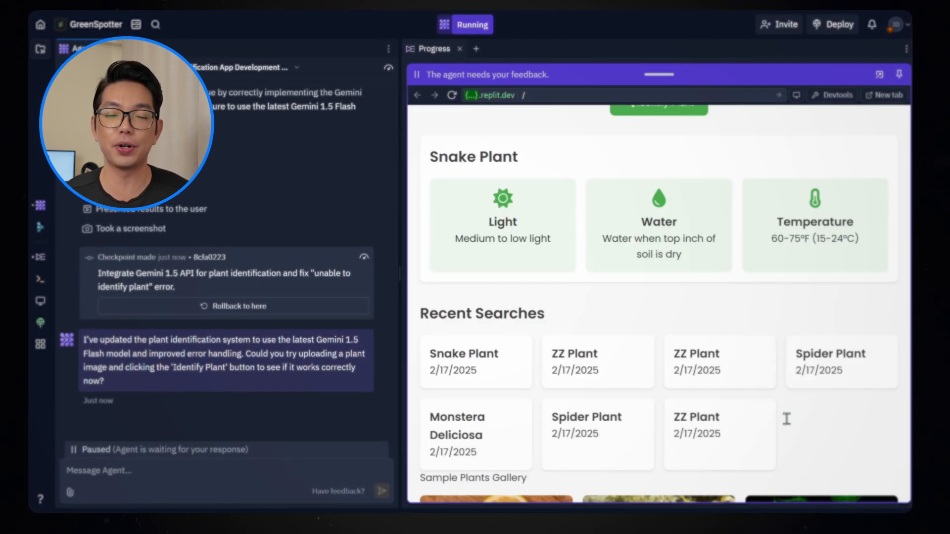
scroll("up", 3)
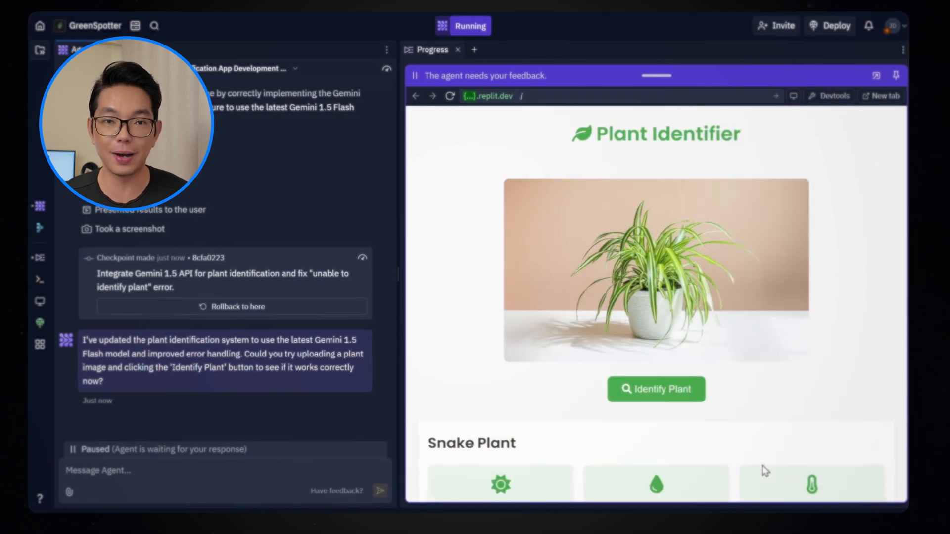
scroll("down", 3)
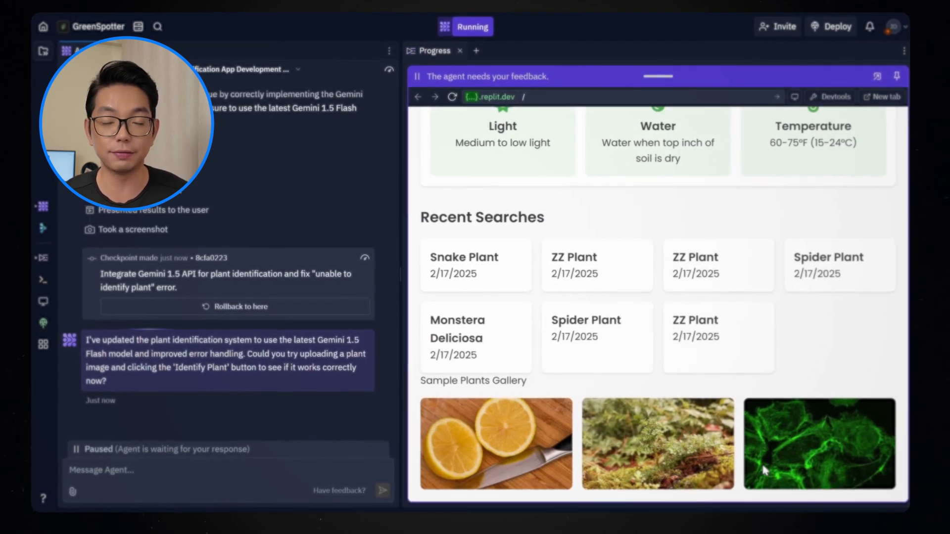
scroll("up", 3)
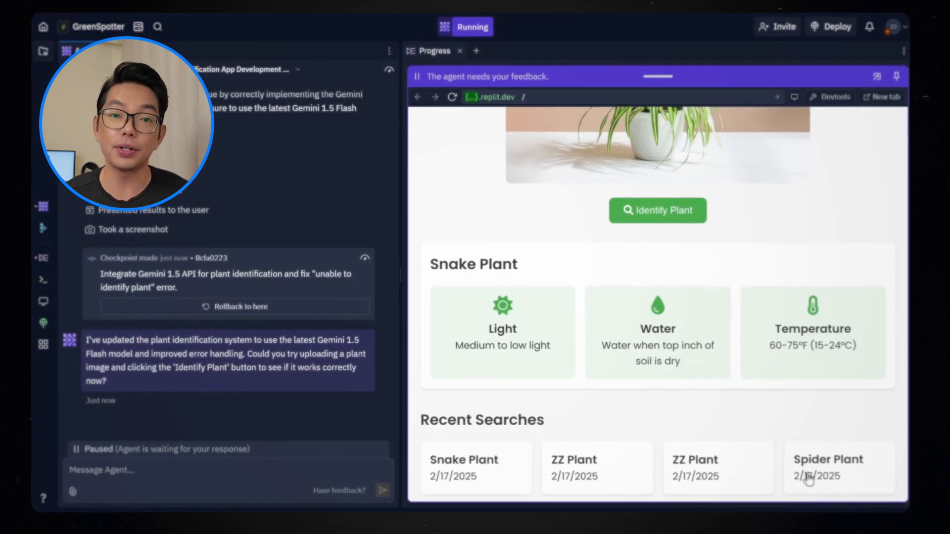
scroll("up", 3)
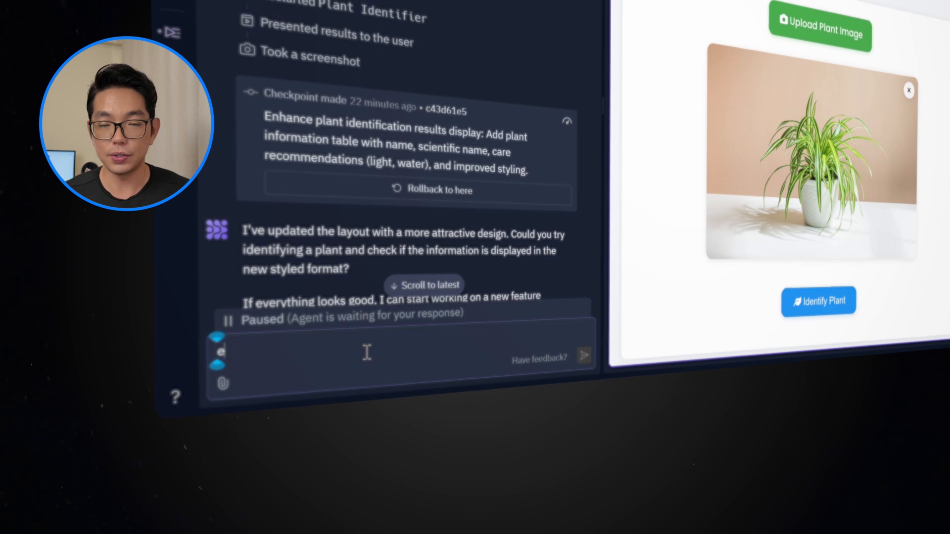
Ask the agent to ensure the interface is visually appealing and enhances user experience
type("ensure the interface is")
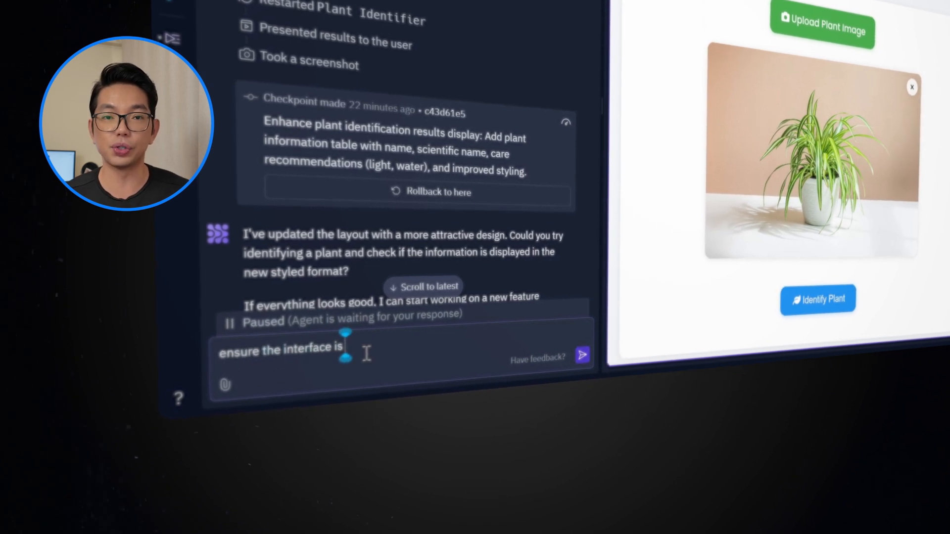
type("visually appealing an")
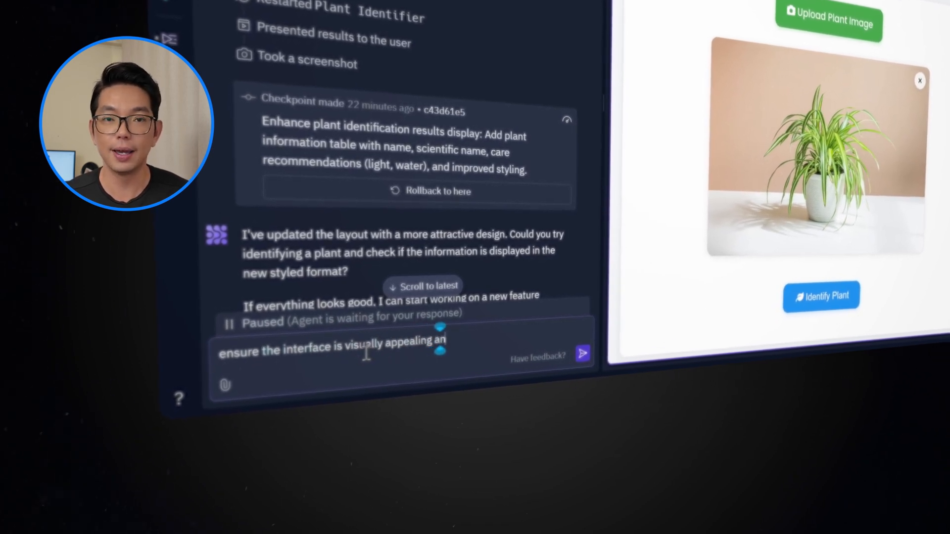
type("and enhances user experience")
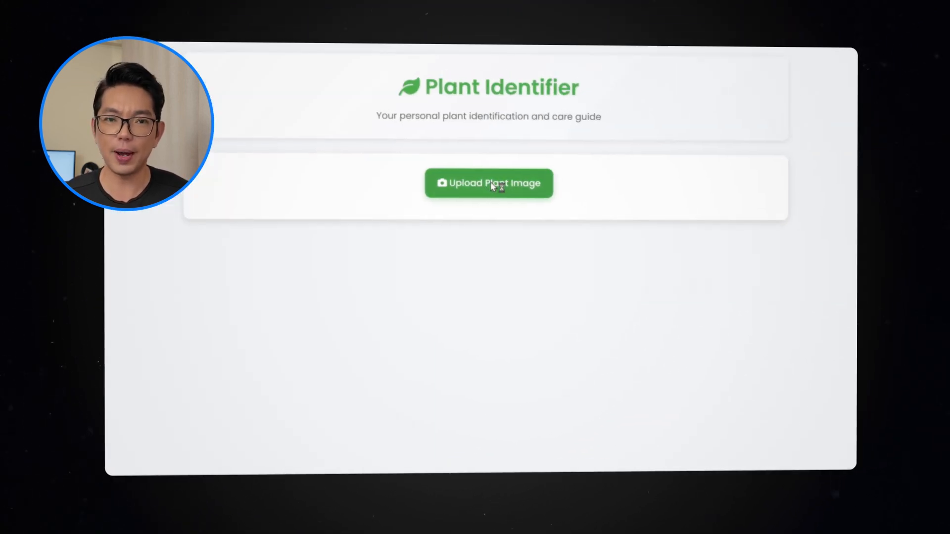
Upload and identify the spider plant photo, then scroll through its family, origin and care details
left_click(488, 183)
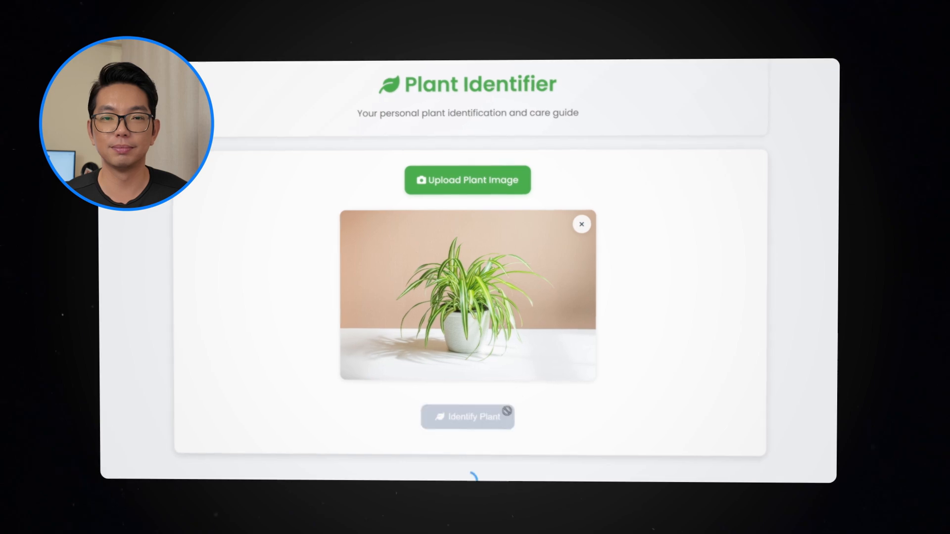
left_click(467, 416)
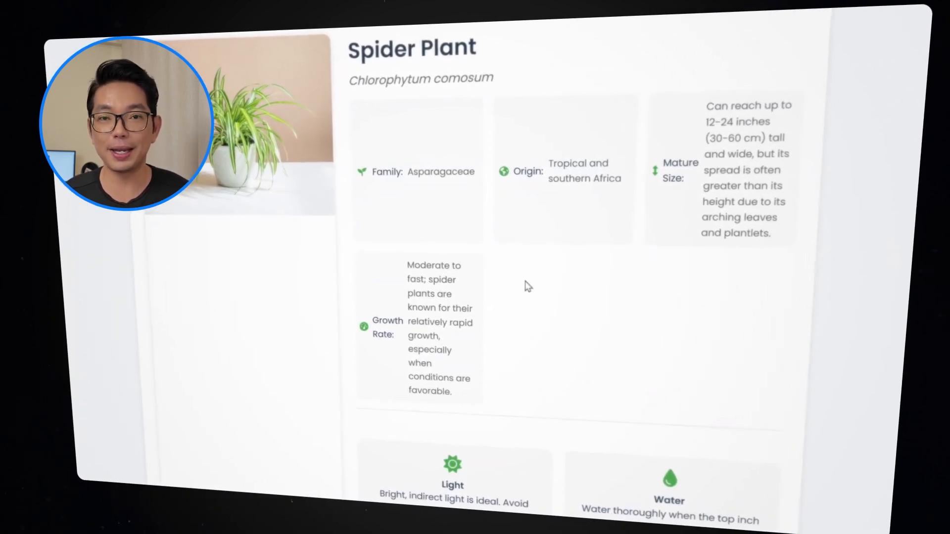
scroll("down", 3)
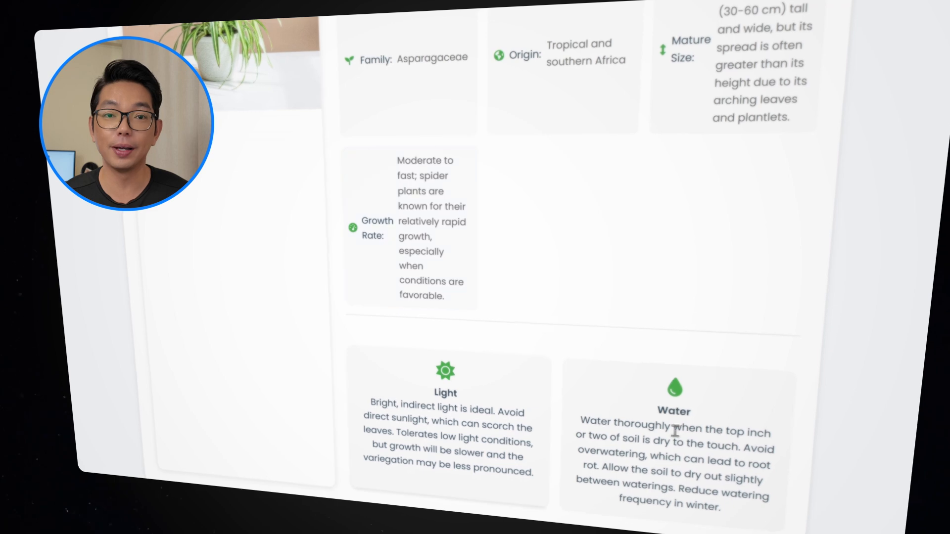
scroll("up", 3)
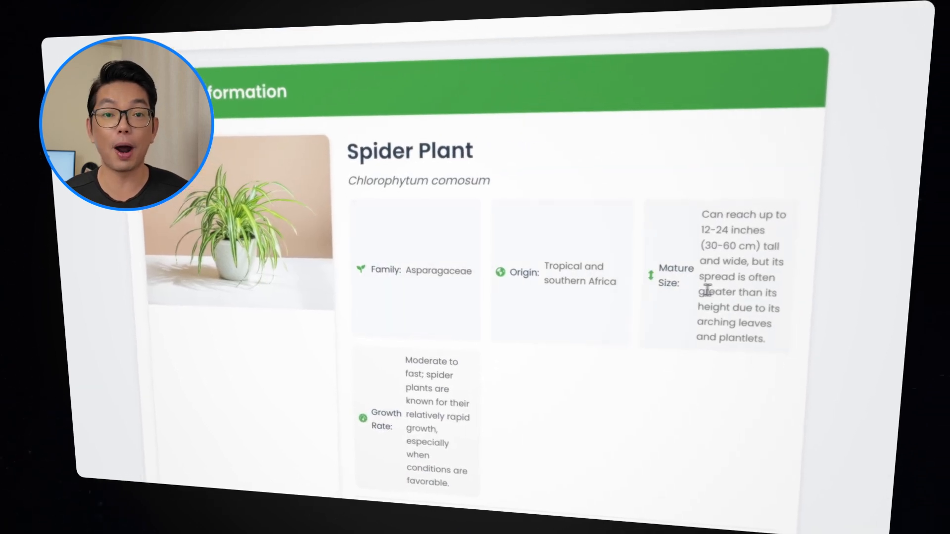
scroll("down", 3)
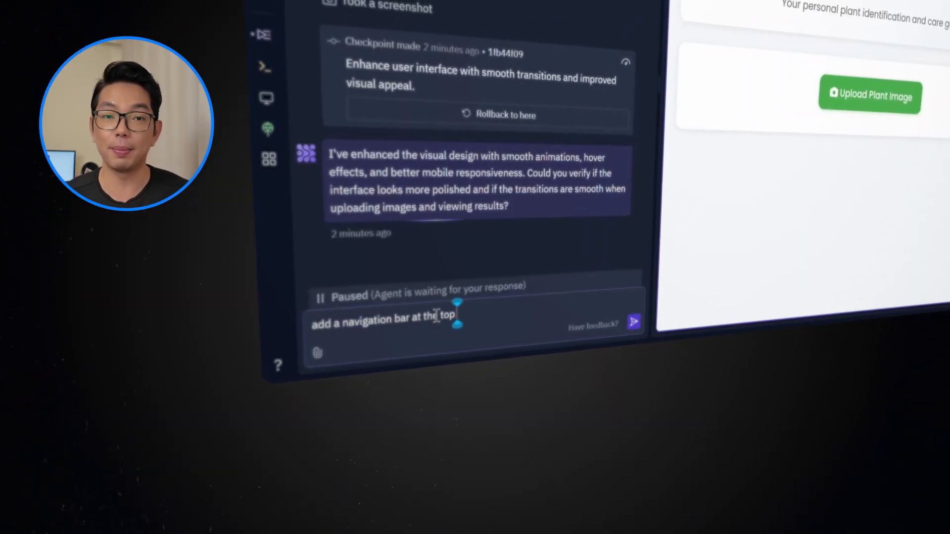
Ask the Agent for a Home, About, Contact navigation bar and a footer
type("of the page, include Home, a")
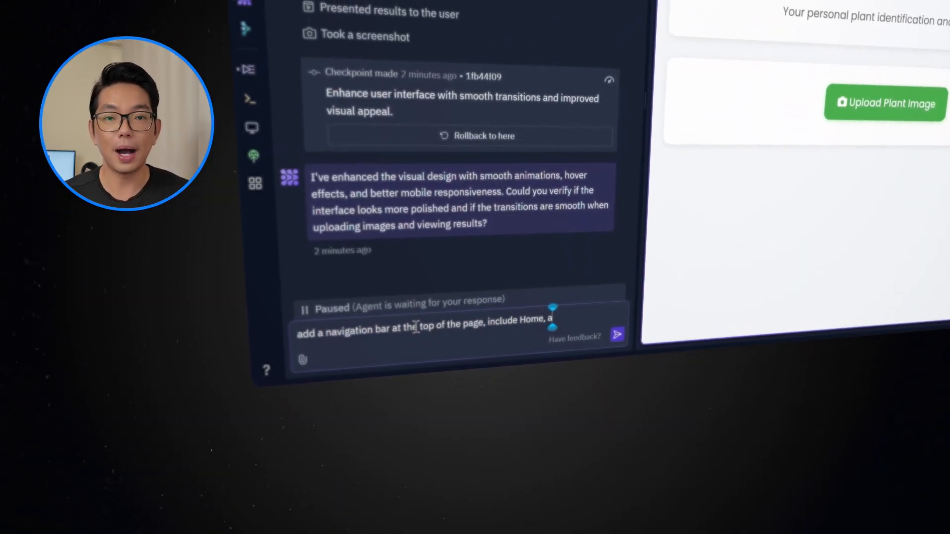
type("bout, Contact and")
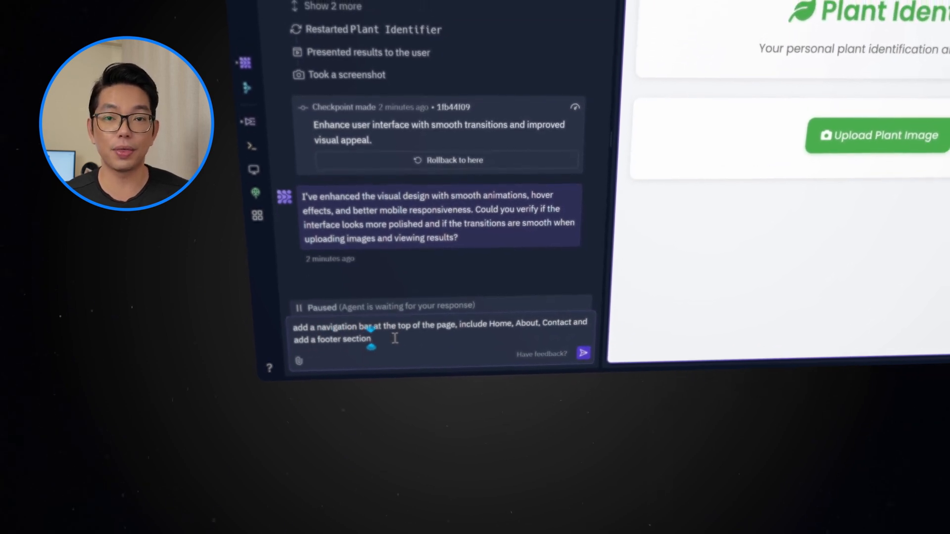
type("with additional website")
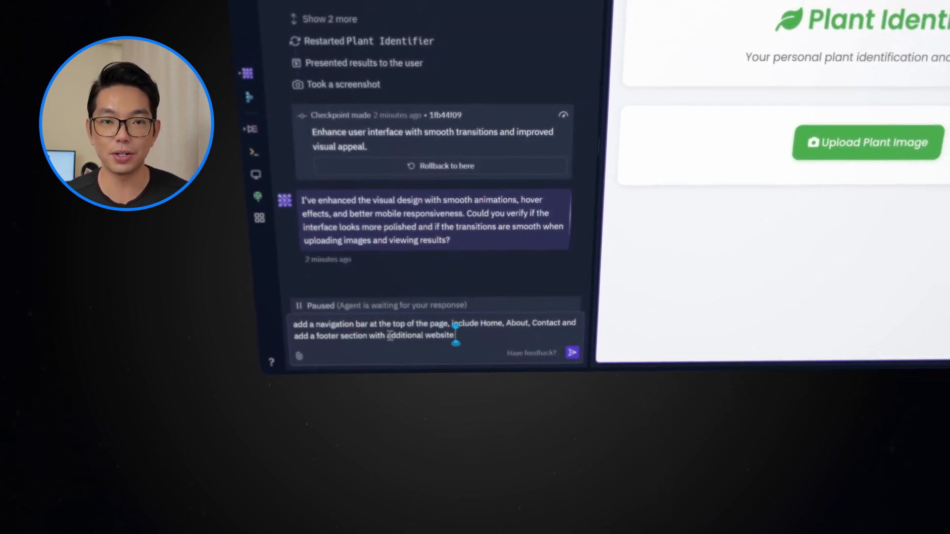
left_click(572, 353)
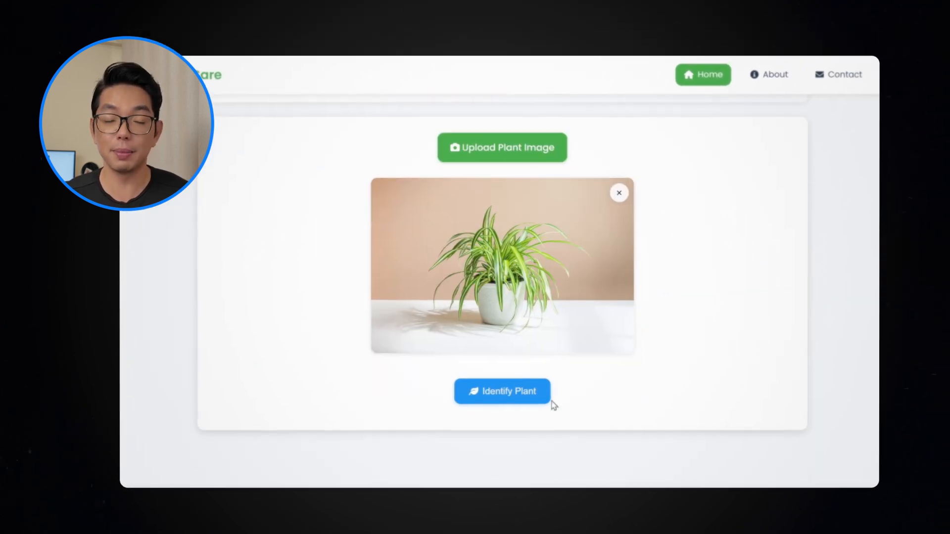
left_click(501, 391)
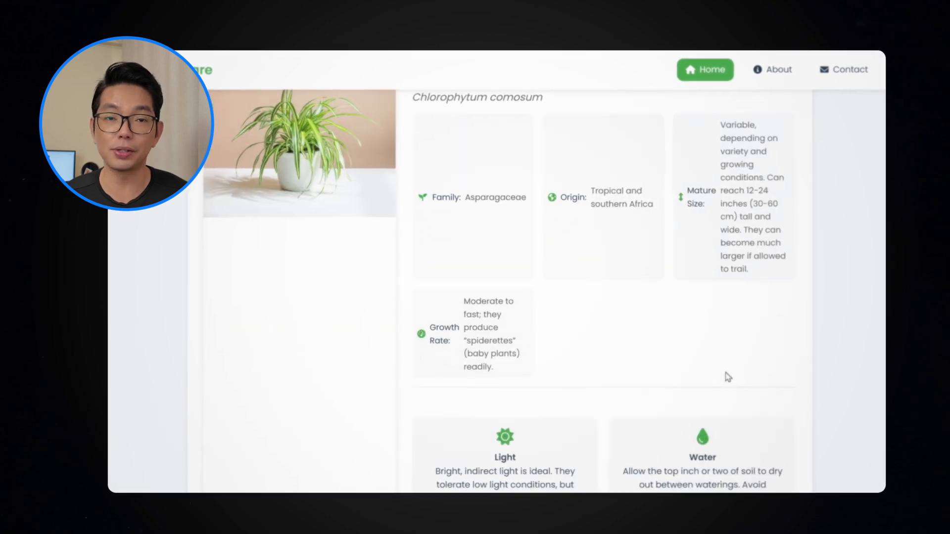
scroll("up", 3)
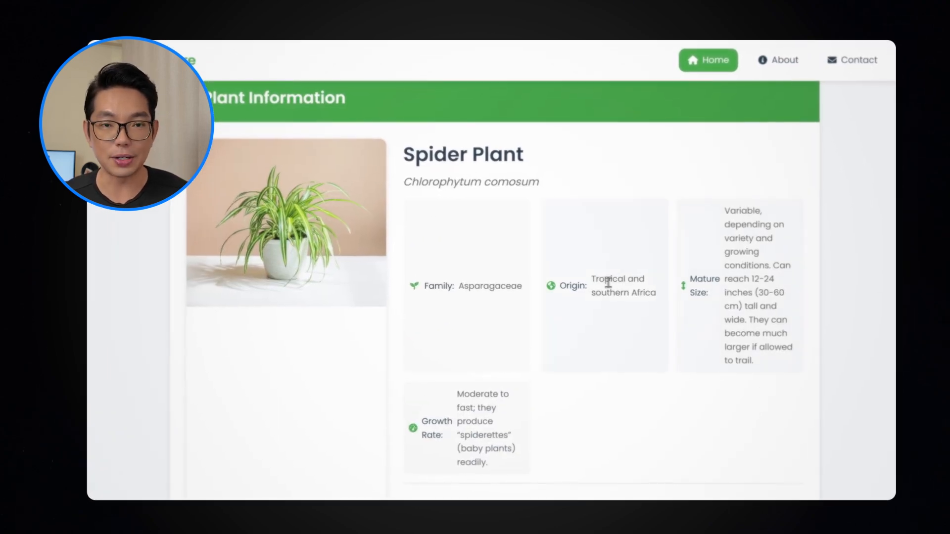
scroll("down", 3)
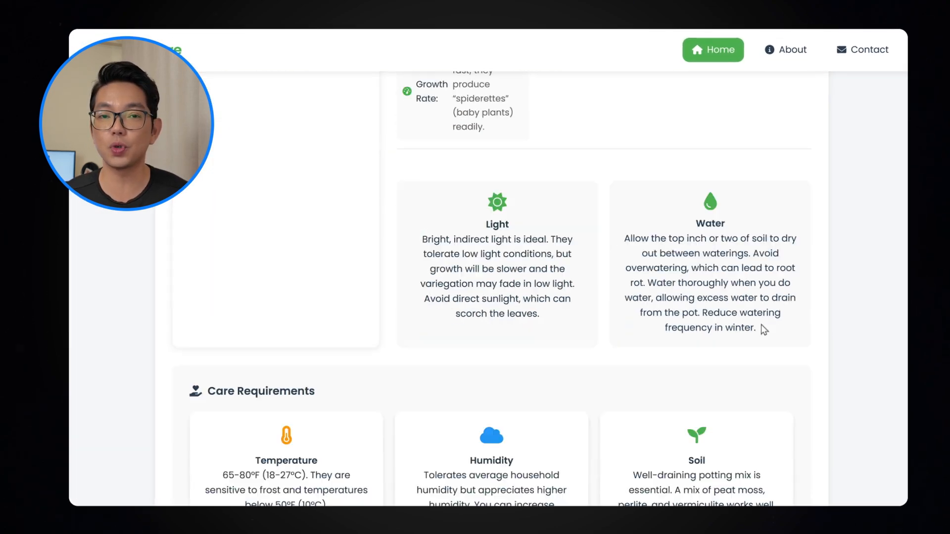
scroll("down", 3)
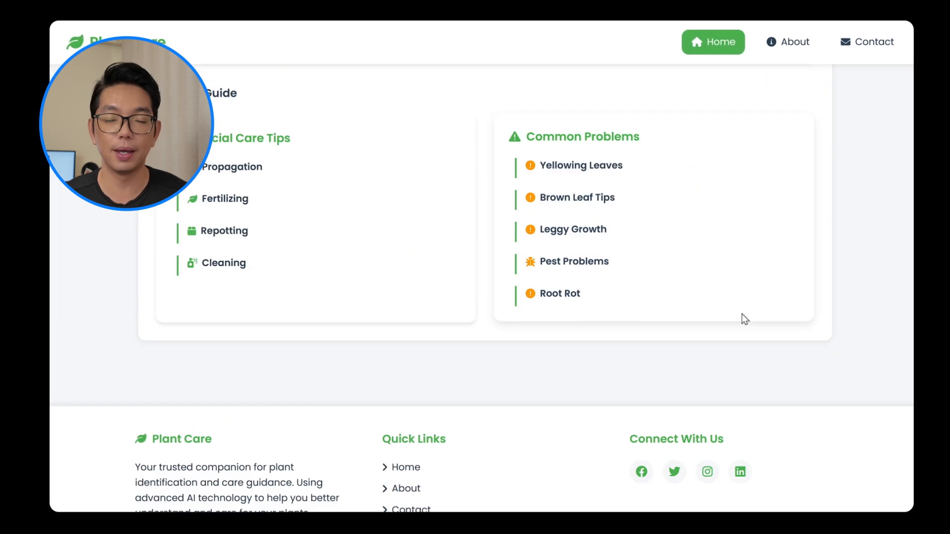
scroll("down", 3)
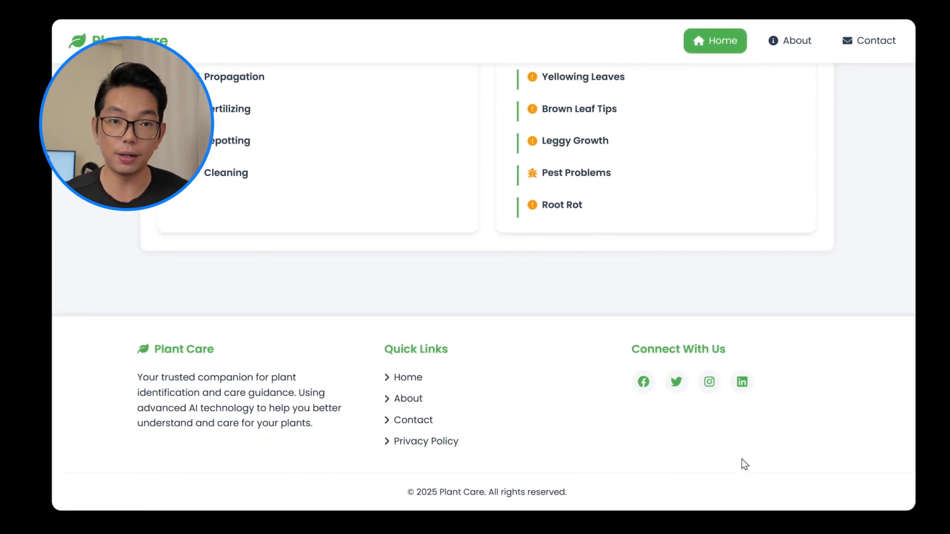
scroll("up", 3)
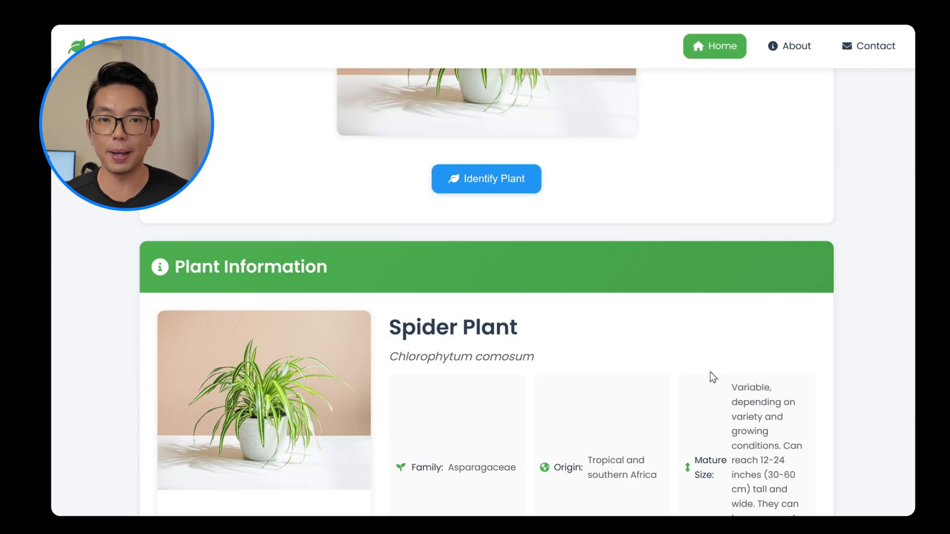
scroll("up", 3)
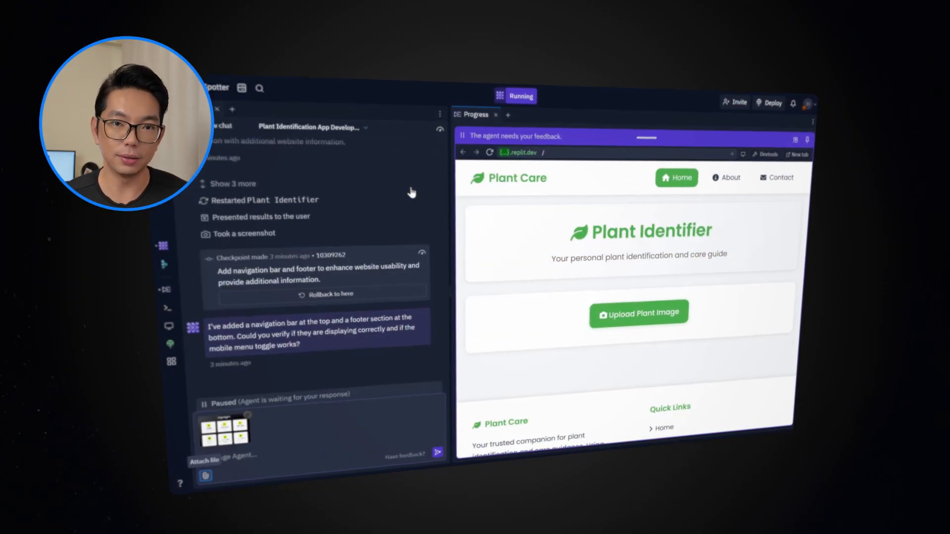
Request an icon-based how-to-use section below Upload, inspired by the attached image
left_click(637, 313)
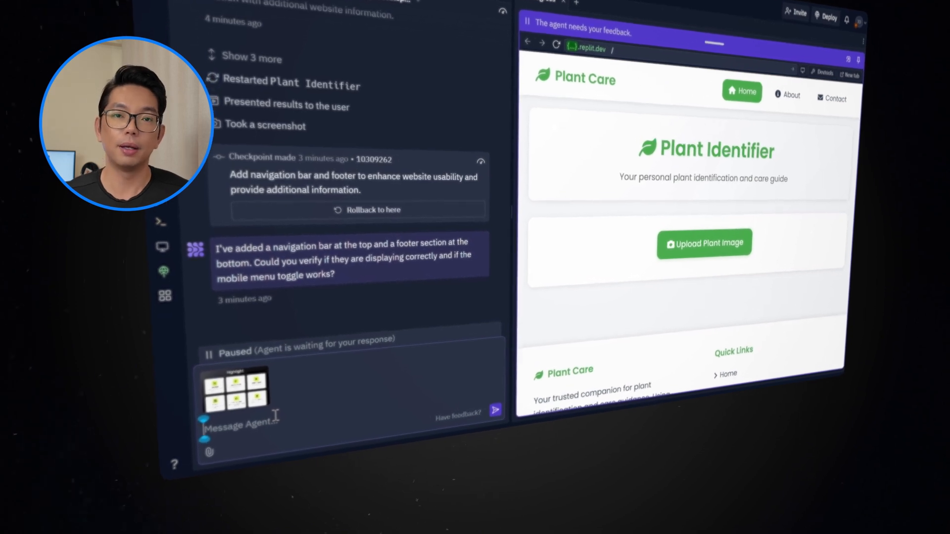
type("Below the Upload section")
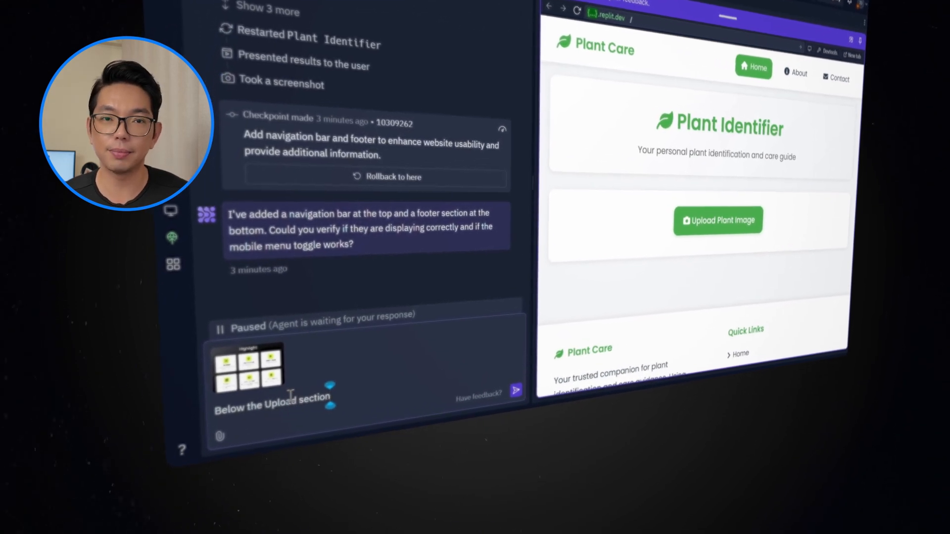
type(", add a section where it e")
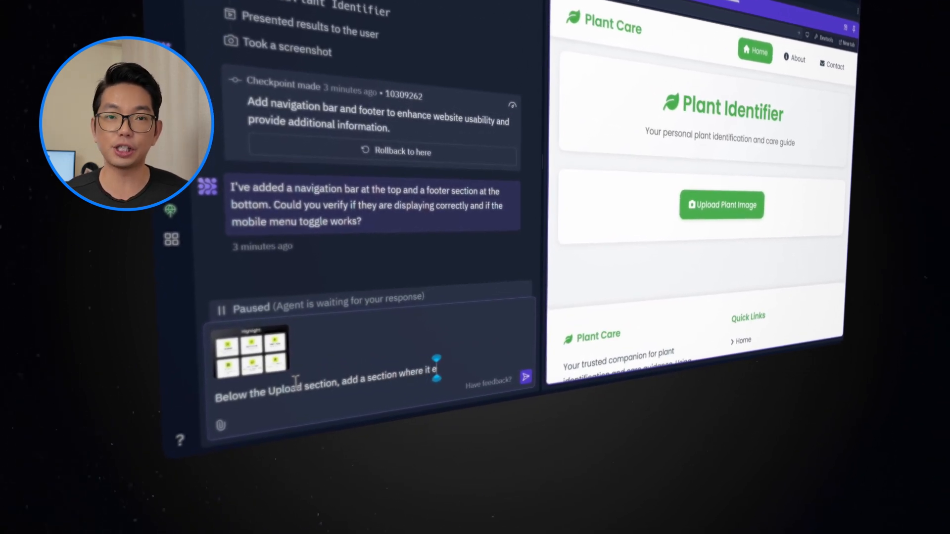
type("xplains how to use the app.")
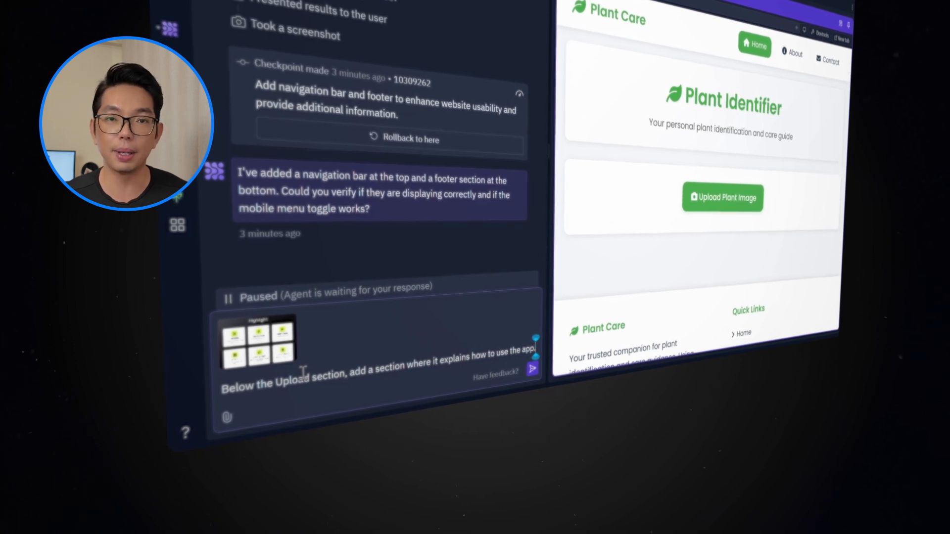
type("Take the inspiration from the image attached and include icons in each")
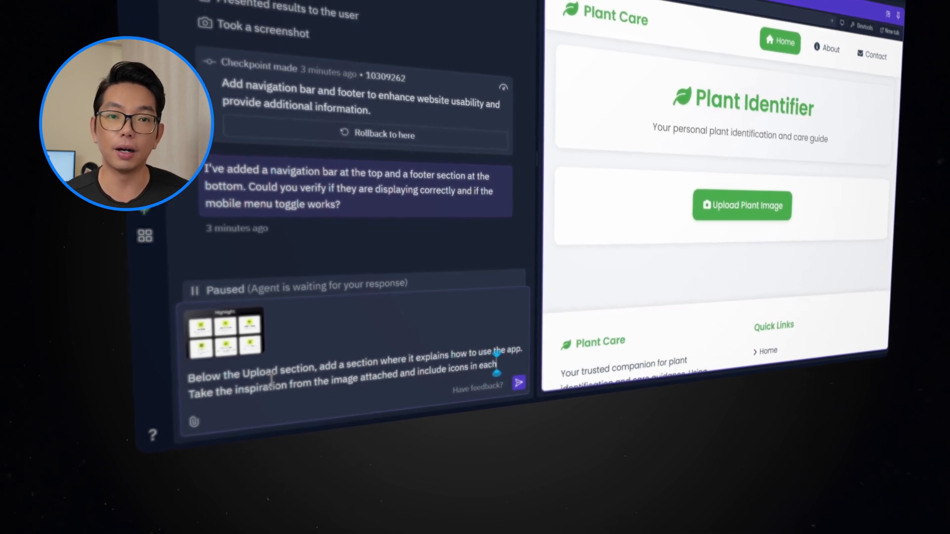
left_click(518, 382)
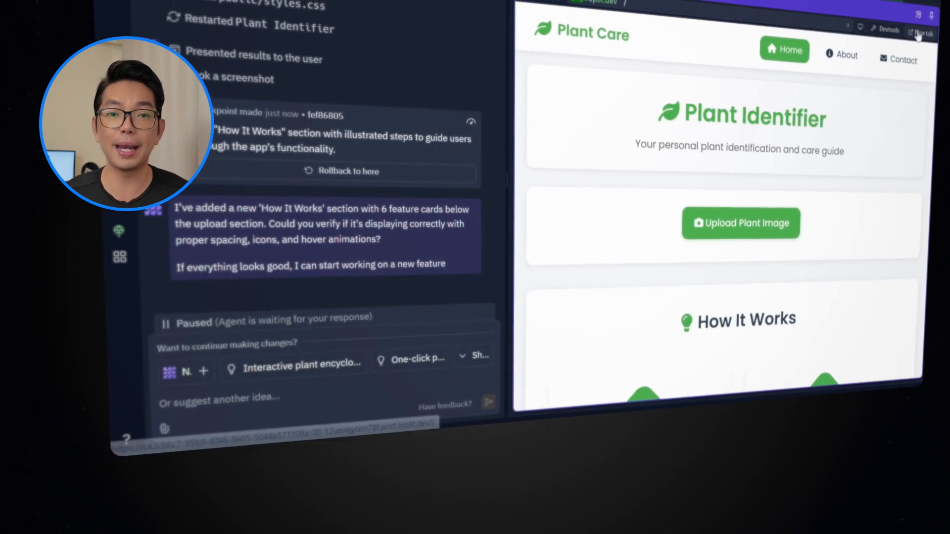
scroll("down", 3)
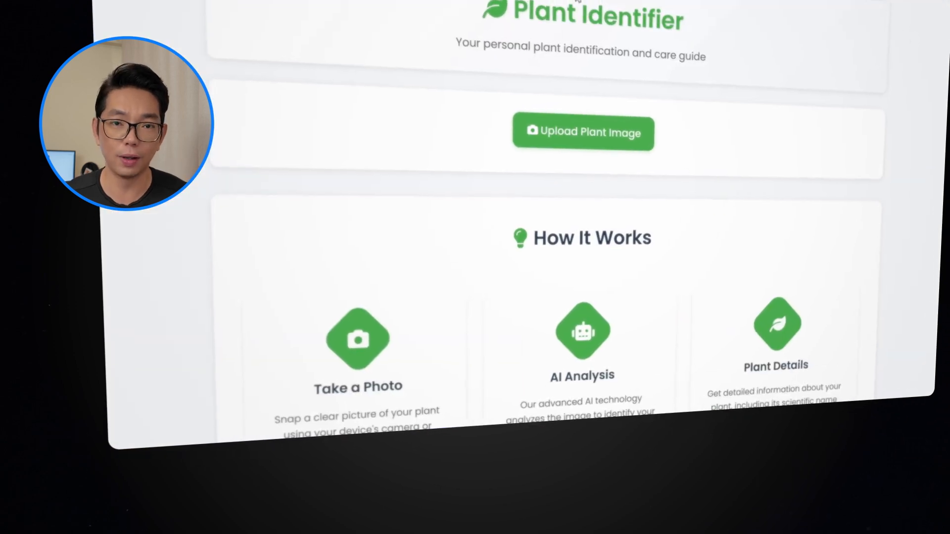
scroll("down", 3)
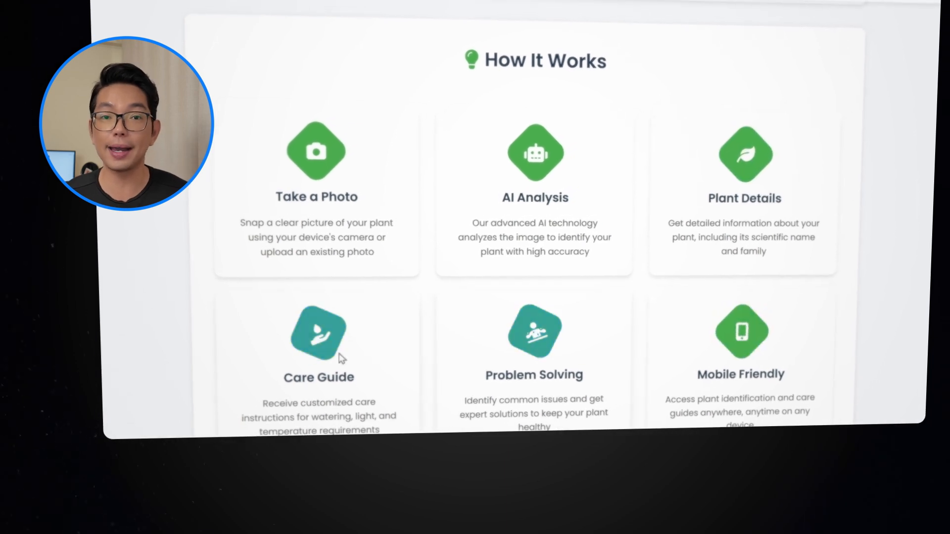
scroll("down", 3)
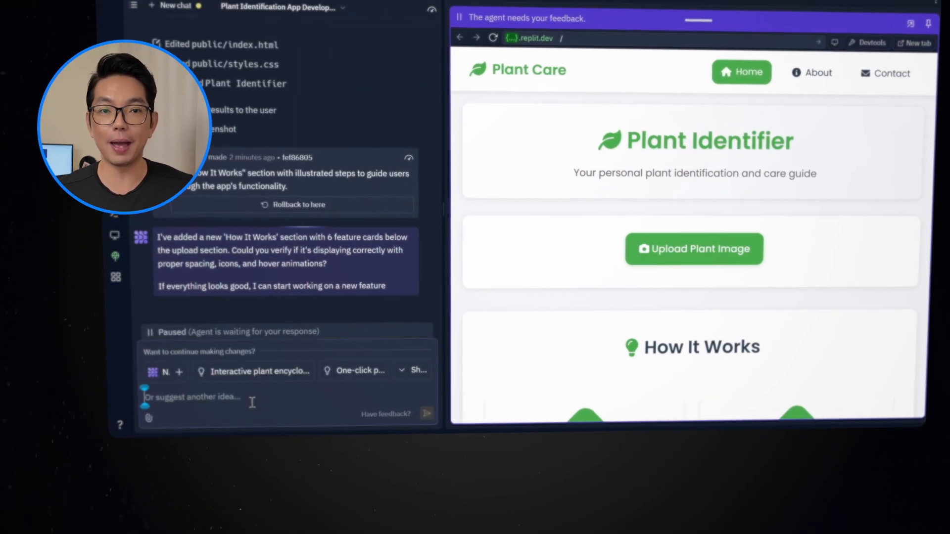
Request a camera Take Photo button beside Upload, then ask it to match Upload's colour and size
type("add a \"Take Photo\"")
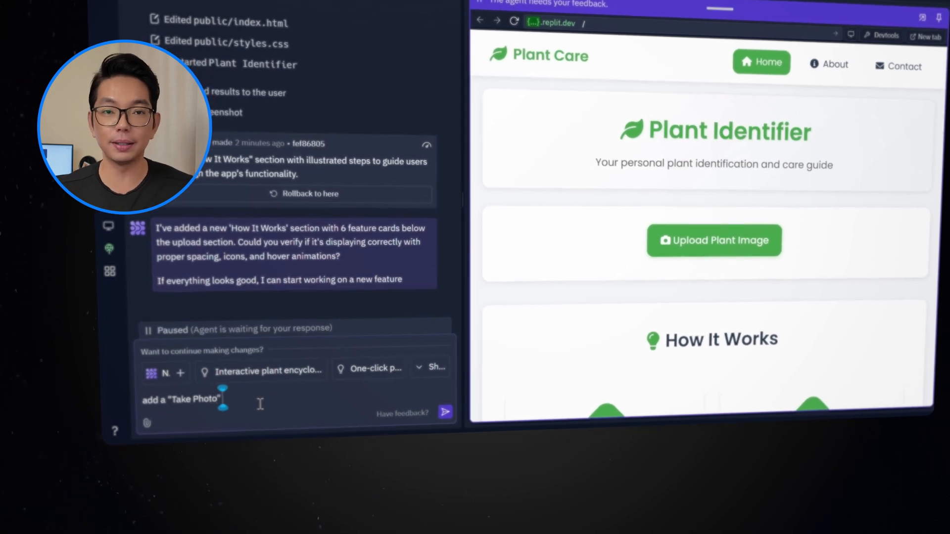
type("button beside the upload button")
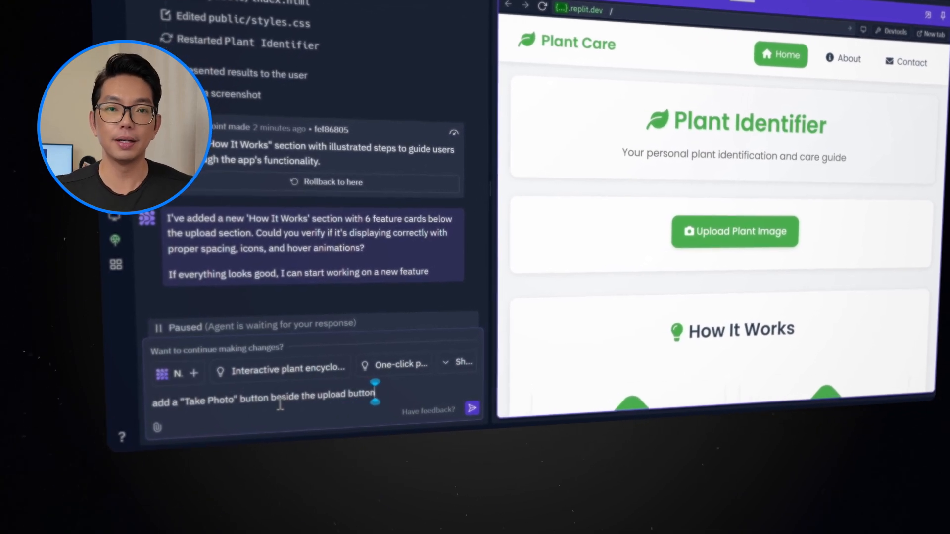
type(", to take a photo using the")
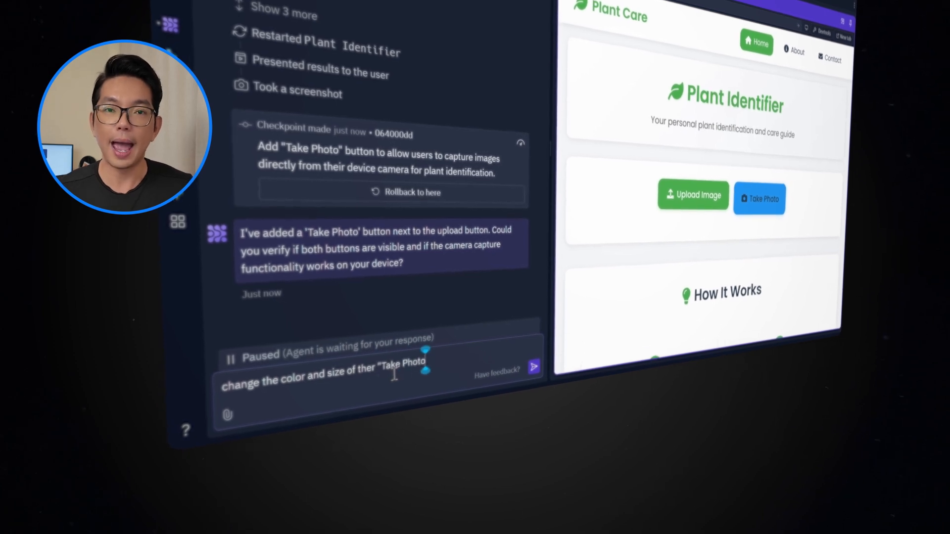
type(", make it the same as the")
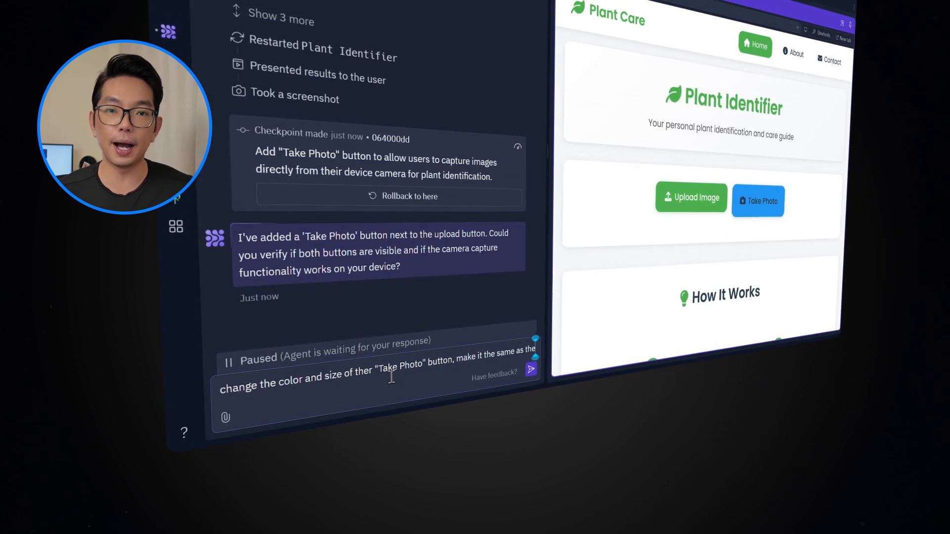
left_click(530, 370)
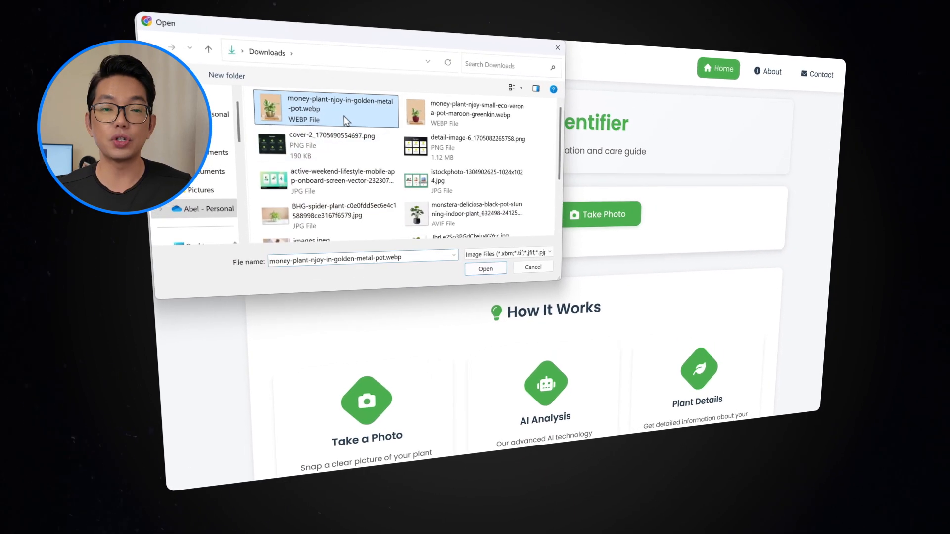
Upload and identify the golden-pot plant photo, which the app reports as Satin Pothos
left_click(485, 269)
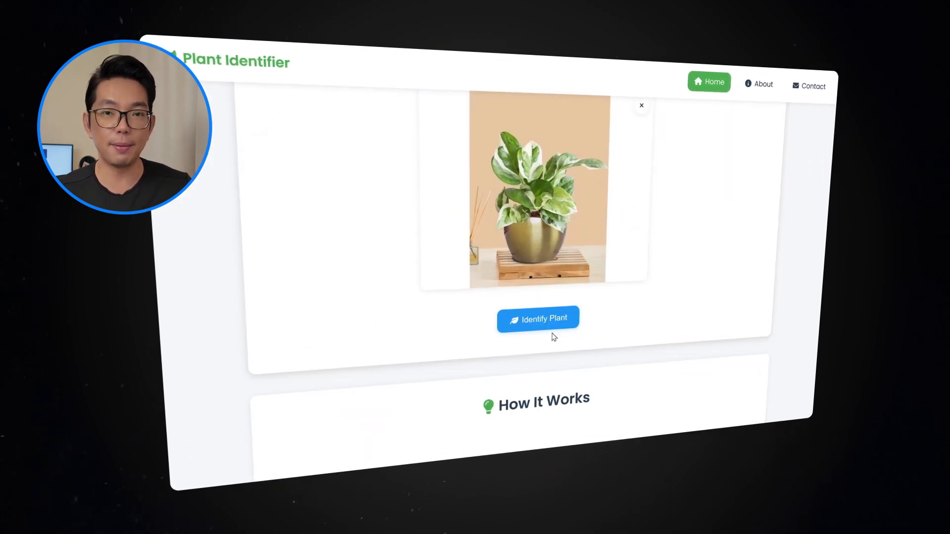
left_click(537, 318)
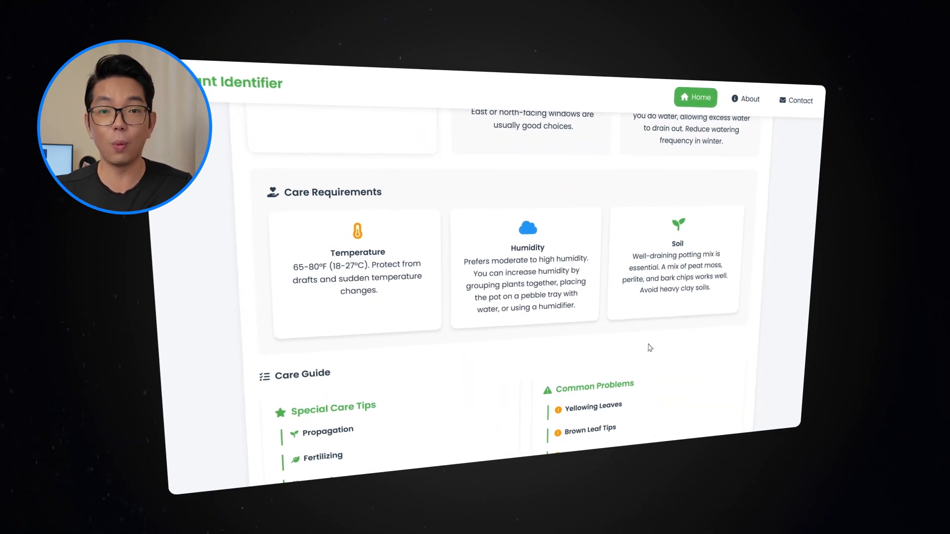
scroll("up", 3)
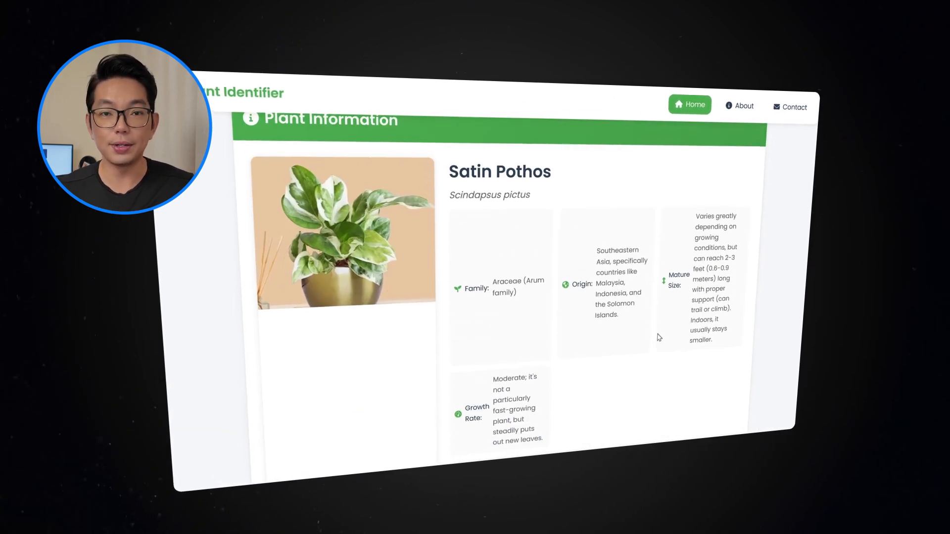
left_click(689, 107)
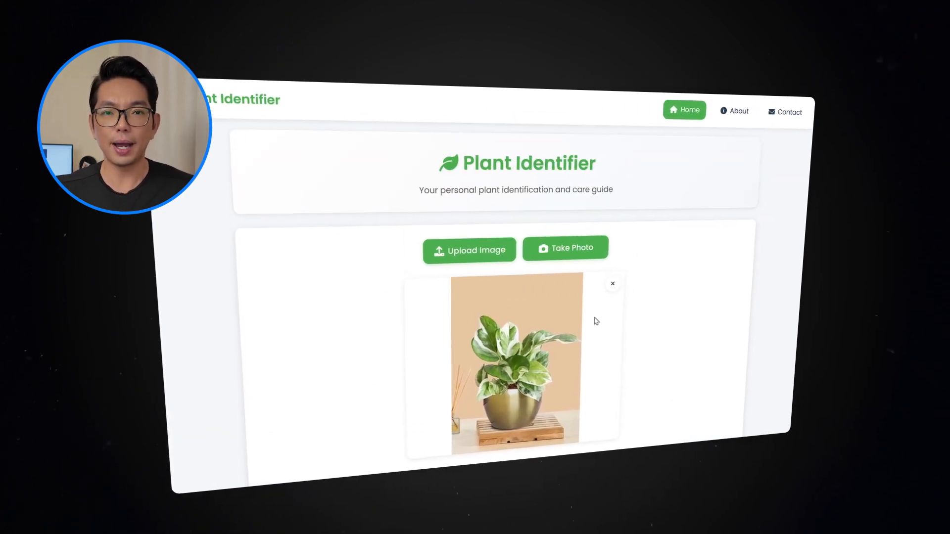
left_click(468, 249)
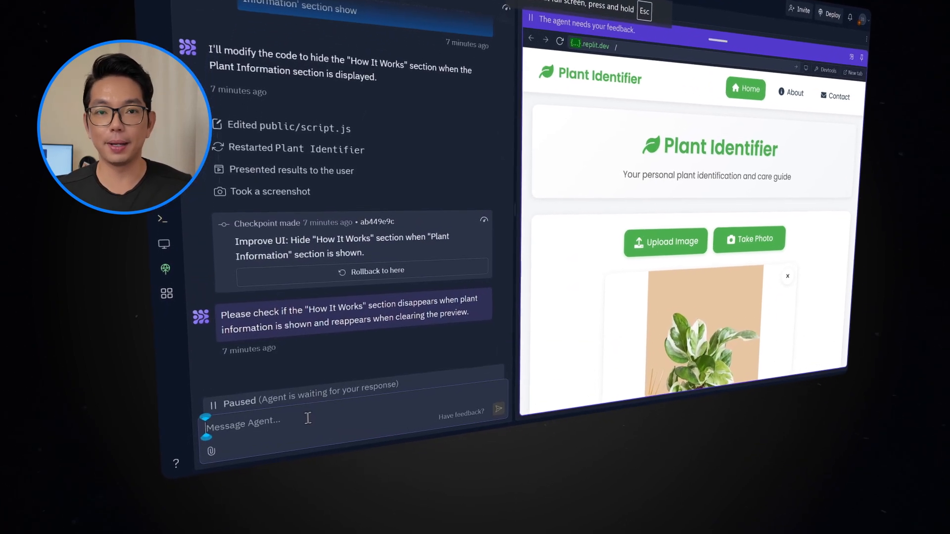
Ask the Agent for Take Photo camera access and an analysis-starting Capture Photo button
type("Implement camera a")
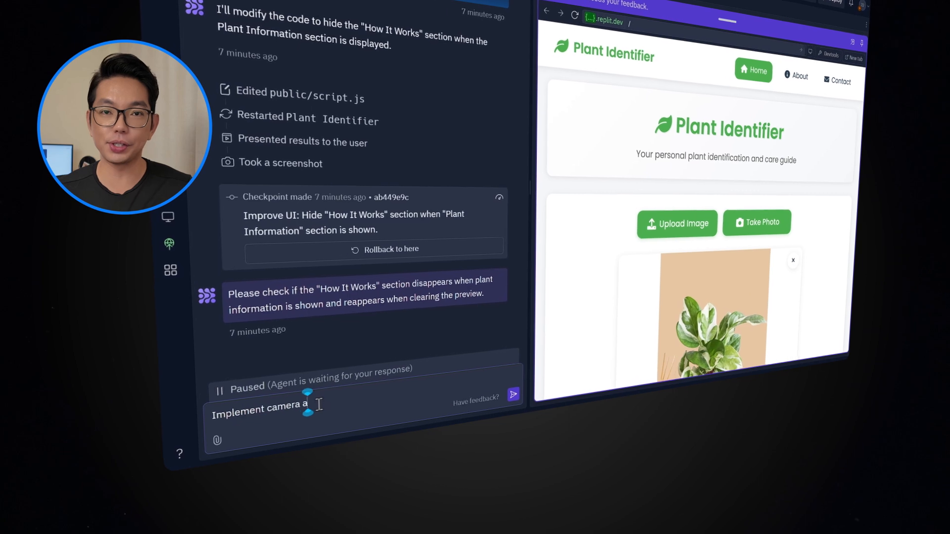
type("ccess for plant image capture when trying to click the")
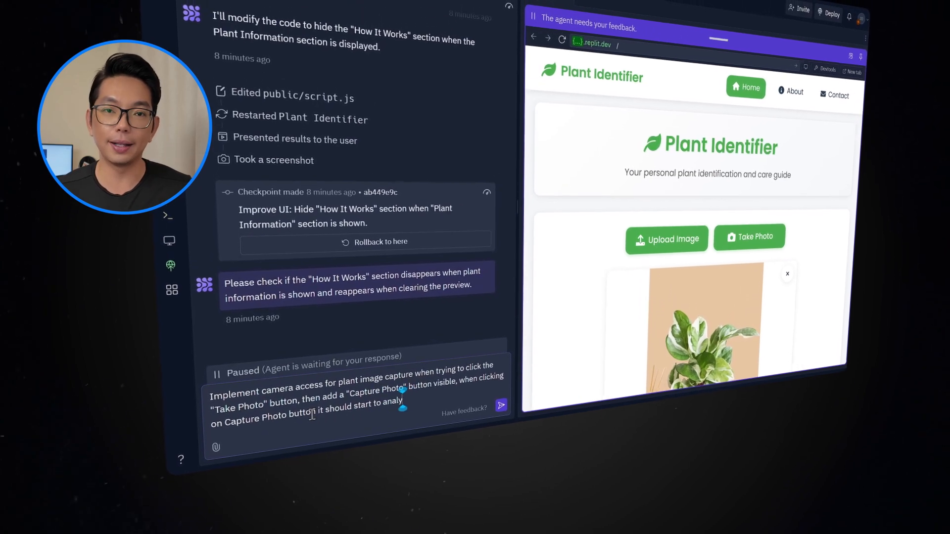
left_click(500, 405)
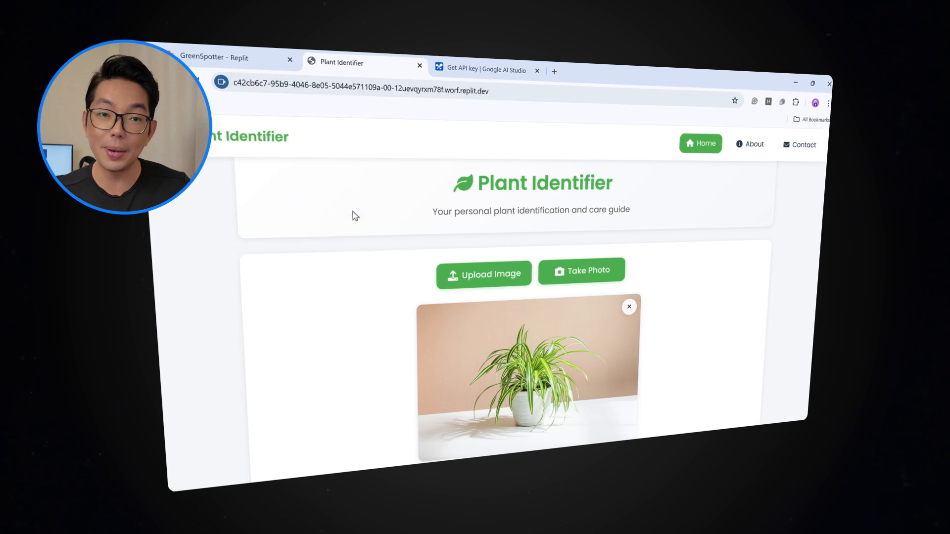
Open the Take Photo camera preview and scroll past the Identify Plant button
left_click(581, 270)
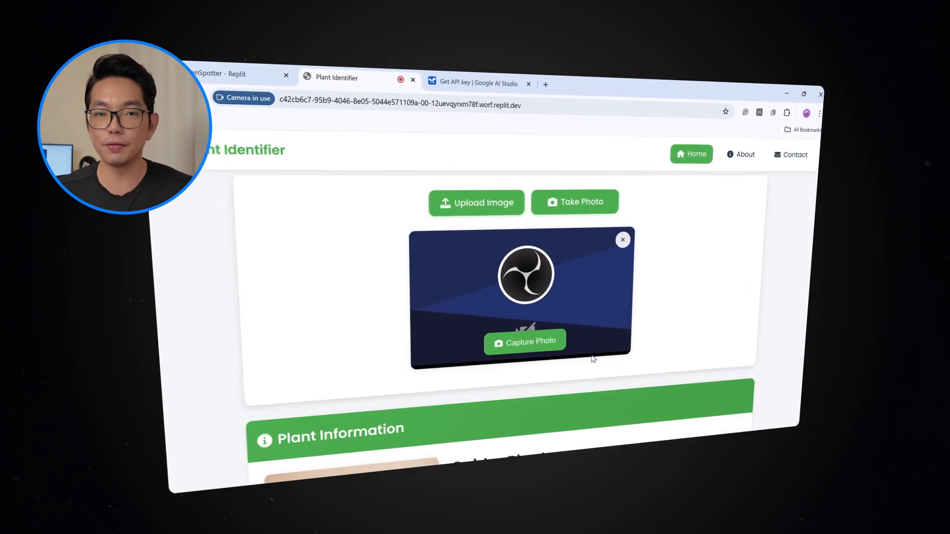
left_click(524, 342)
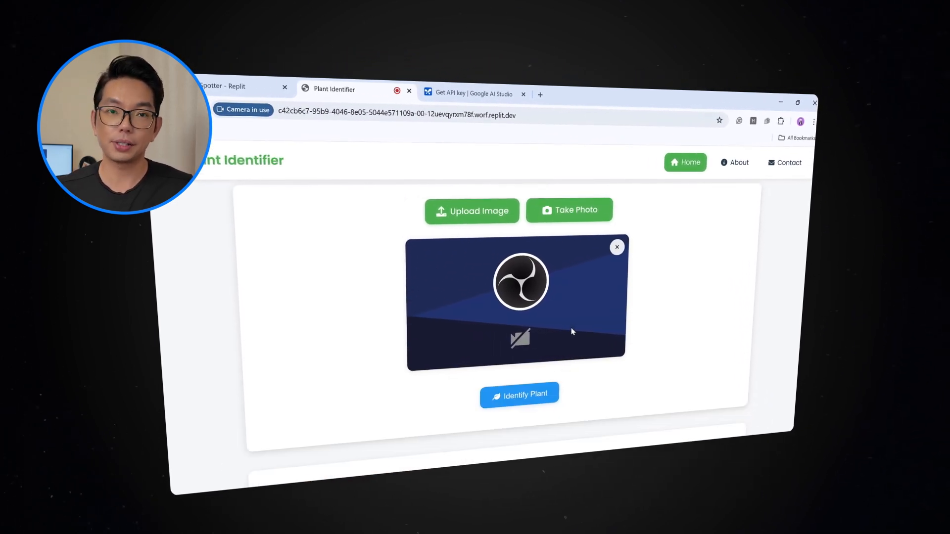
scroll("down", 3)
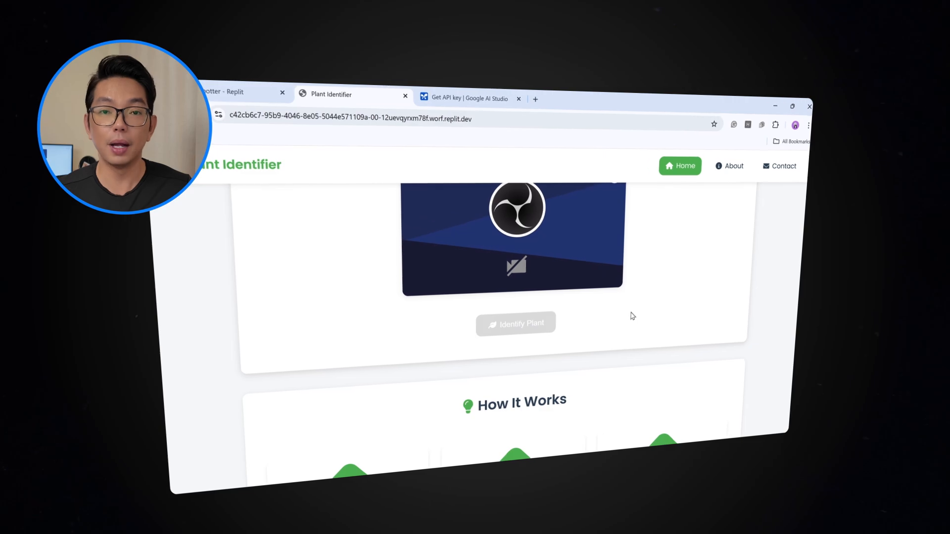
scroll("down", 3)
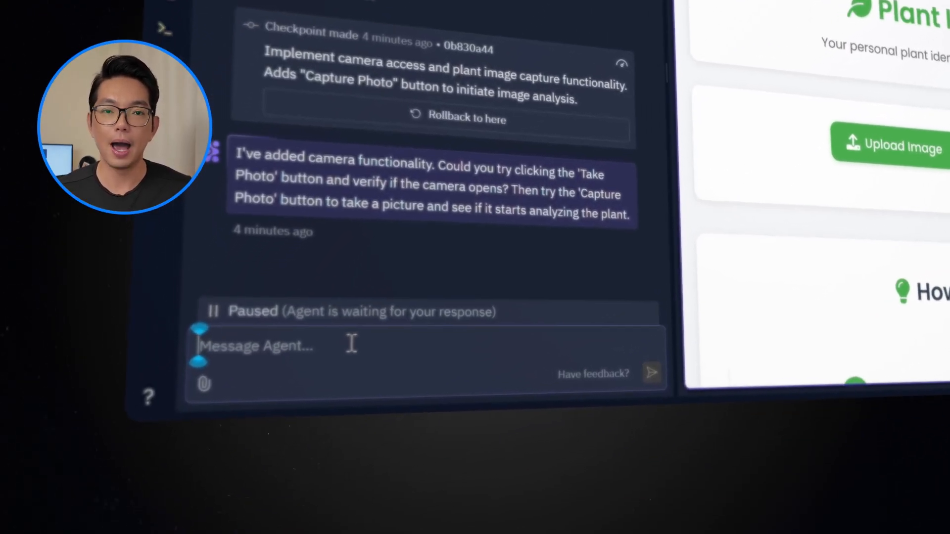
Type a request for post-identification options to learn more through in-depth articles or related resources
type("after the plant identification, the app will also provide options to")
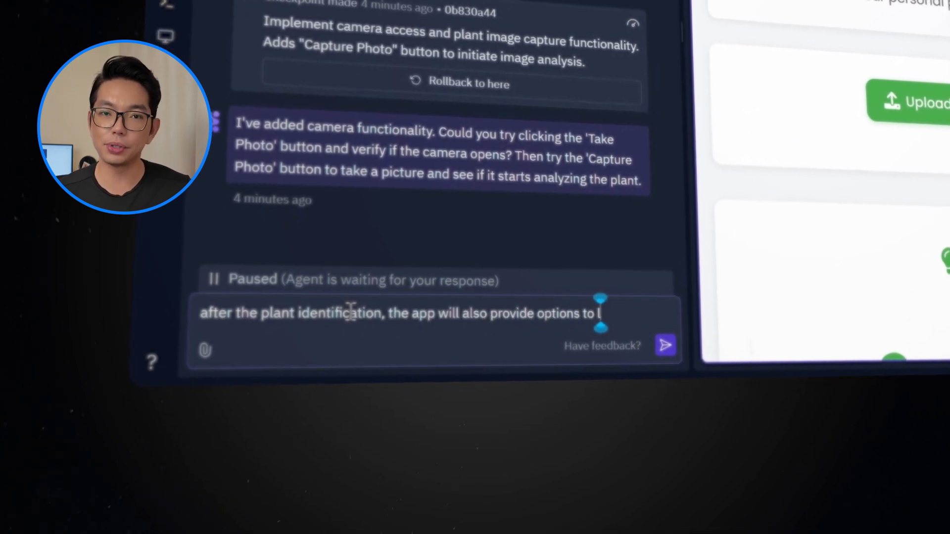
type("earn more through in-de")
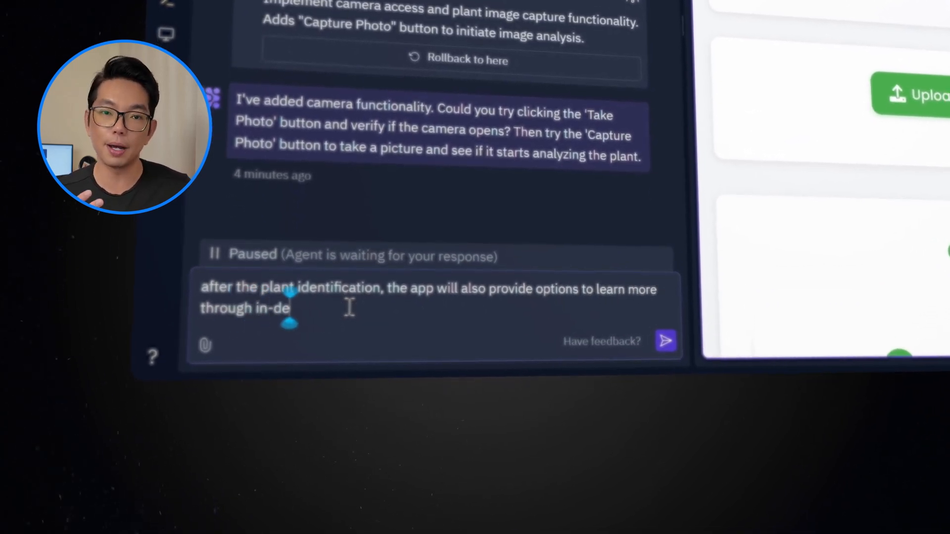
type("pth articles or related res")
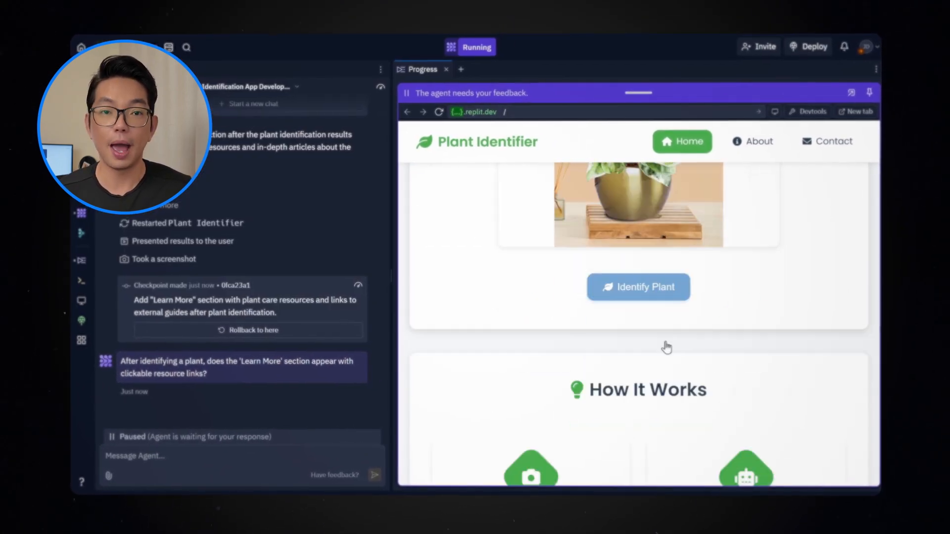
Scroll through the Care Guide, Growing Tips, Common Issues and Seasonal Care cards
scroll("down", 3)
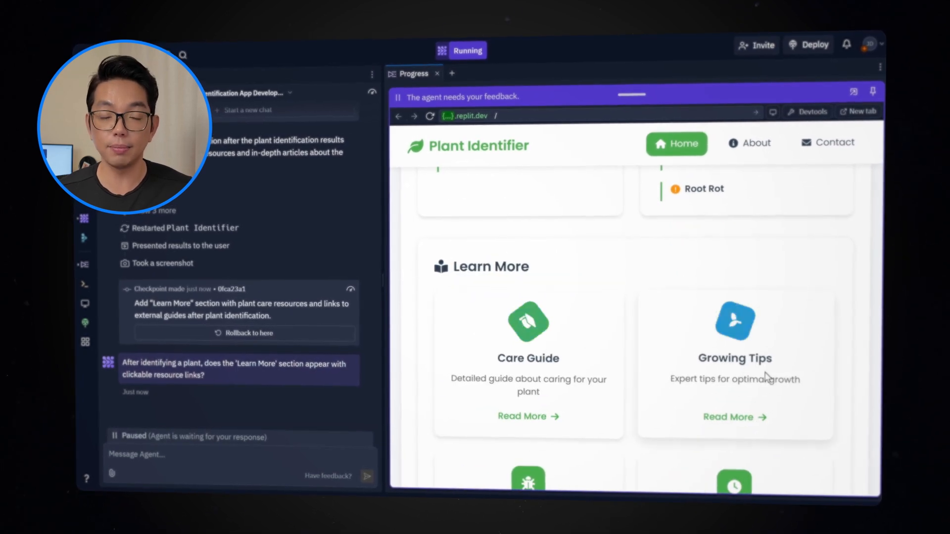
scroll("down", 3)
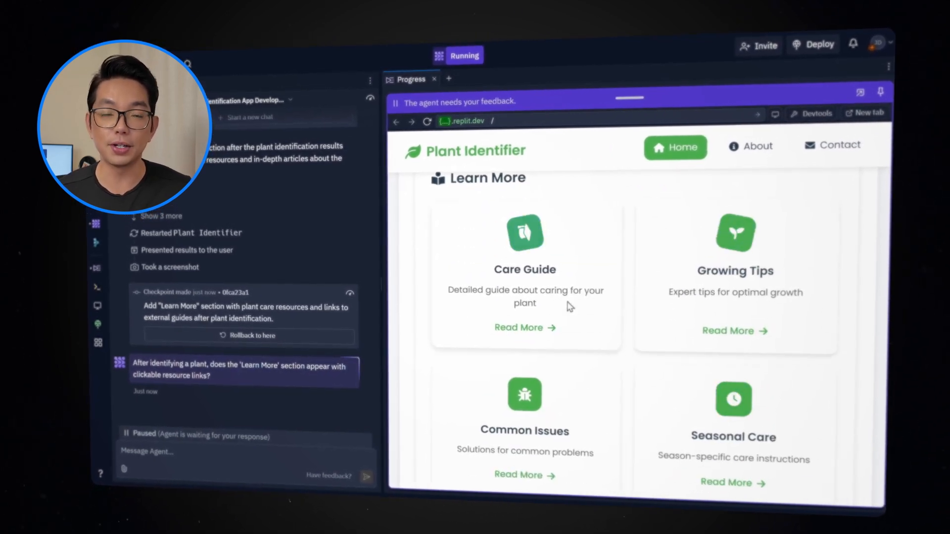
scroll("down", 3)
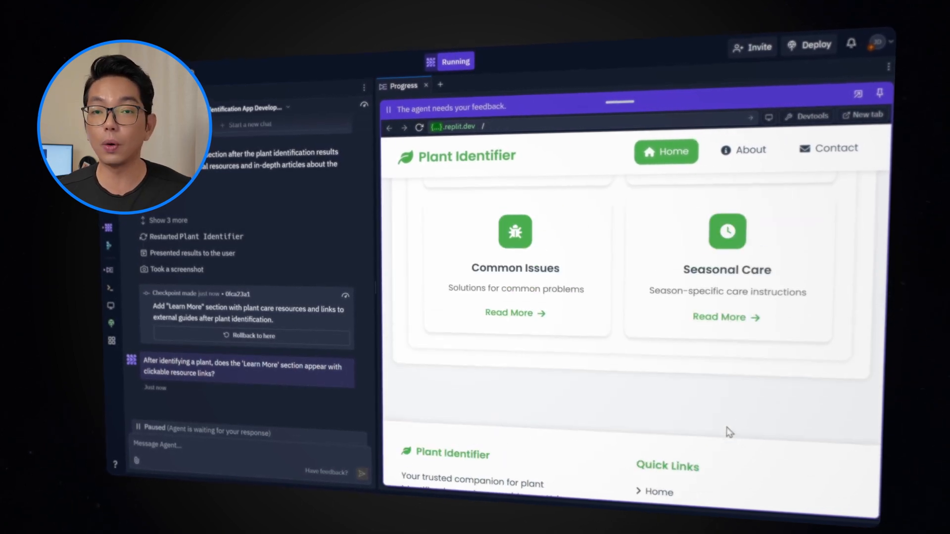
scroll("up", 3)
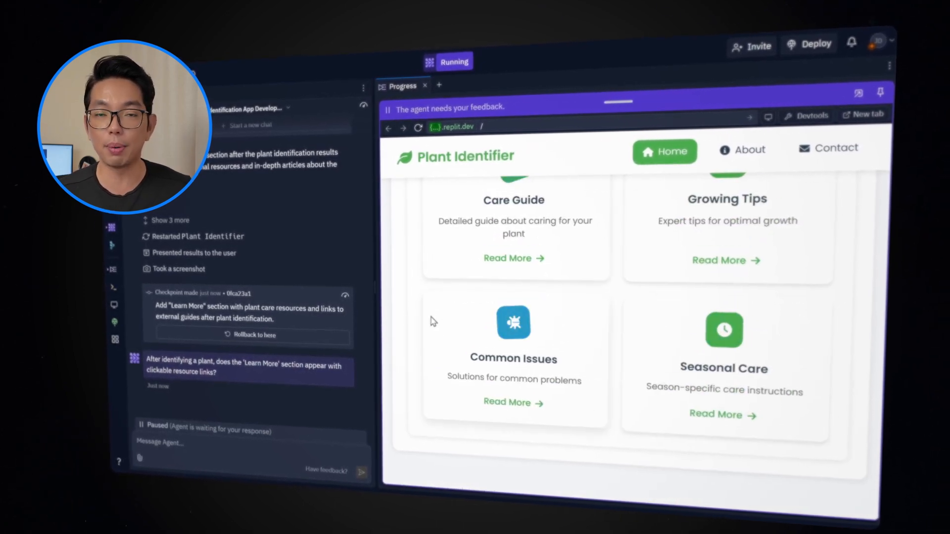
scroll("up", 3)
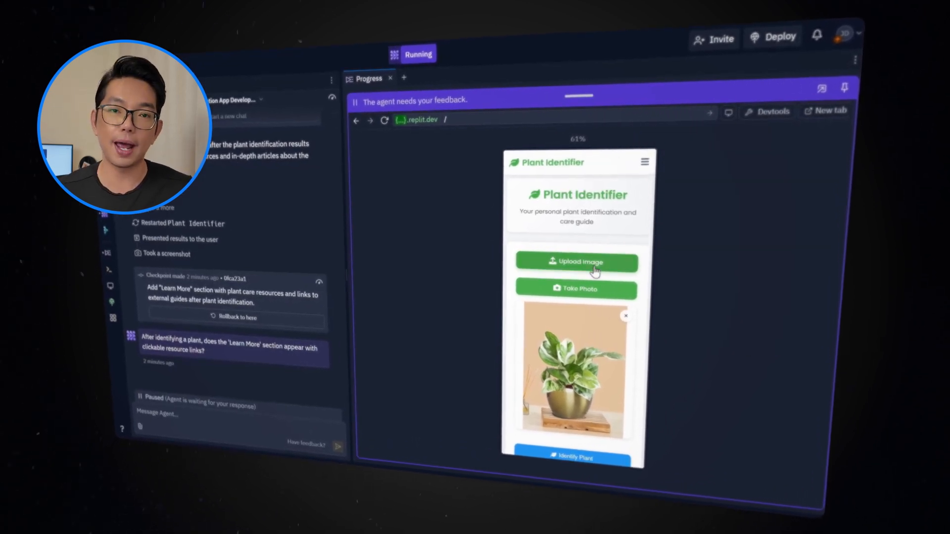
Load the spider plant photo and ask the Agent for a moving green gradient background
left_click(576, 262)
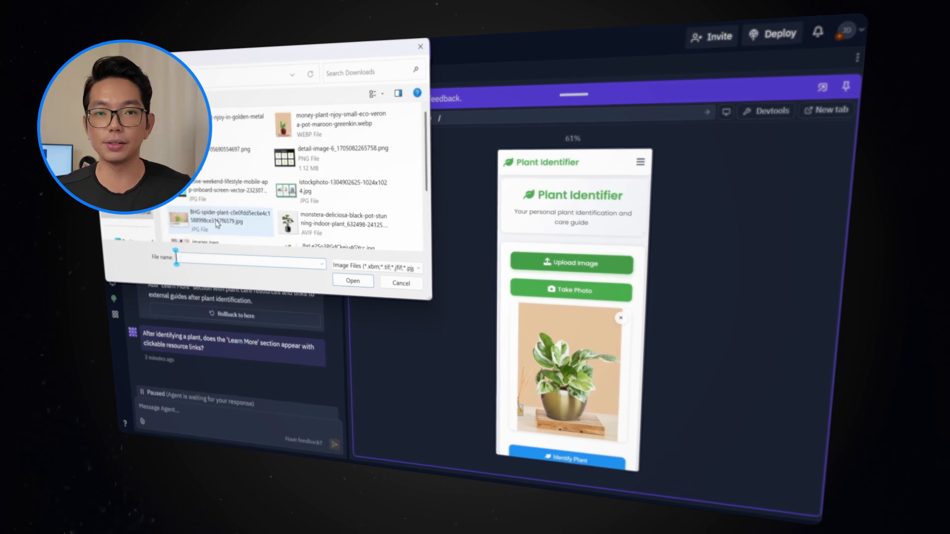
left_click(352, 280)
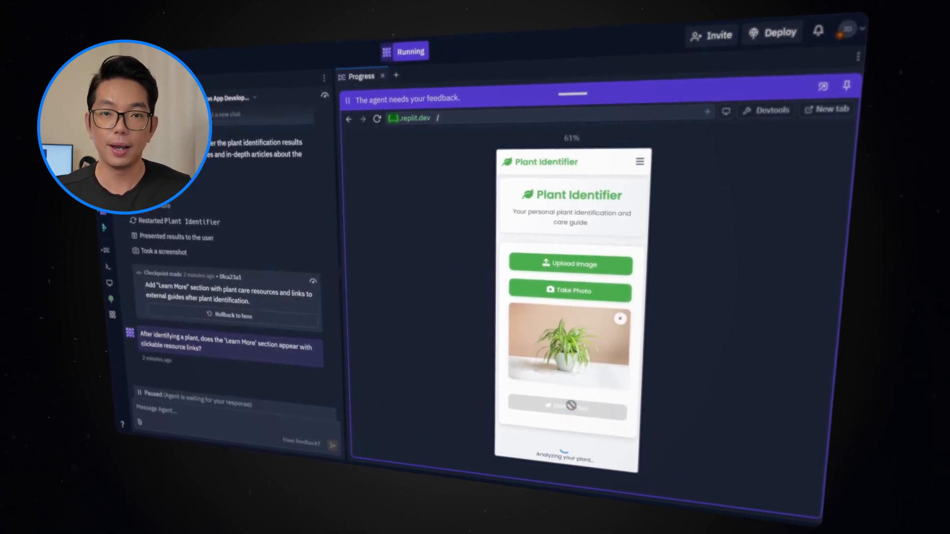
type("add a backg")
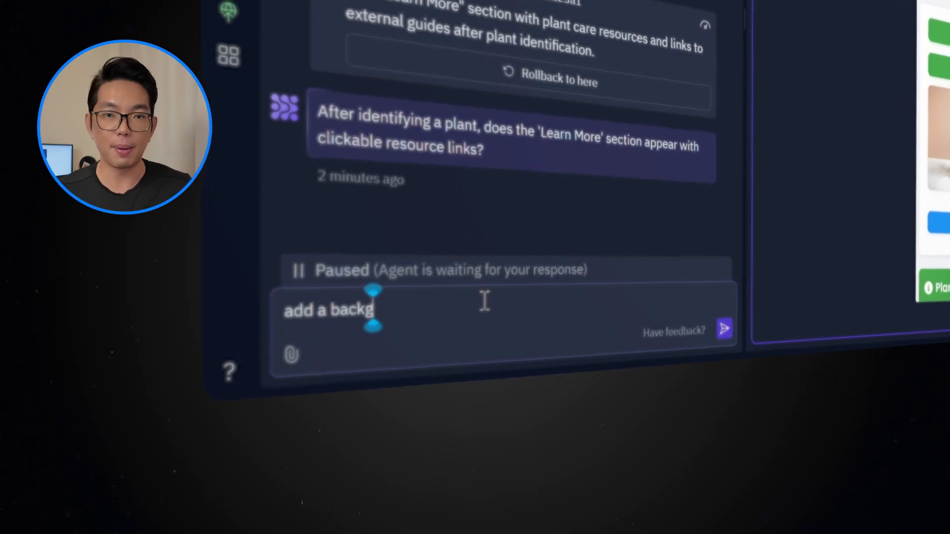
type("round design, a moving")
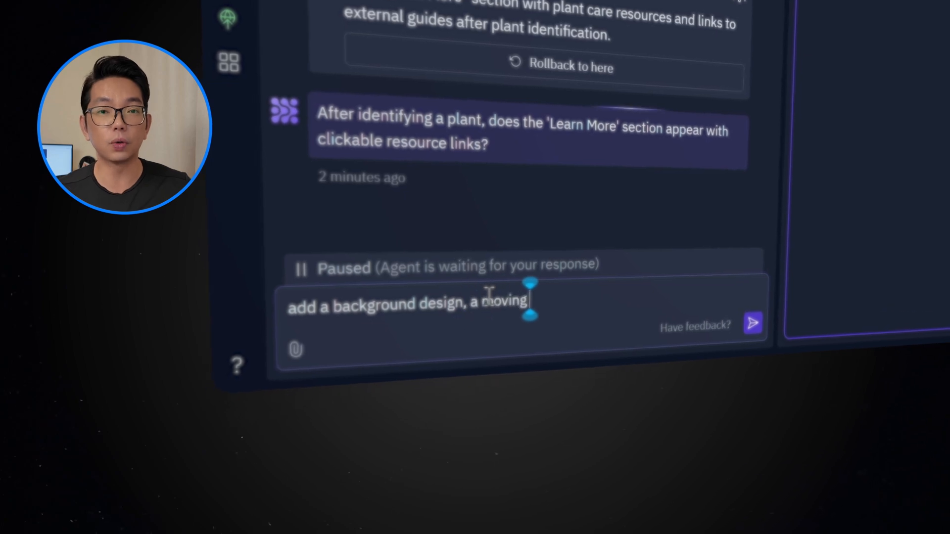
type("green gradient effect")
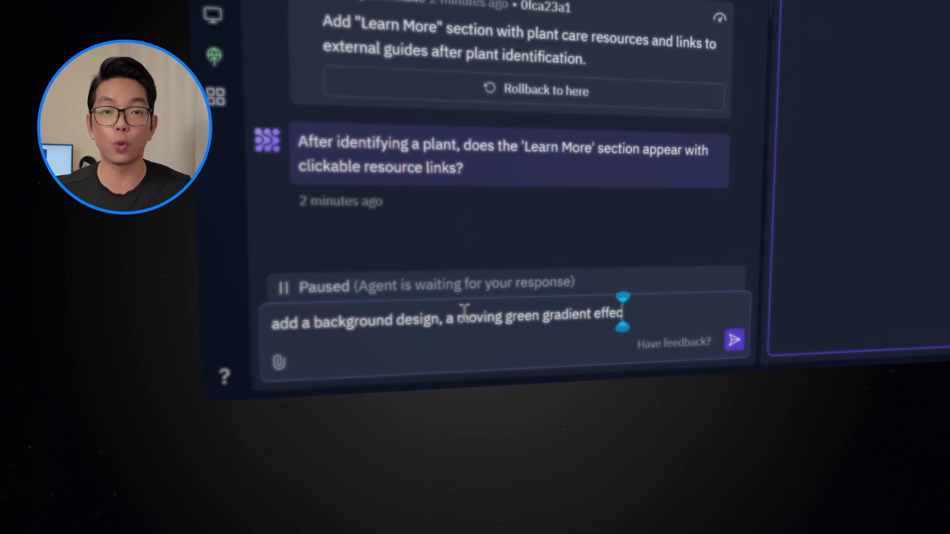
left_click(734, 340)
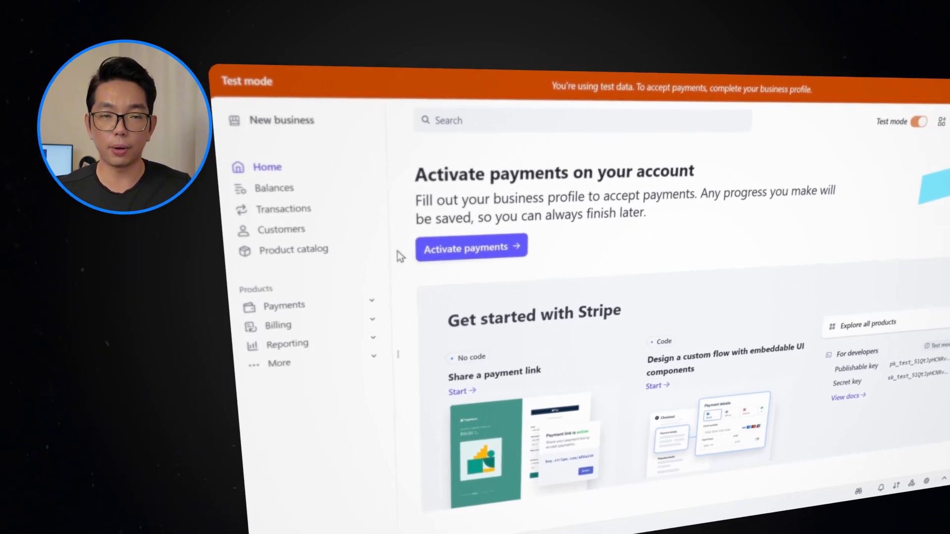
View the Stripe Dashboard's test-mode Home page with its publishable and secret keys
left_click(294, 249)
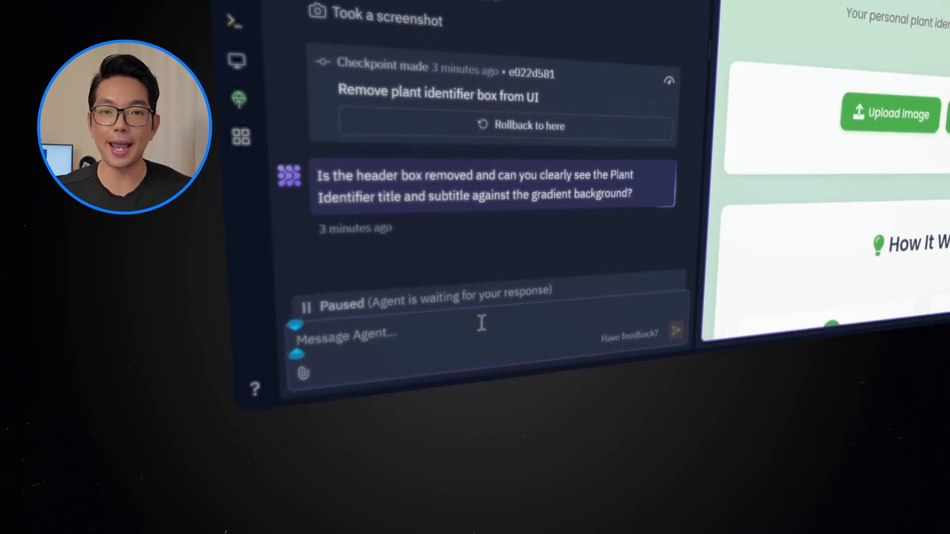
Request user sign-in plus Stripe payments: 7-day free trial, then an unlimited-identification premium plan
type("add a user ident")
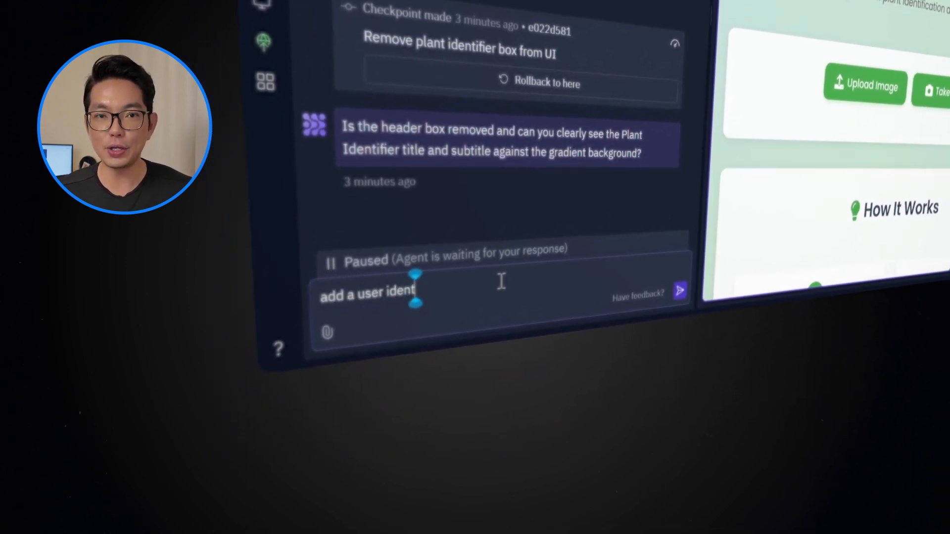
type("ification and integrate")
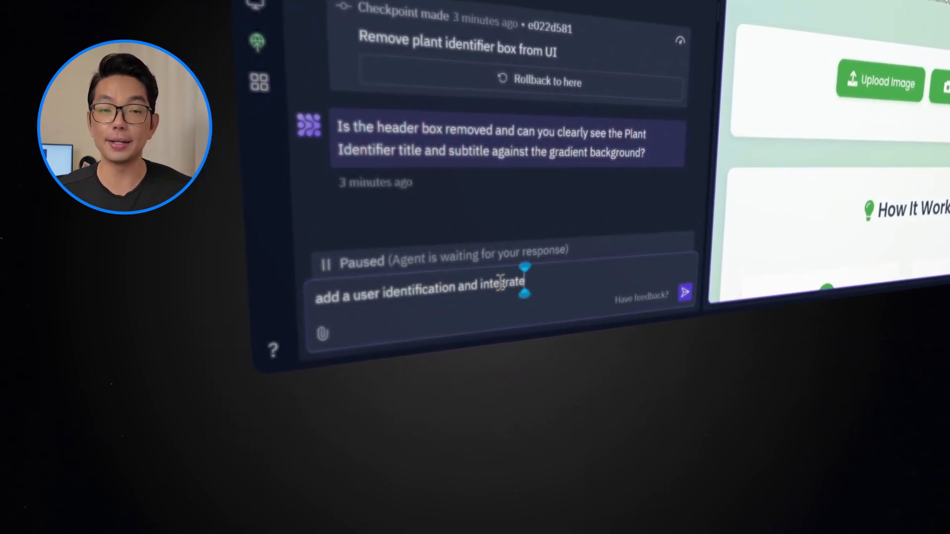
type("Stripe payment")
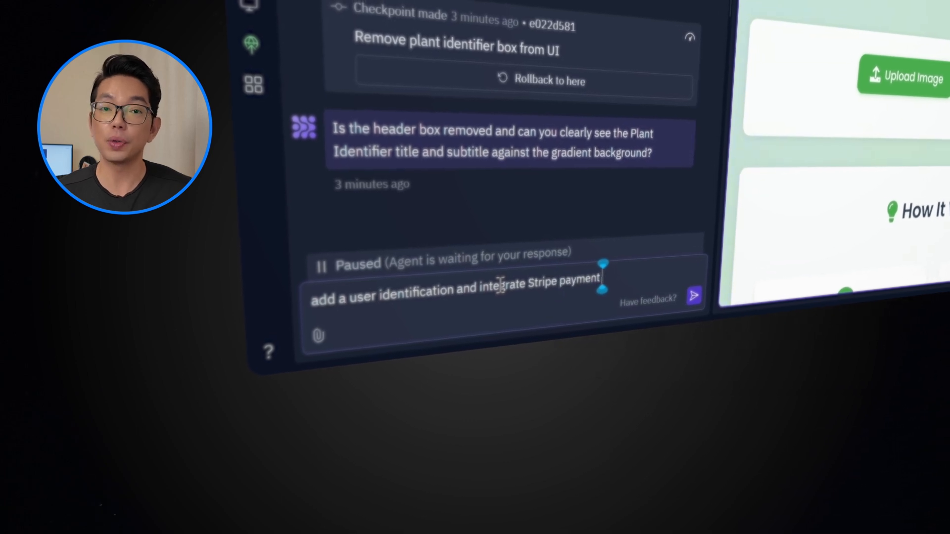
type("so the new users can get the")
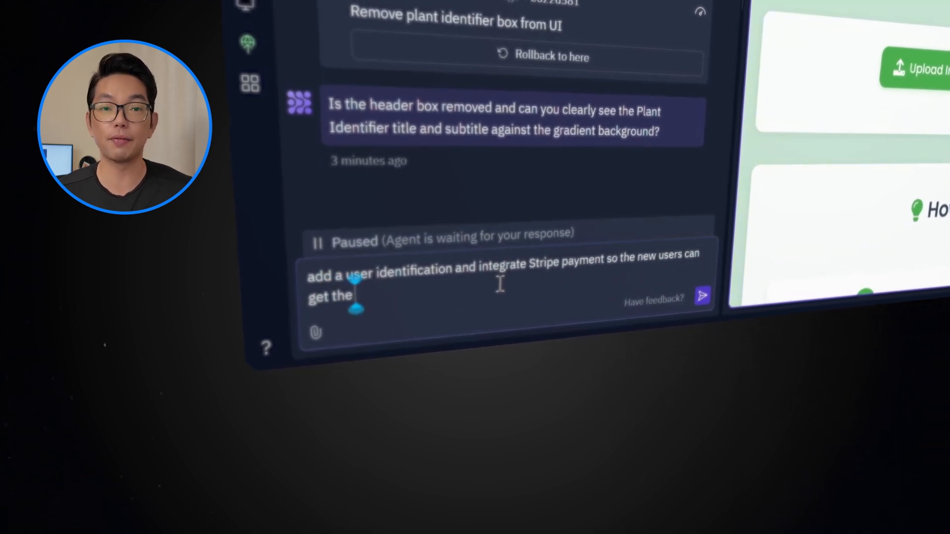
type("7-day free trial then")
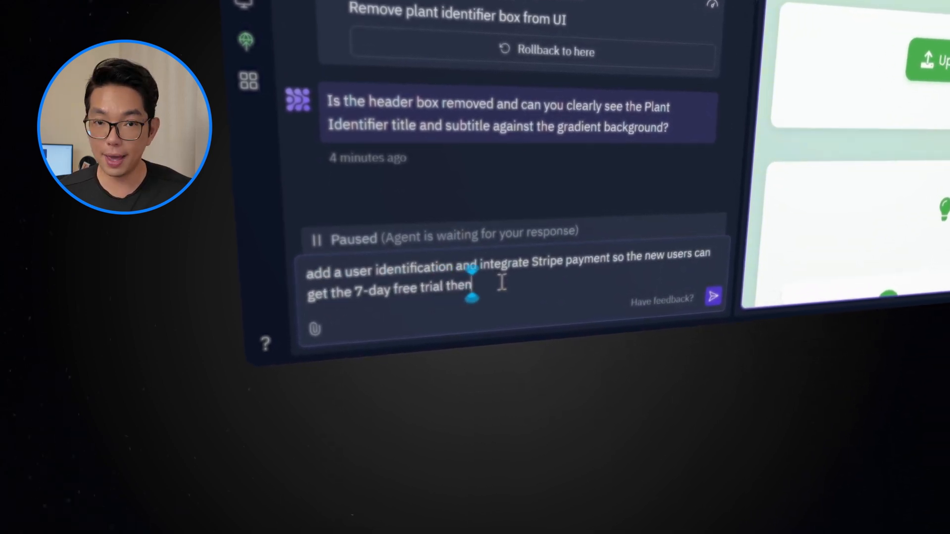
type("for the premium plan")
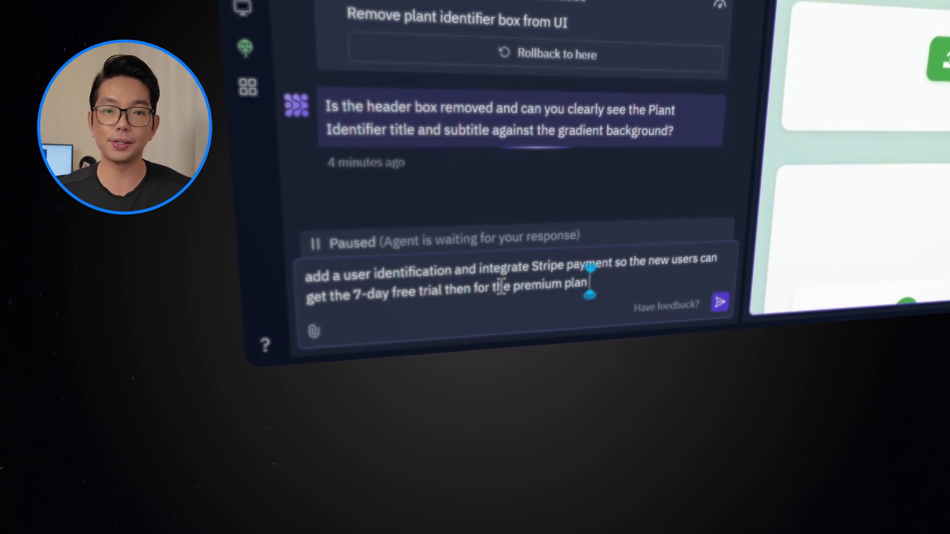
type("The premium plan that offers unlimited identification")
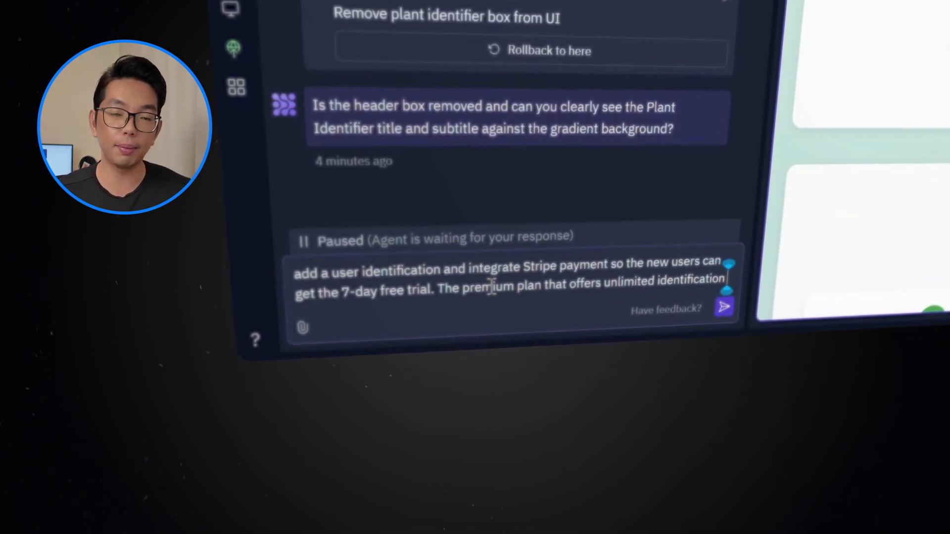
type("for 1")
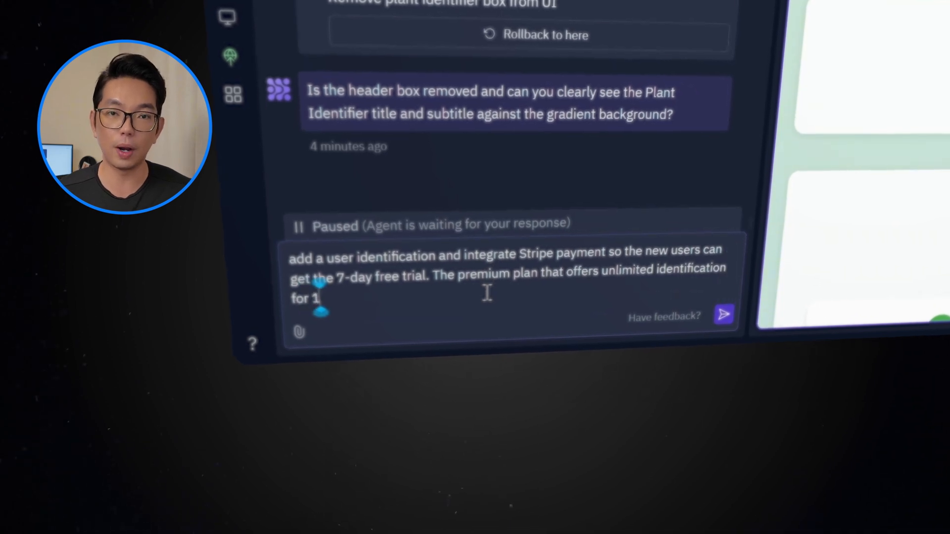
left_click(723, 314)
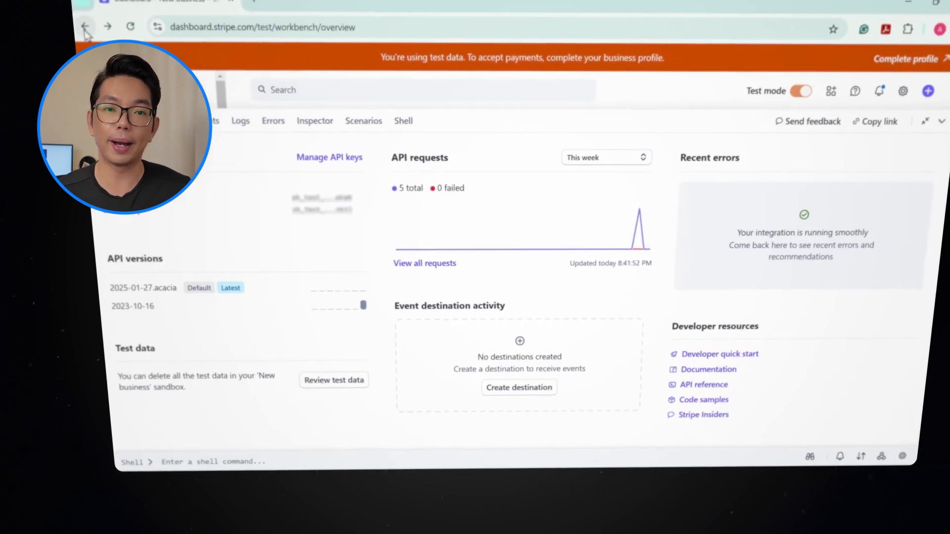
Paste the Stripe price ID and secret key into the STRIPE_PRICE_ID and STRIPE_SECRET_KEY secrets
left_click(86, 27)
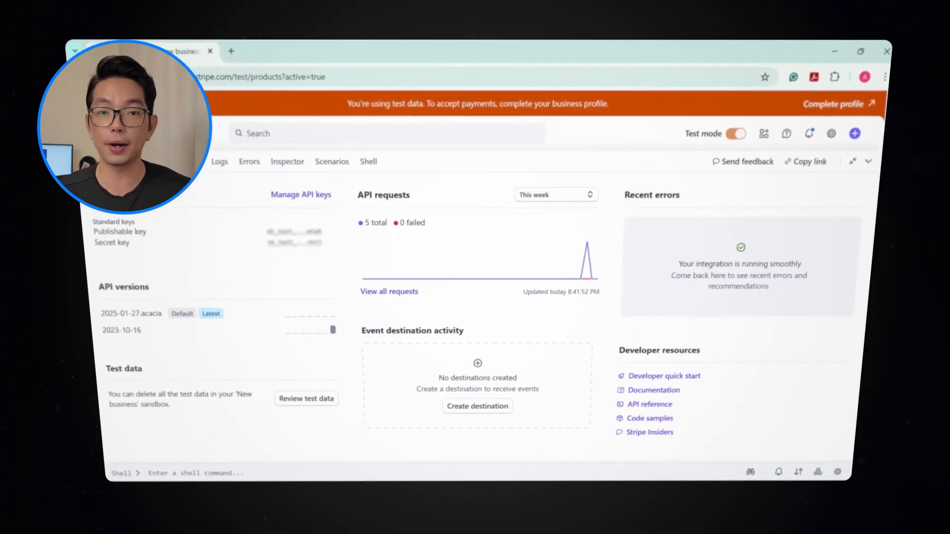
left_click(613, 259)
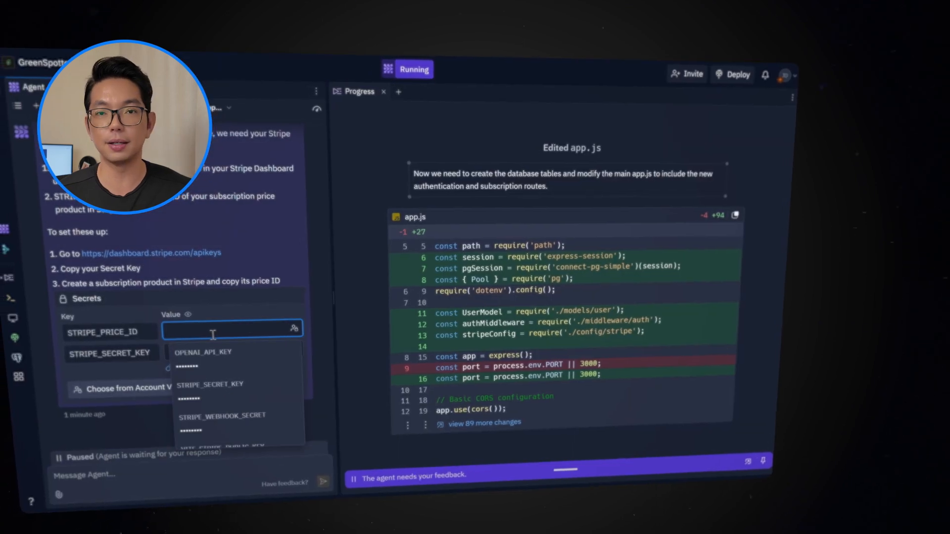
key("Alt+Tab")
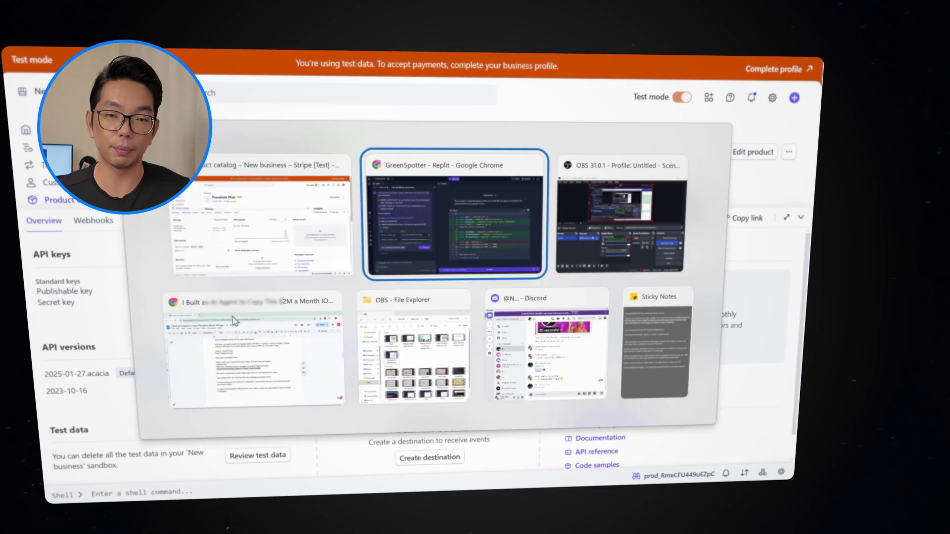
left_click(453, 218)
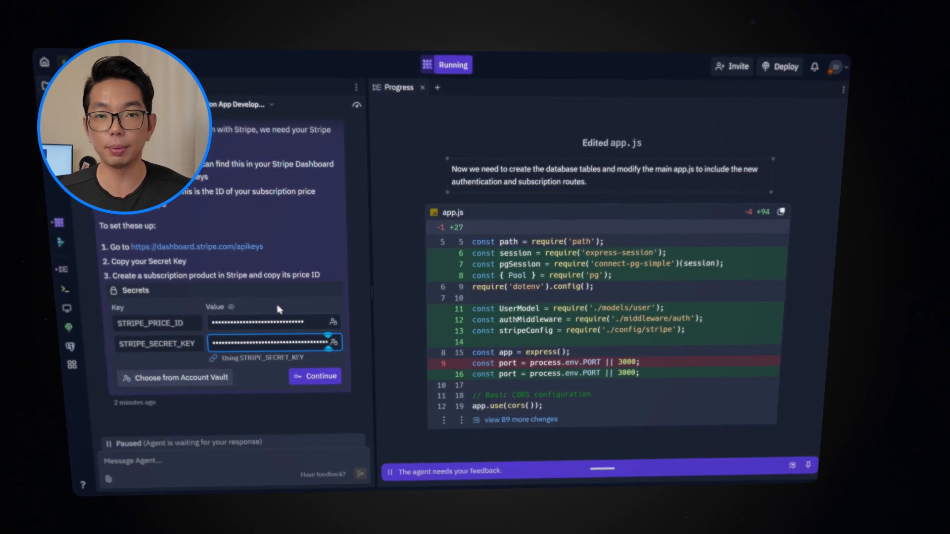
left_click(320, 376)
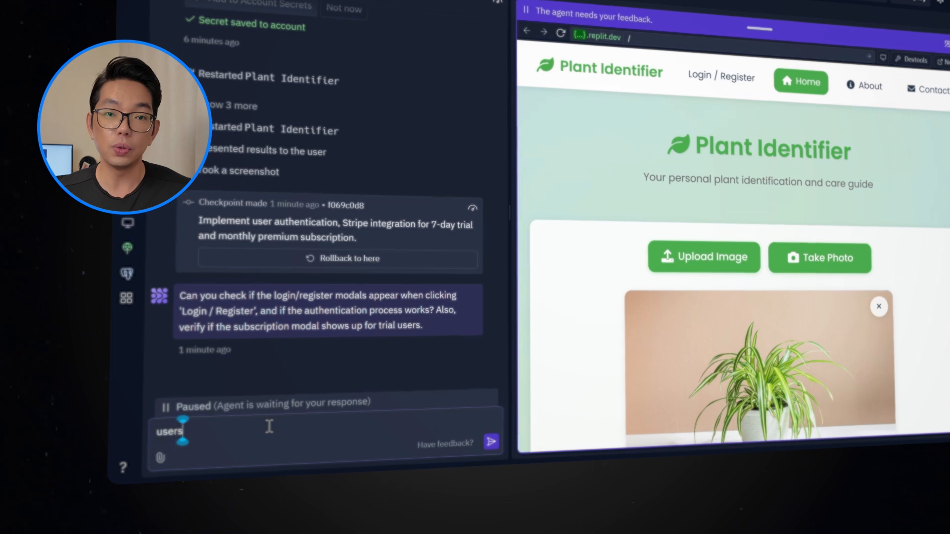
Tell the Agent unregistered users cannot use plant identification
type("cannot use the plant identification")
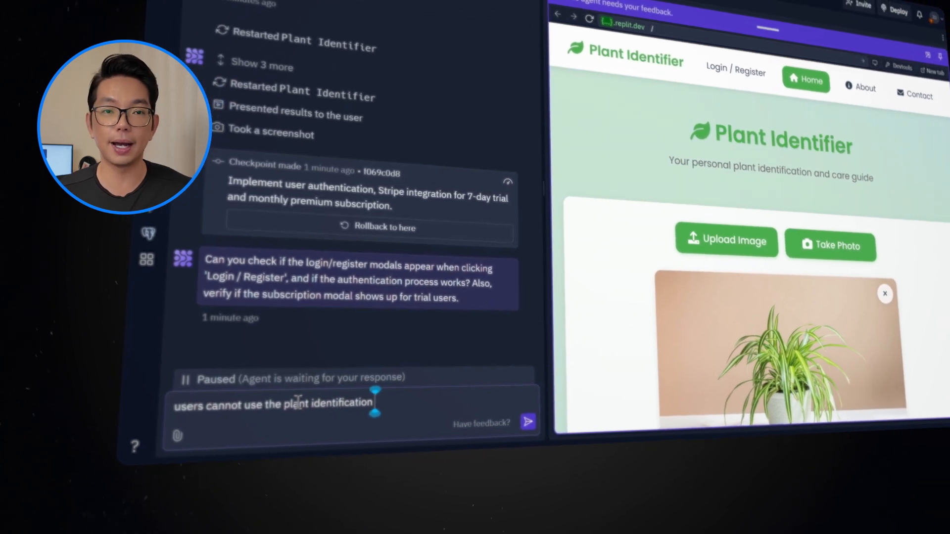
type("if they were not rehi")
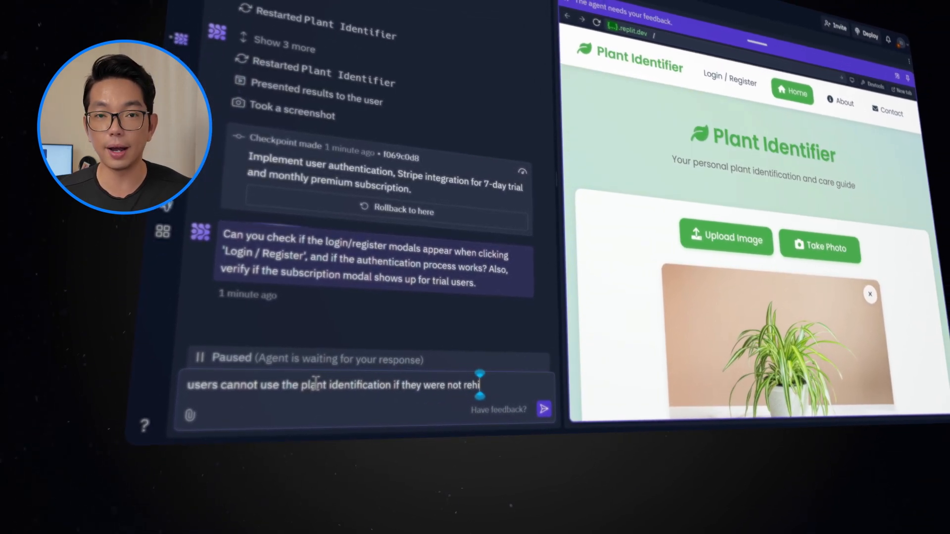
left_click(543, 409)
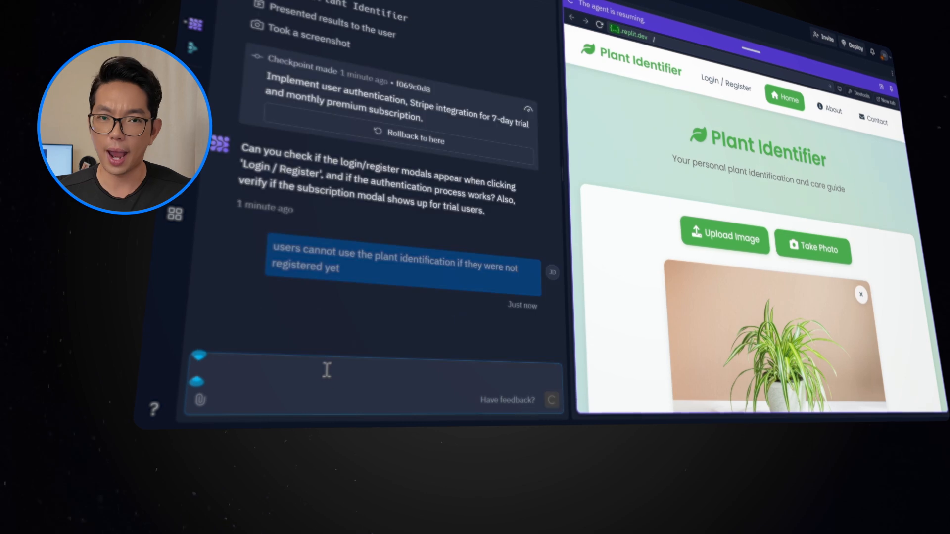
key("alt+tab")
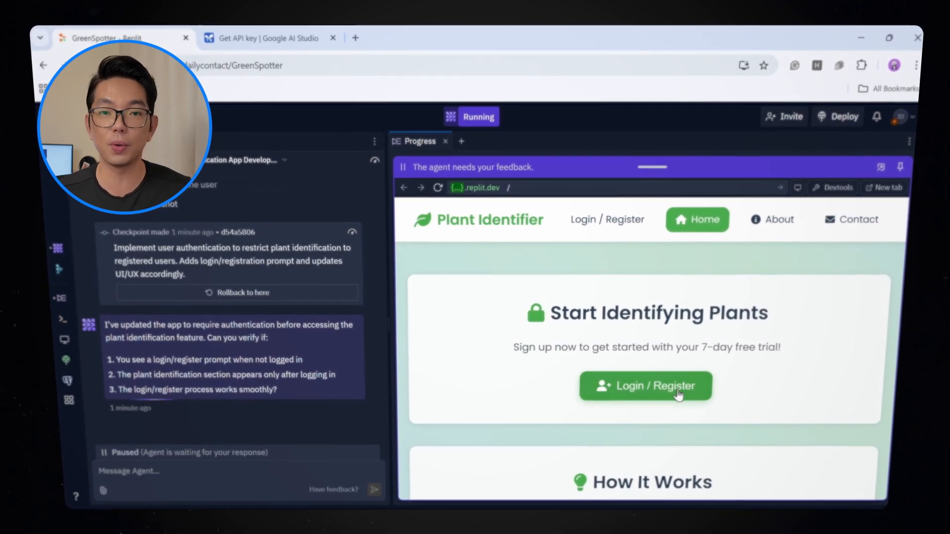
left_click(645, 385)
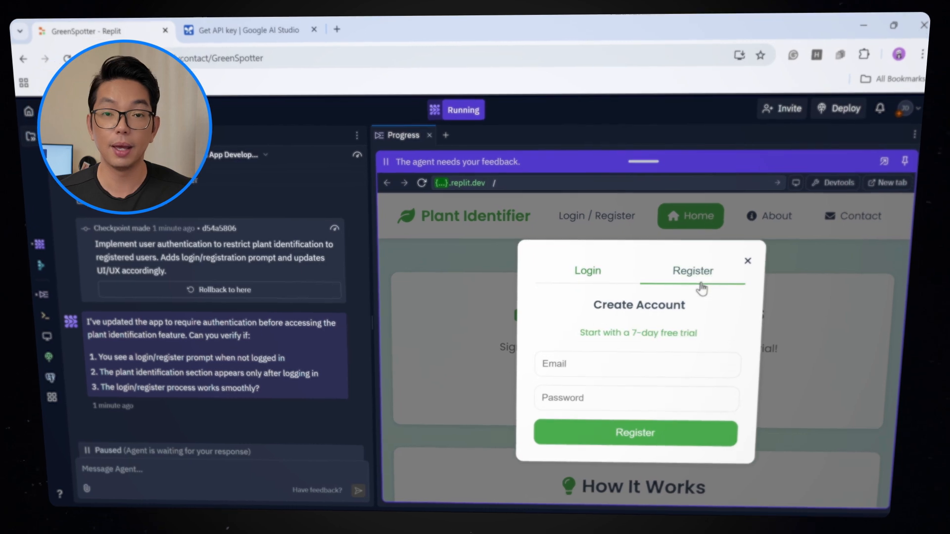
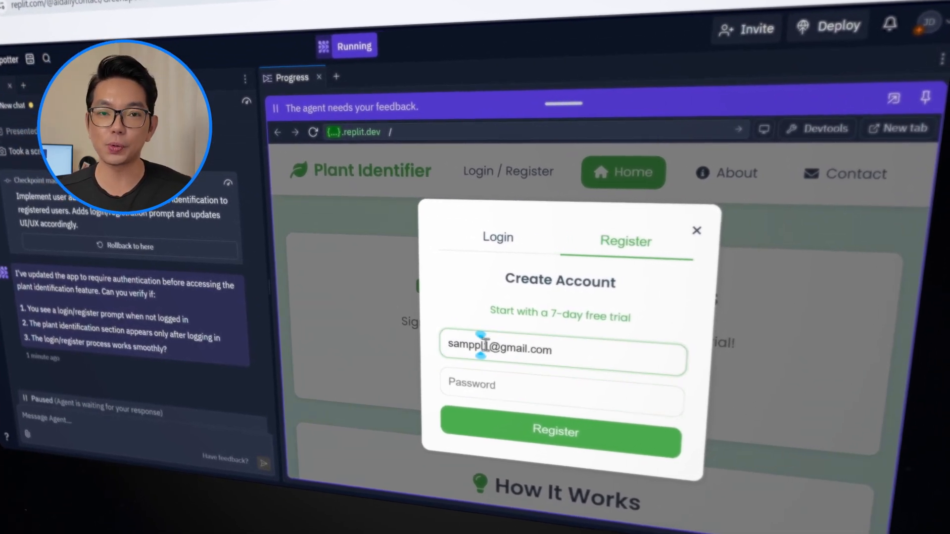
left_click(554, 430)
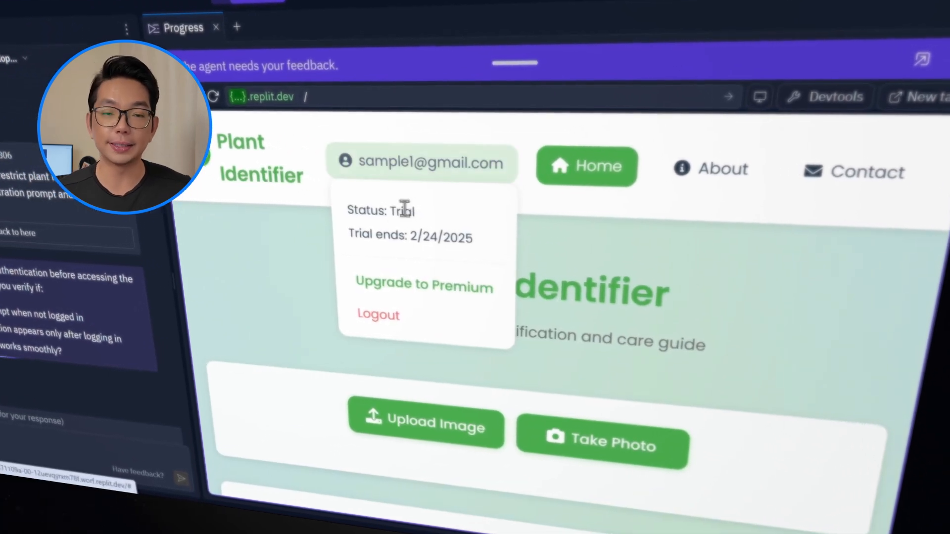
Check the account's trial end date and bring up the $9.99/month Premium upgrade offer
double_click(404, 211)
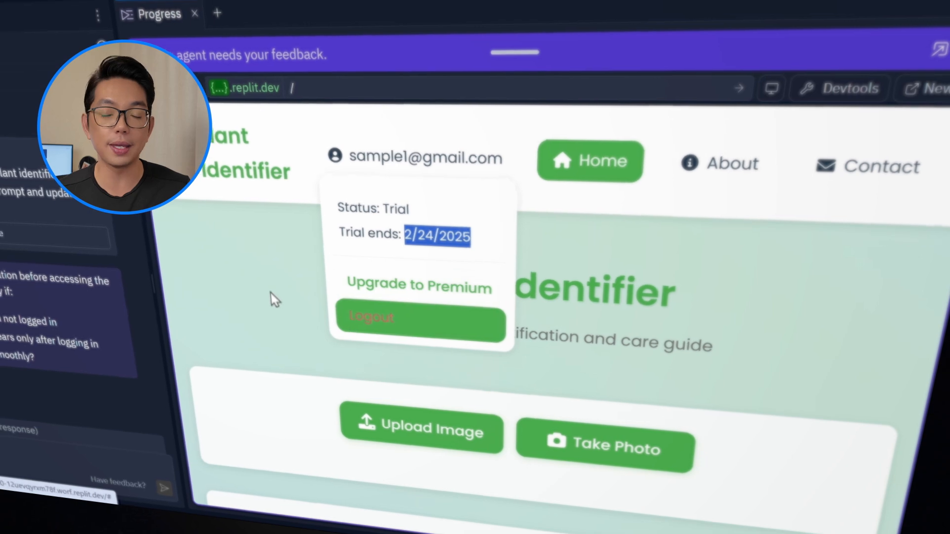
left_click(418, 317)
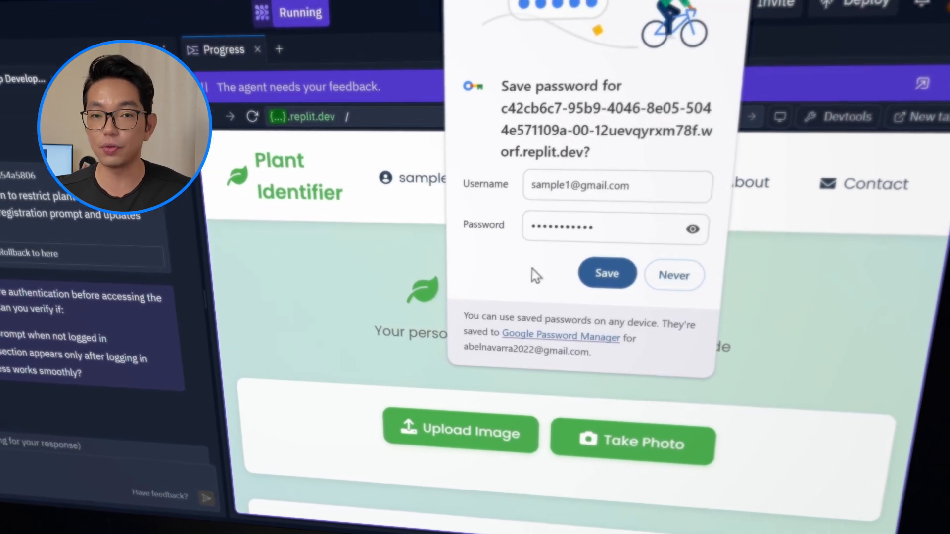
left_click(674, 275)
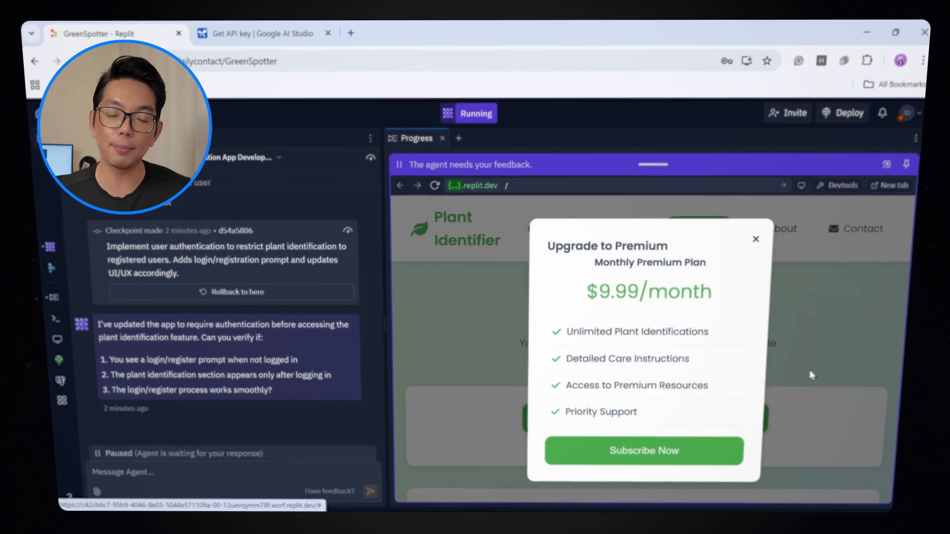
Try subscribing and inspect the failing 500 request in the DevTools Network tab
left_click(644, 450)
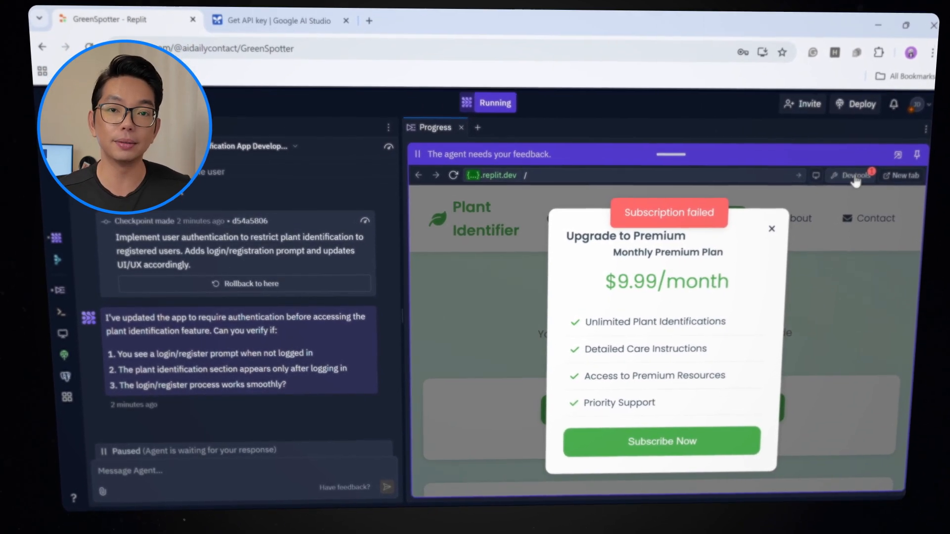
left_click(853, 175)
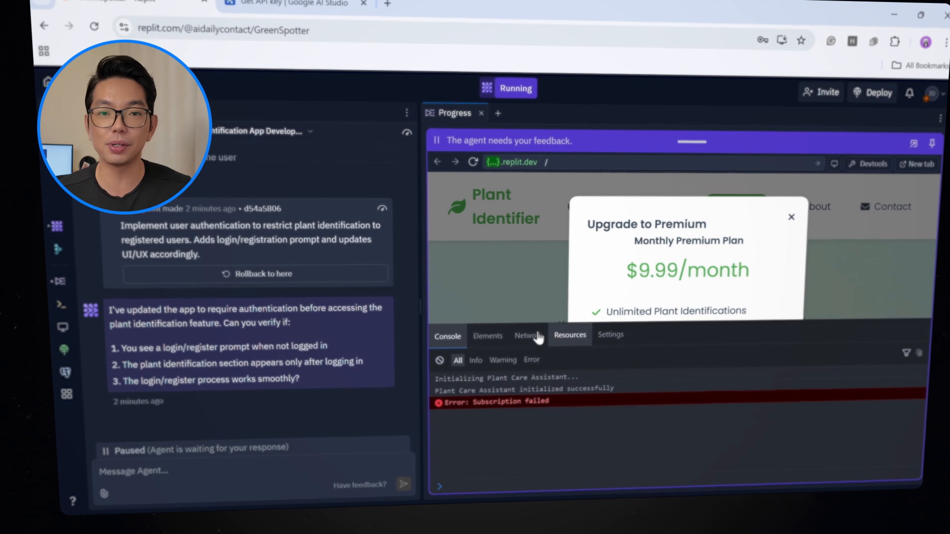
left_click(523, 335)
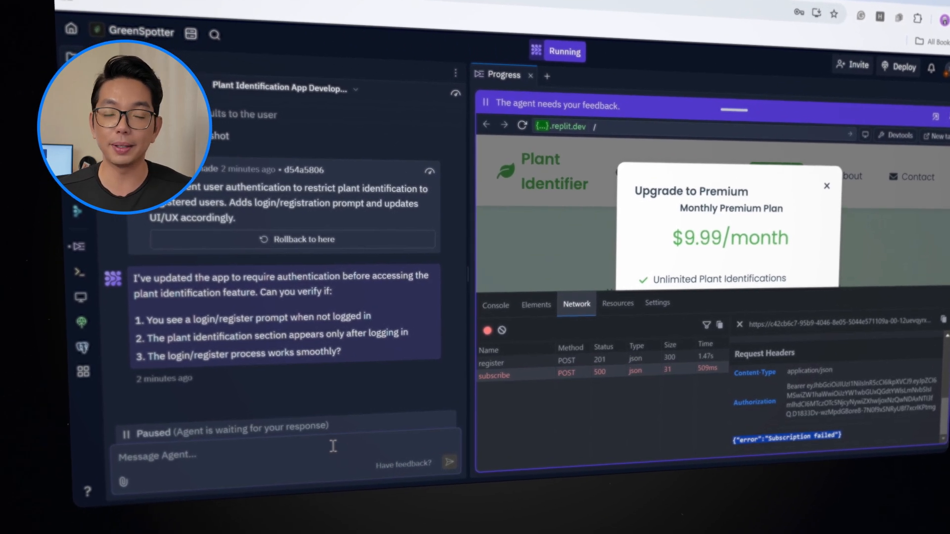
Ask the Agent to fix the subscription error
type("Please fix this er")
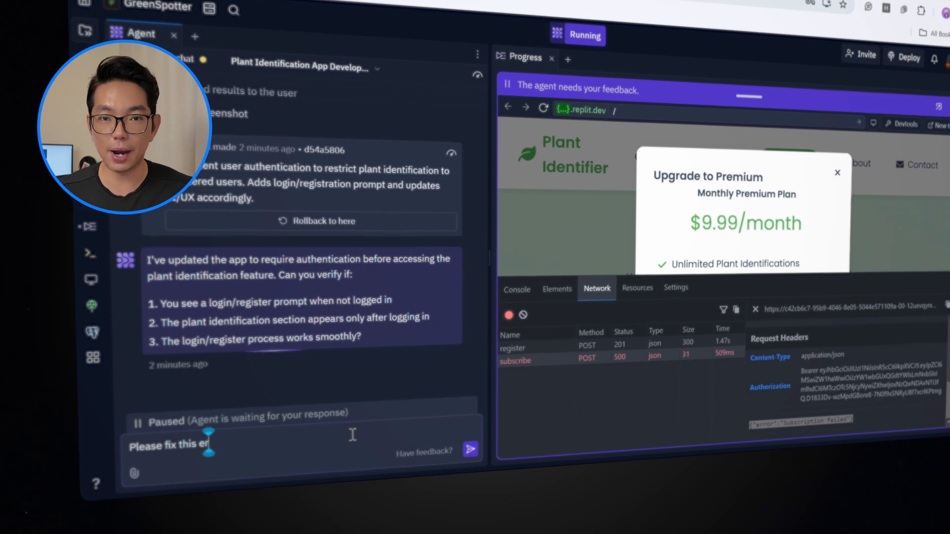
left_click(470, 448)
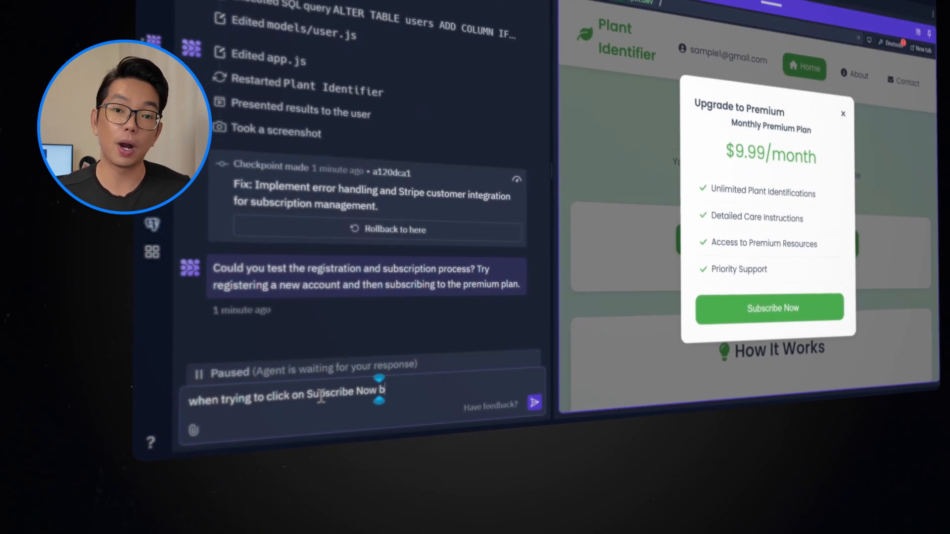
type("utton, the app will proc")
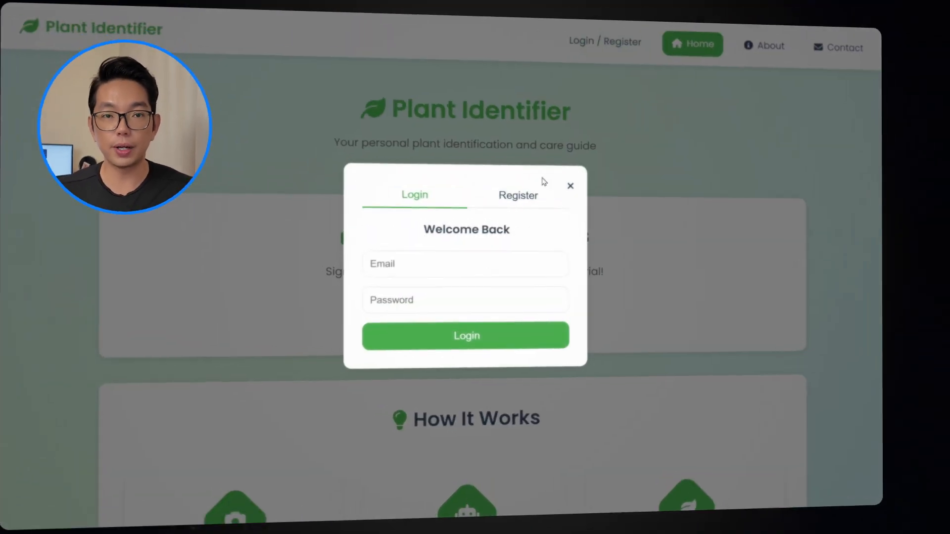
Pay for the $0.99/month premium plan with the Stripe test card, then verify Premium status
left_click(466, 335)
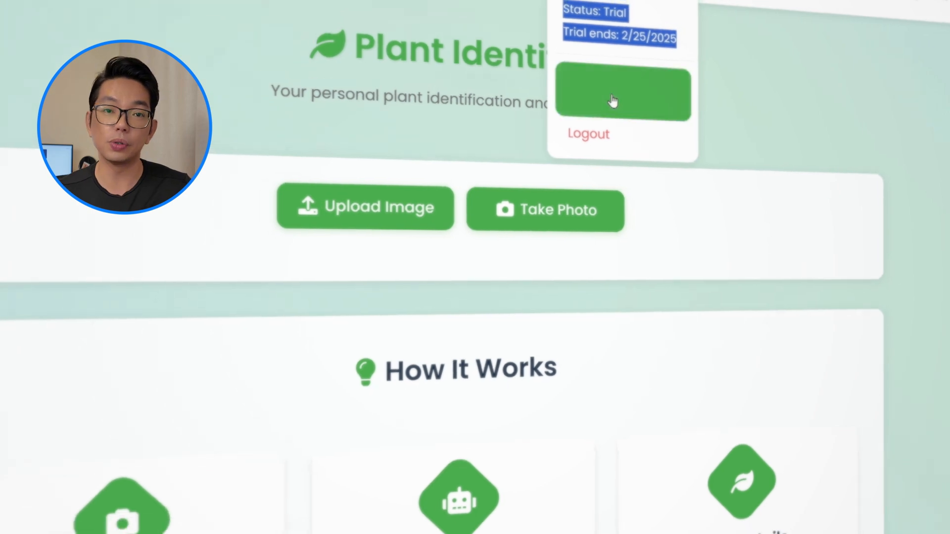
left_click(623, 94)
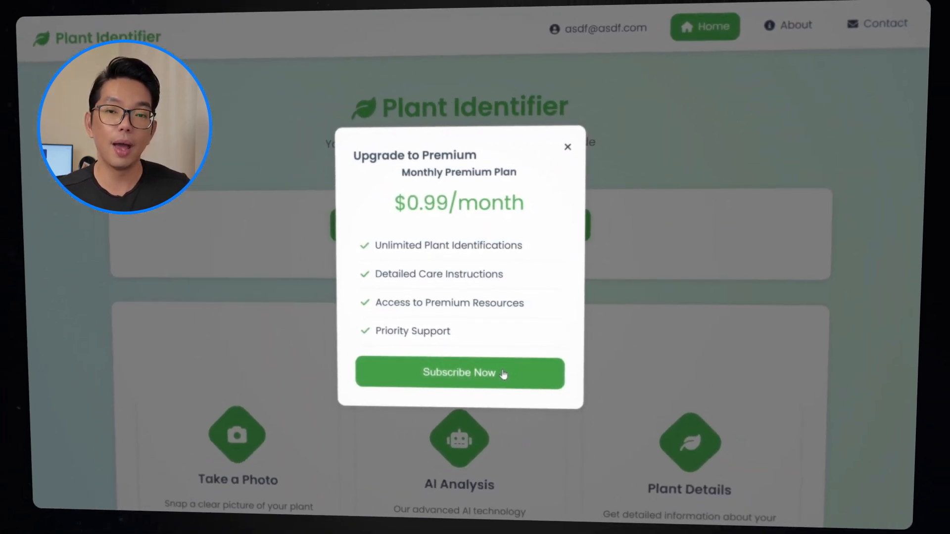
left_click(459, 372)
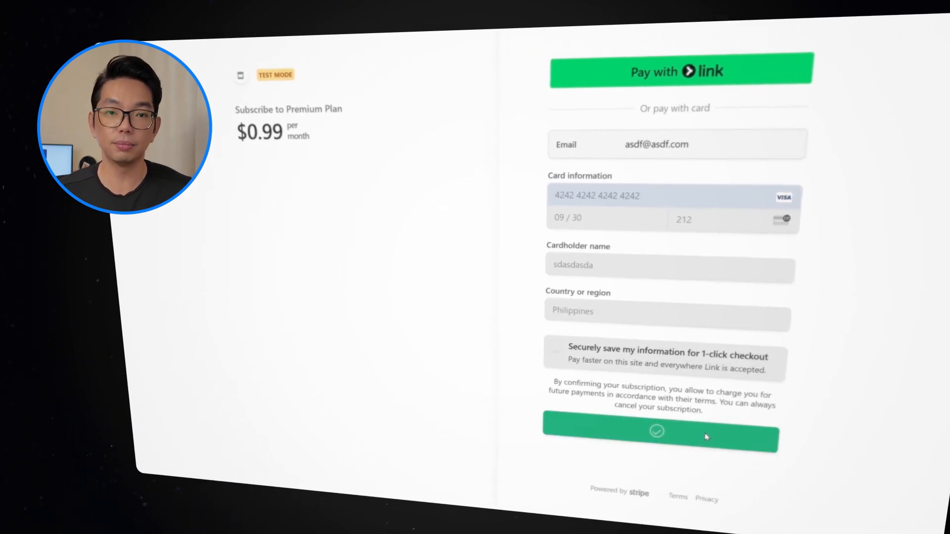
left_click(656, 436)
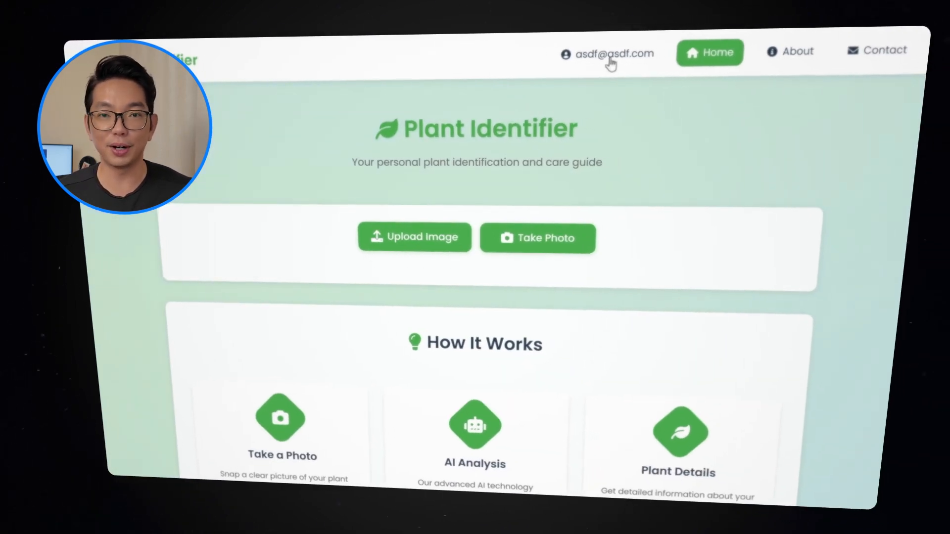
left_click(607, 54)
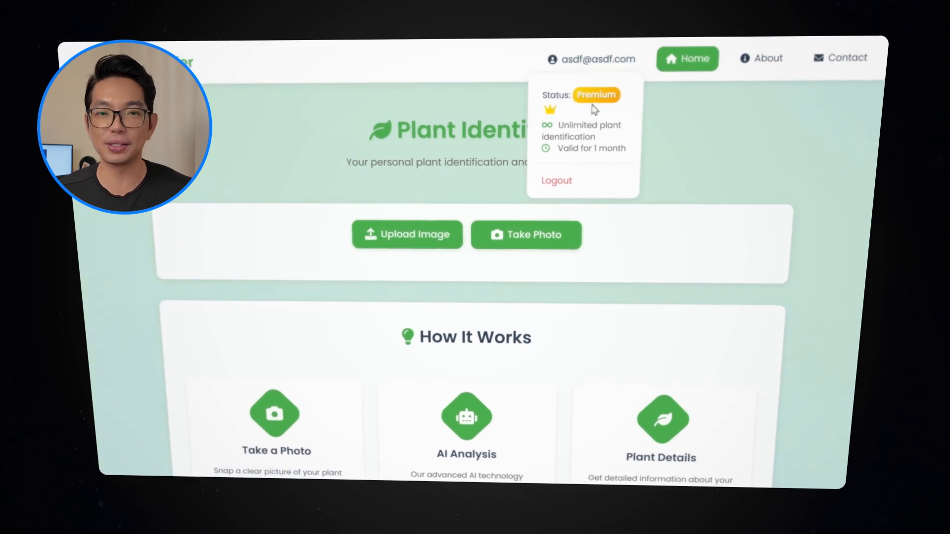